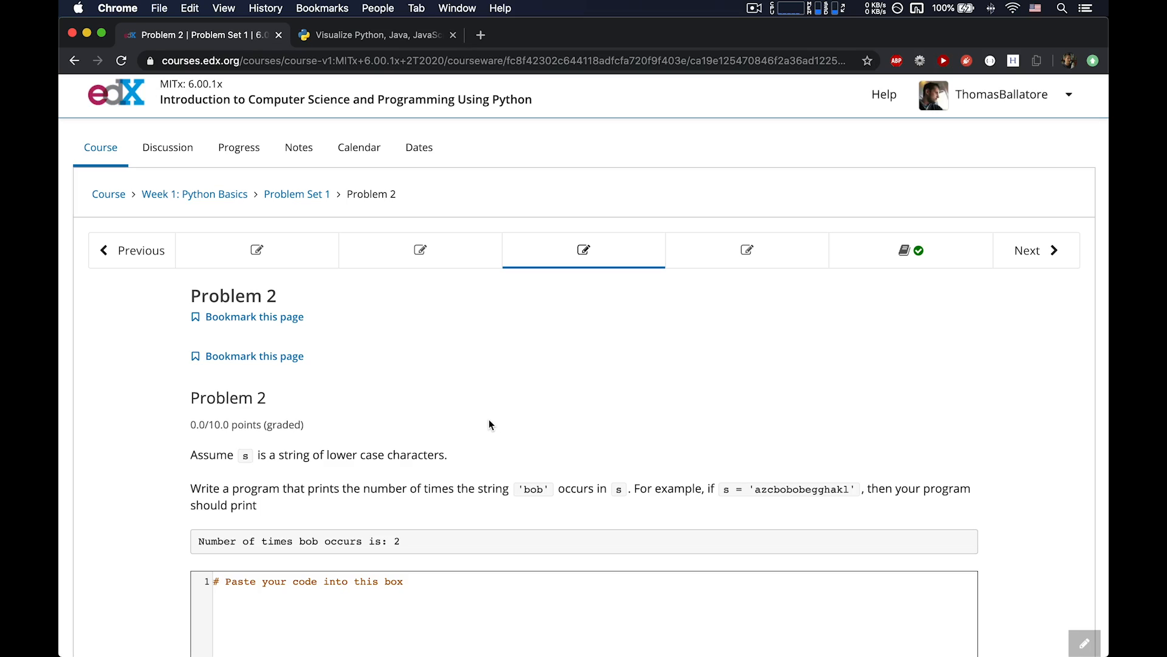
mouse_move(445, 458)
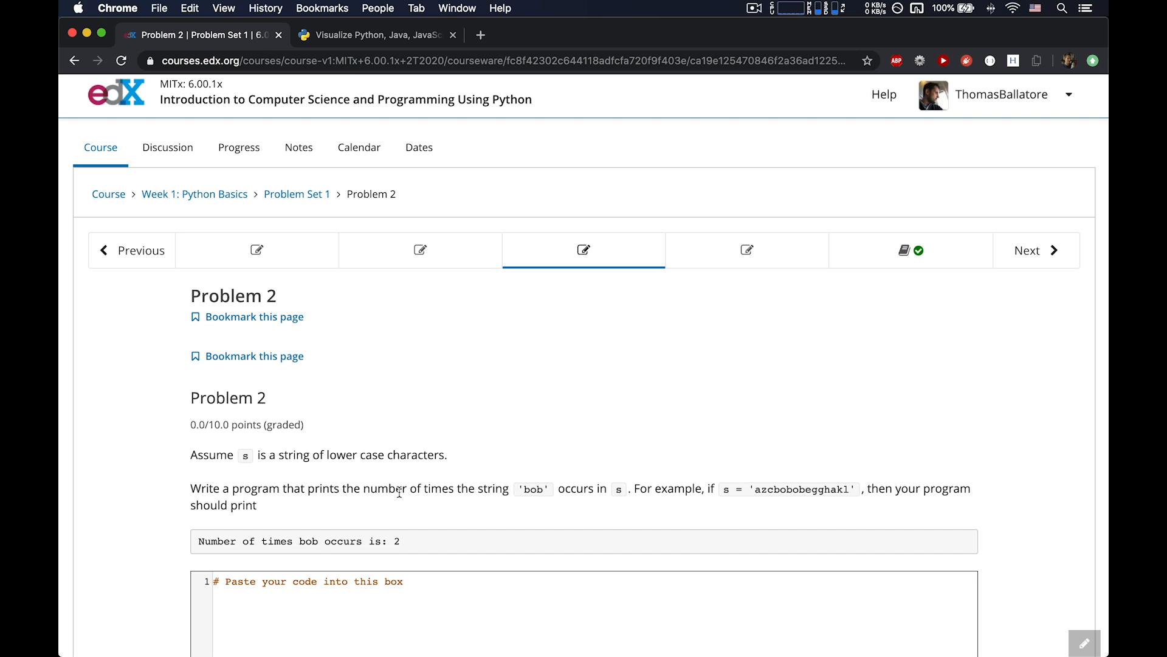
mouse_move(542, 489)
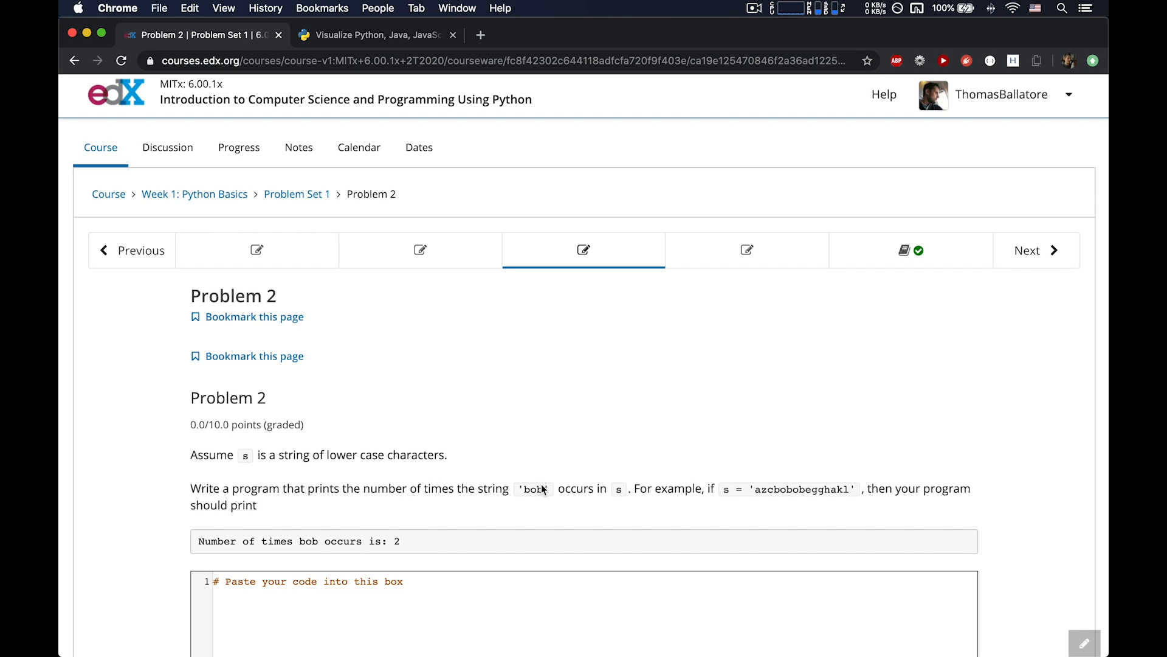
mouse_move(580, 451)
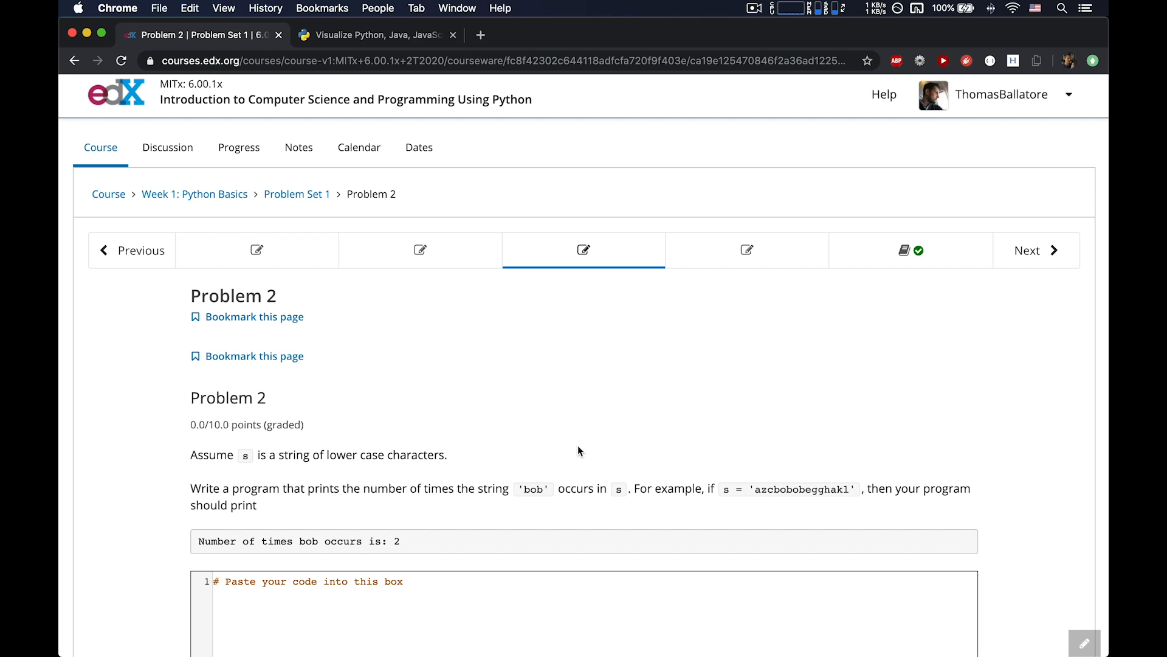
mouse_move(772, 490)
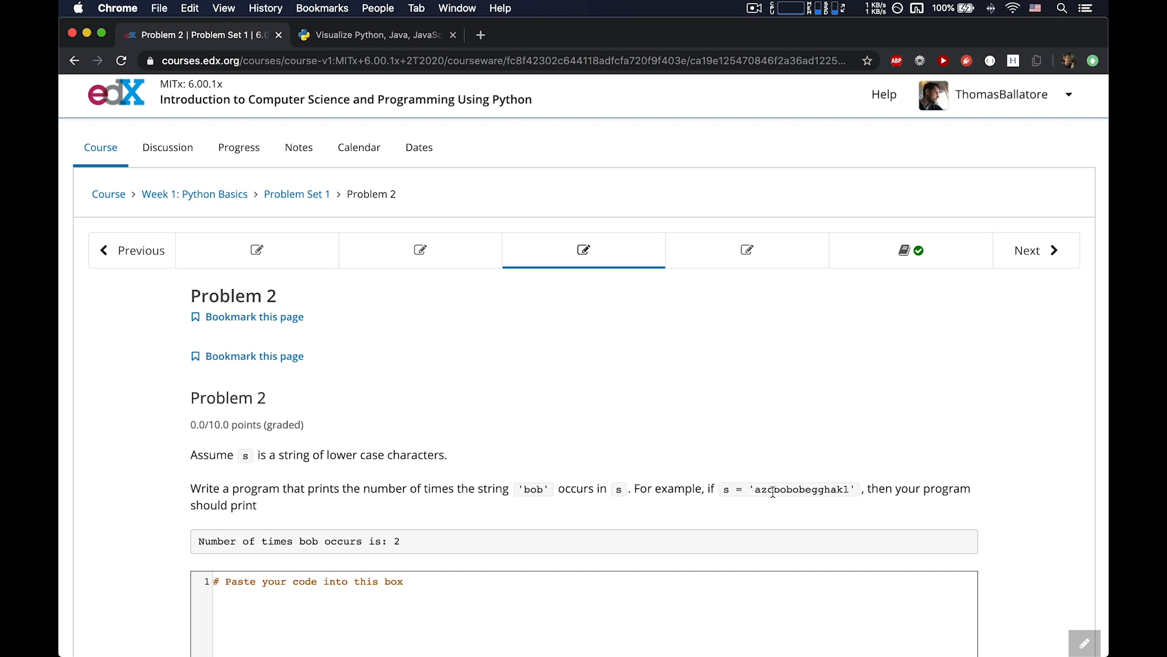
Step: Write myString = "abcde" and a for letter in myString: loop printing each letter
double_click(801, 489)
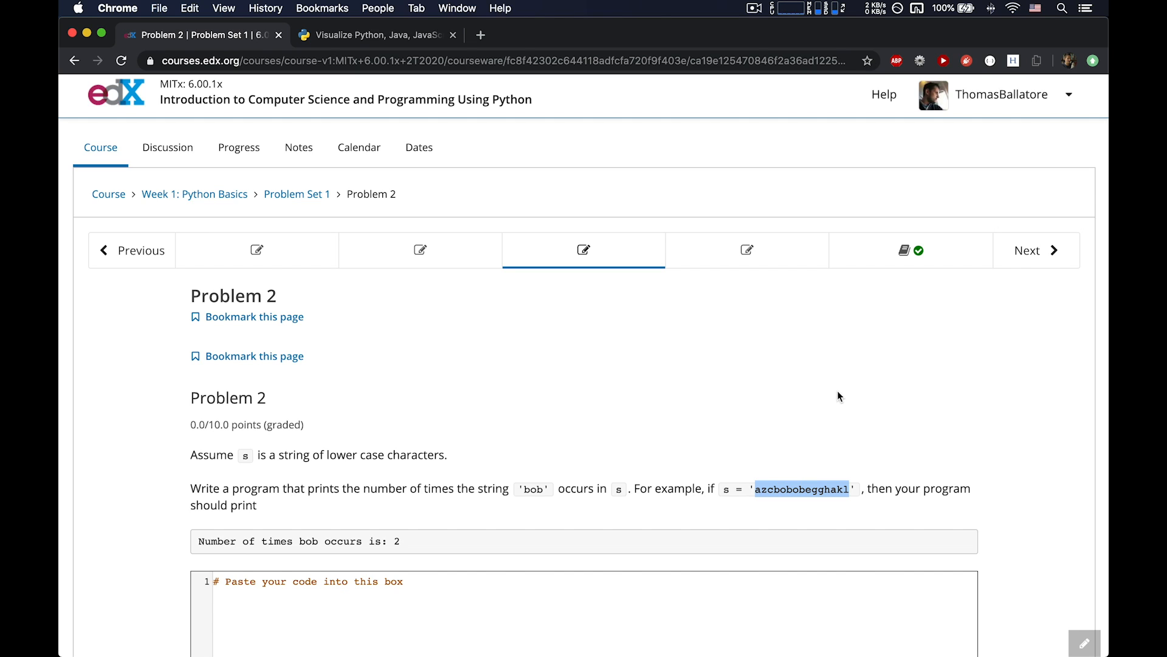
mouse_move(404, 543)
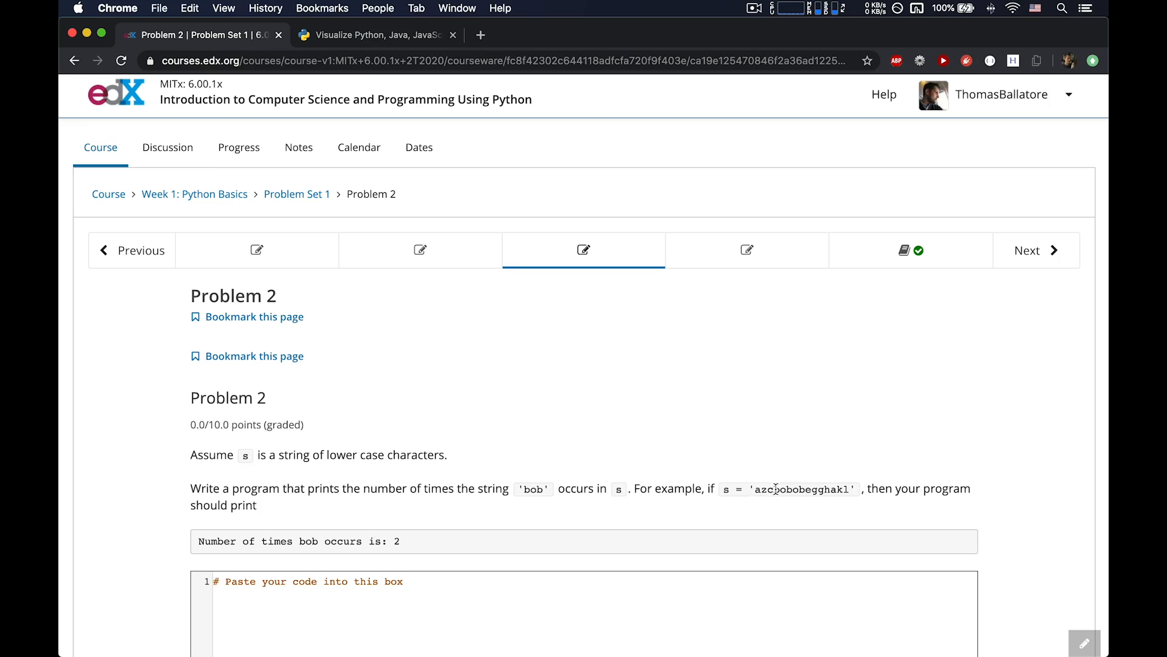
double_click(780, 489)
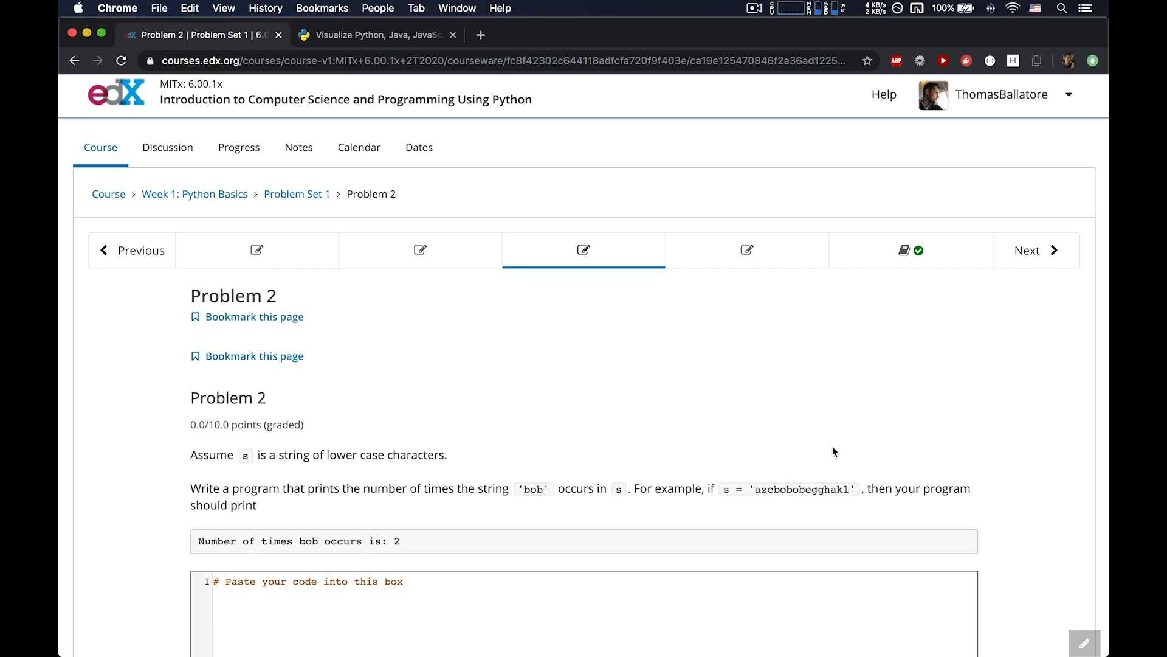
mouse_move(817, 492)
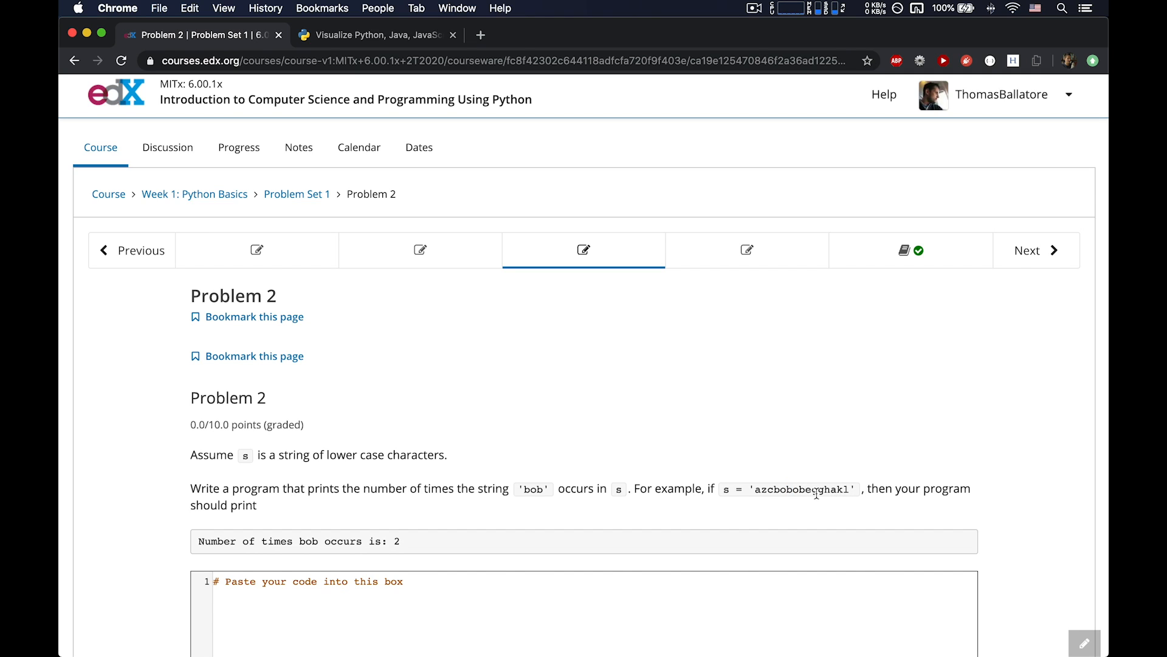
mouse_move(840, 465)
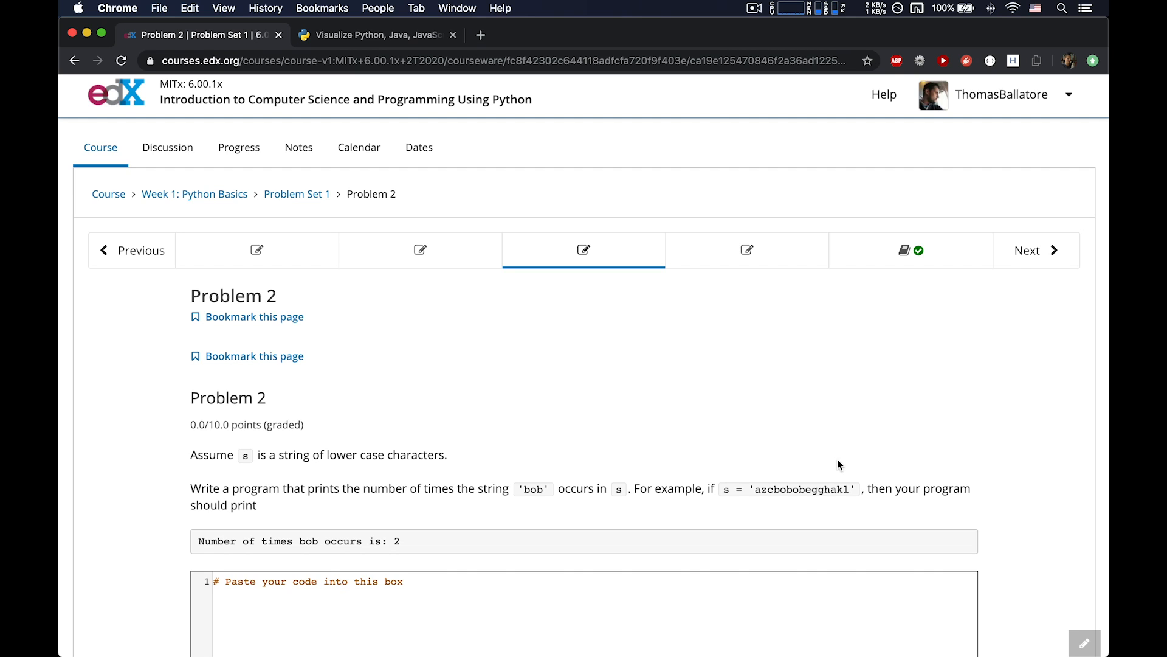
mouse_move(800, 460)
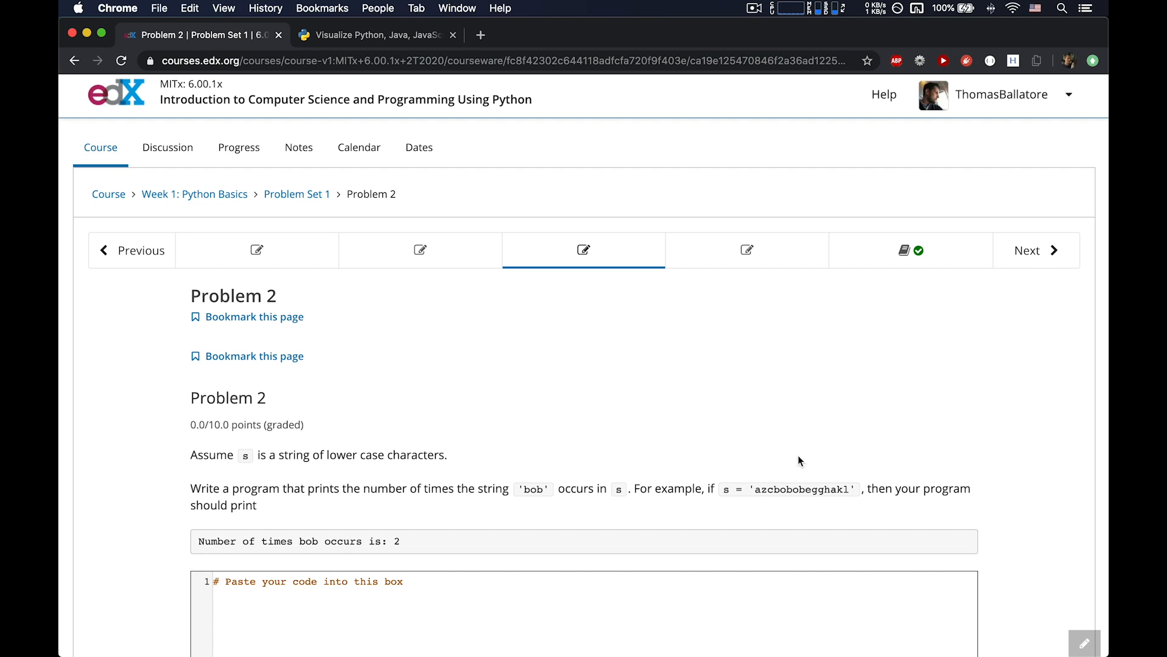
click(375, 35)
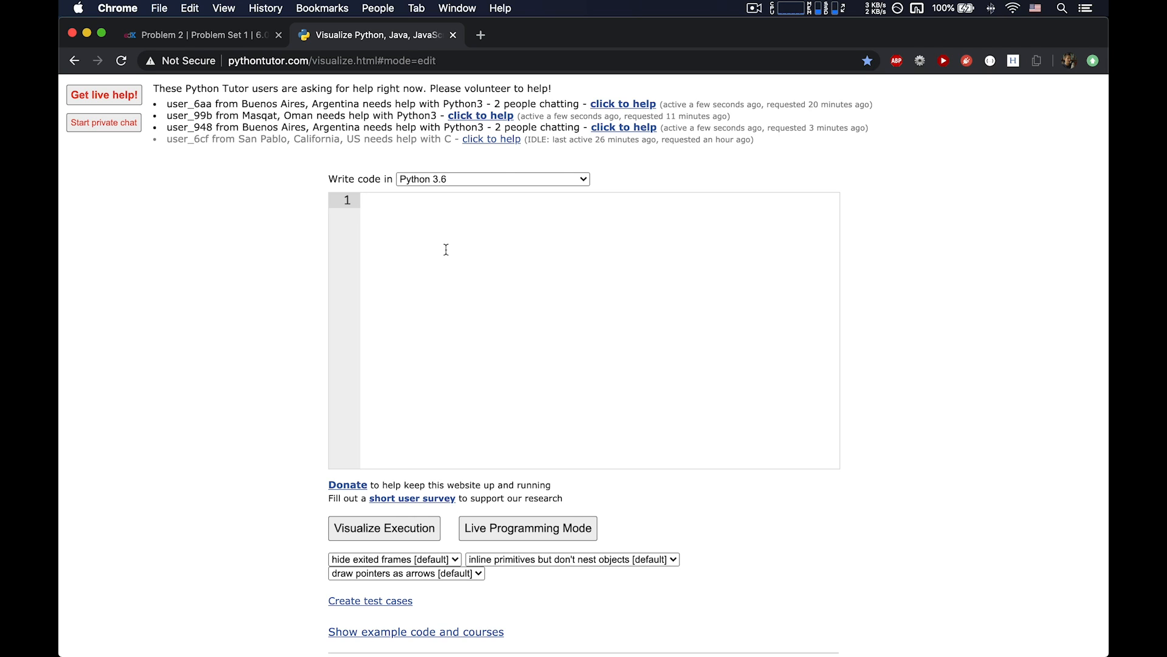
text(myS)
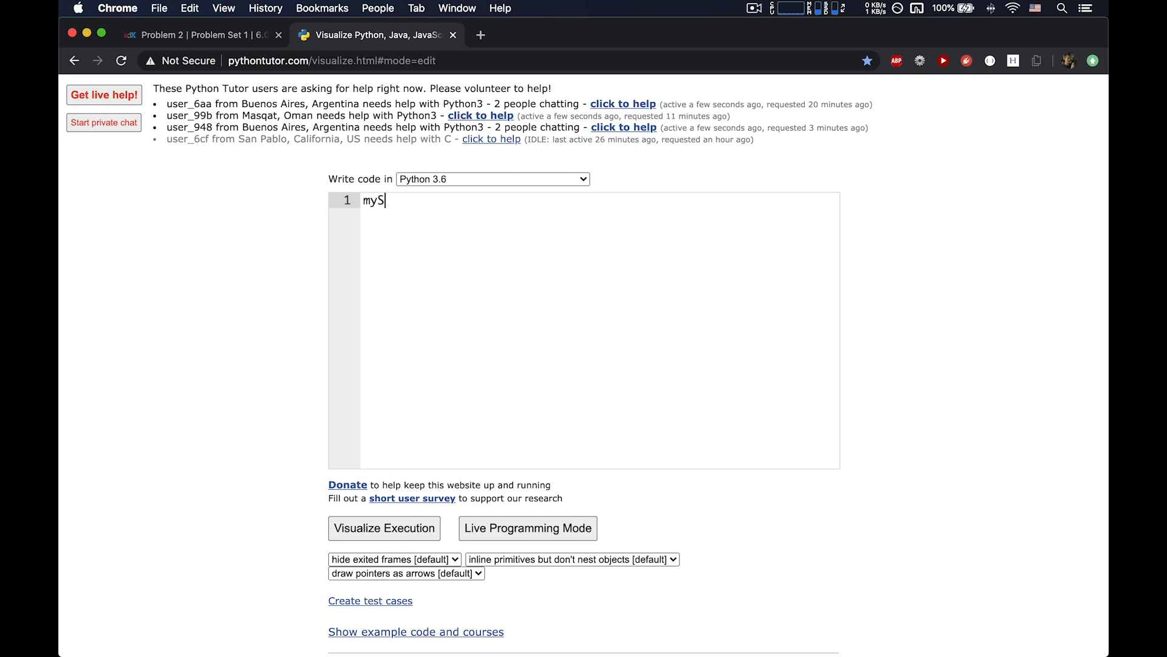
text(tring =)
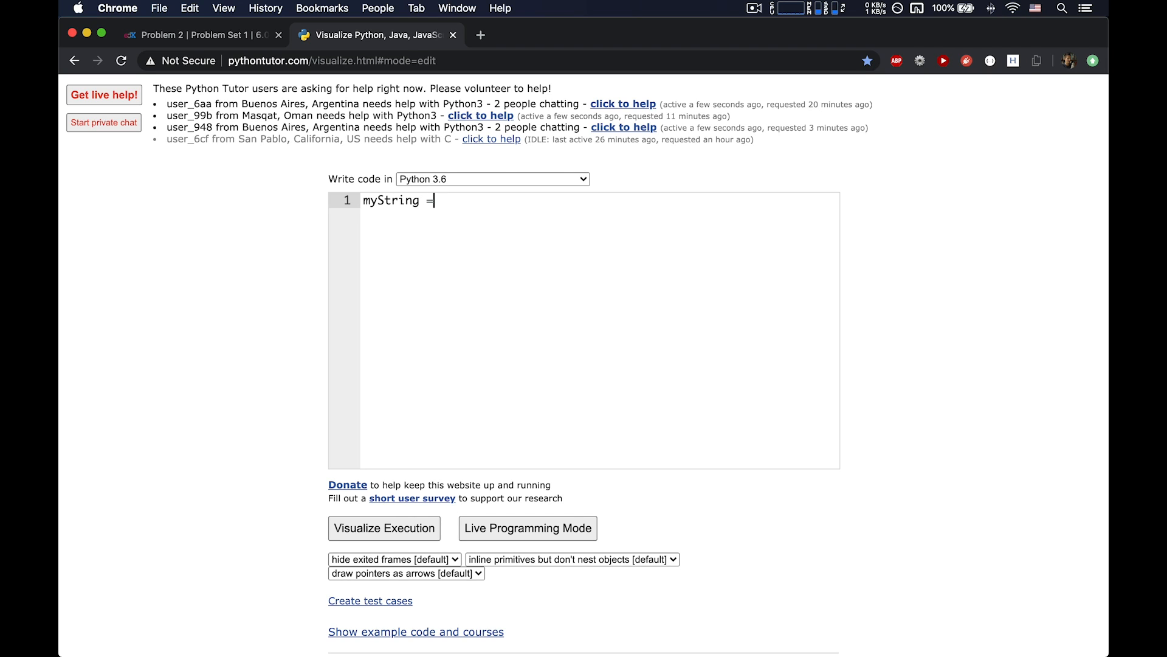
text("abcde)
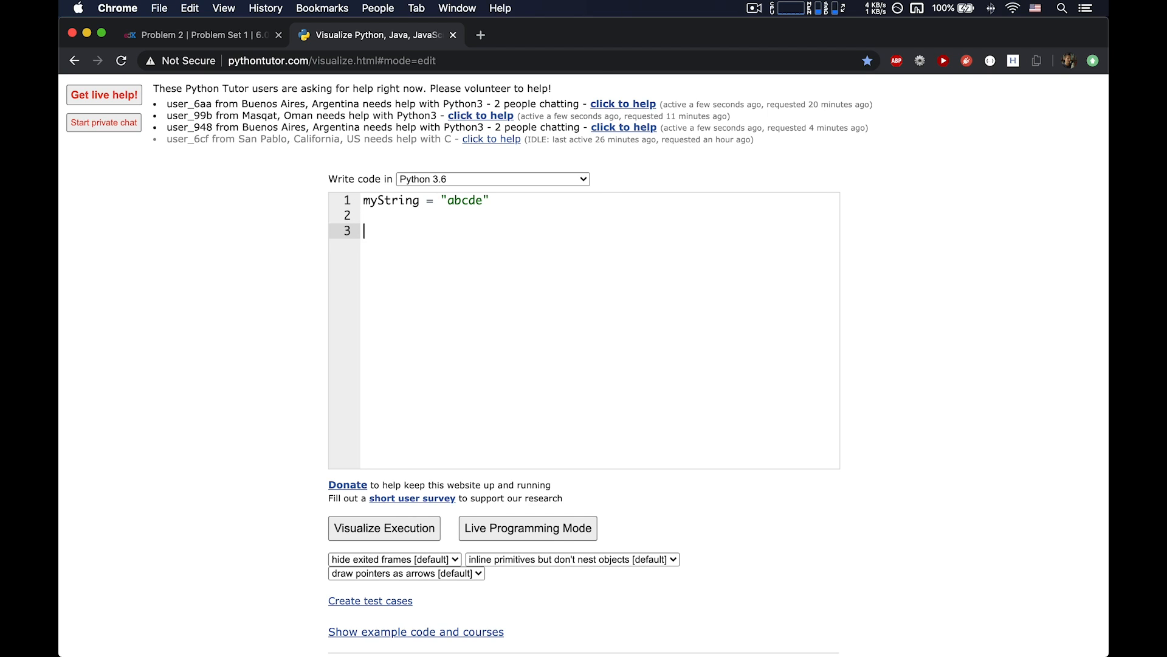
text(for lett)
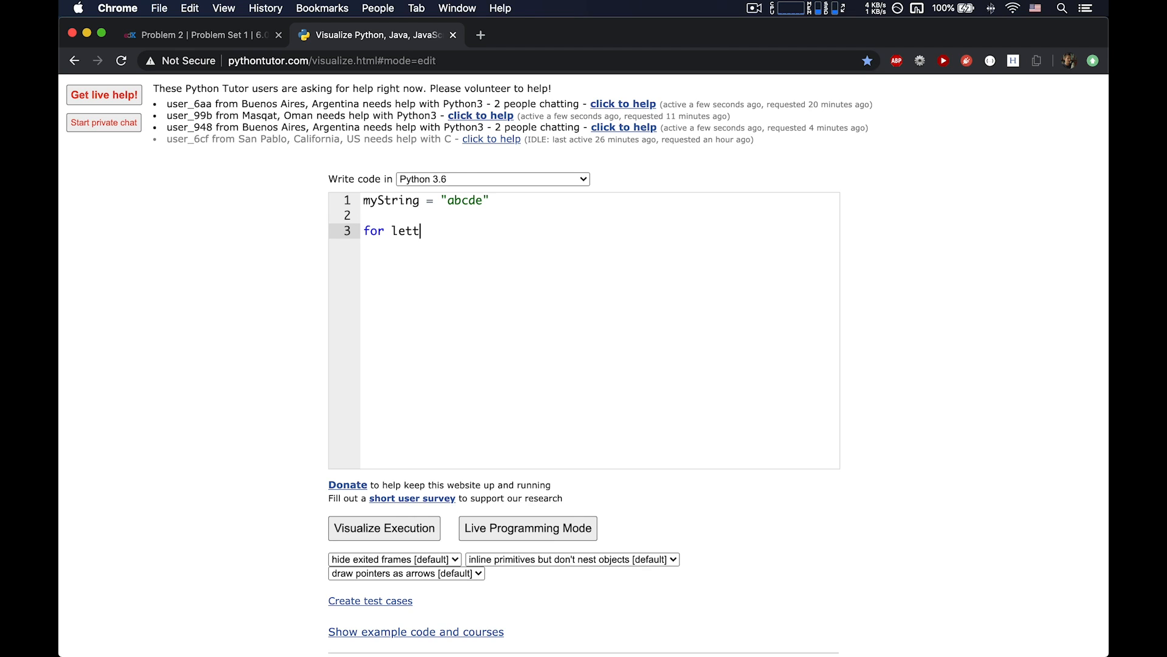
text(er)
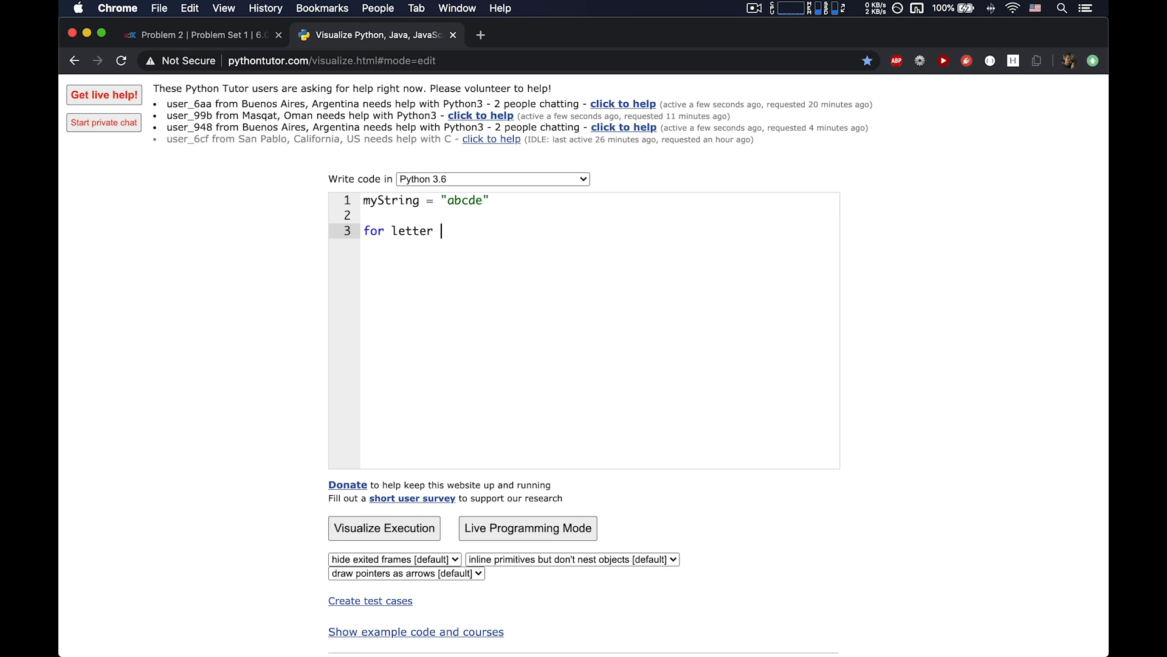
text(in)
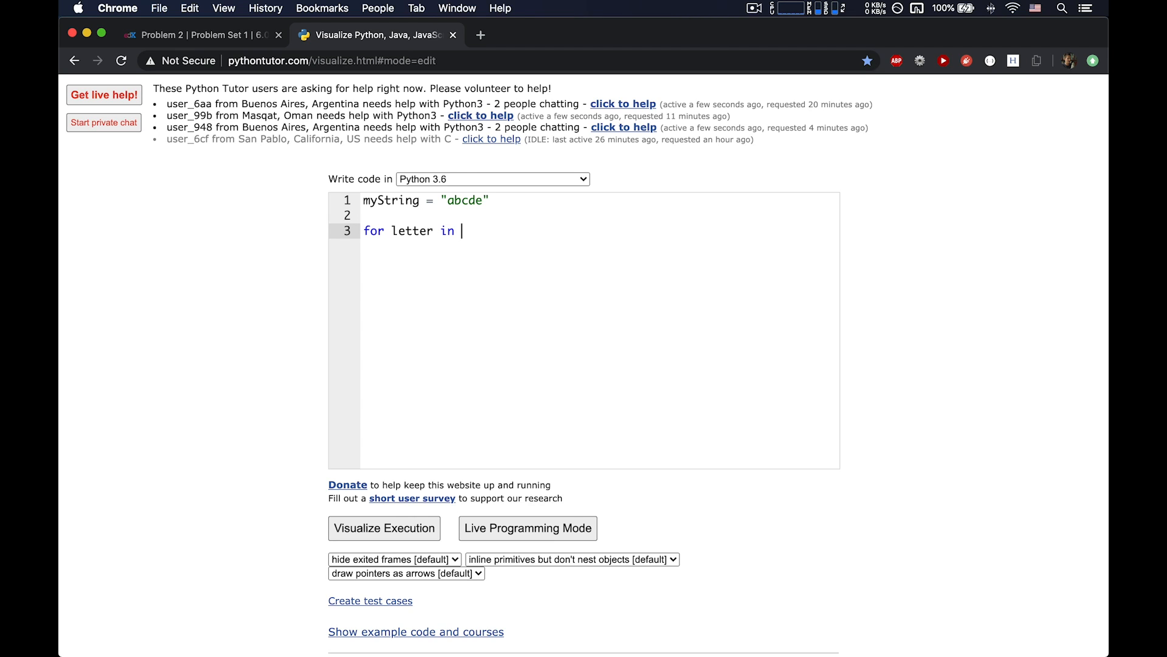
text(myString)
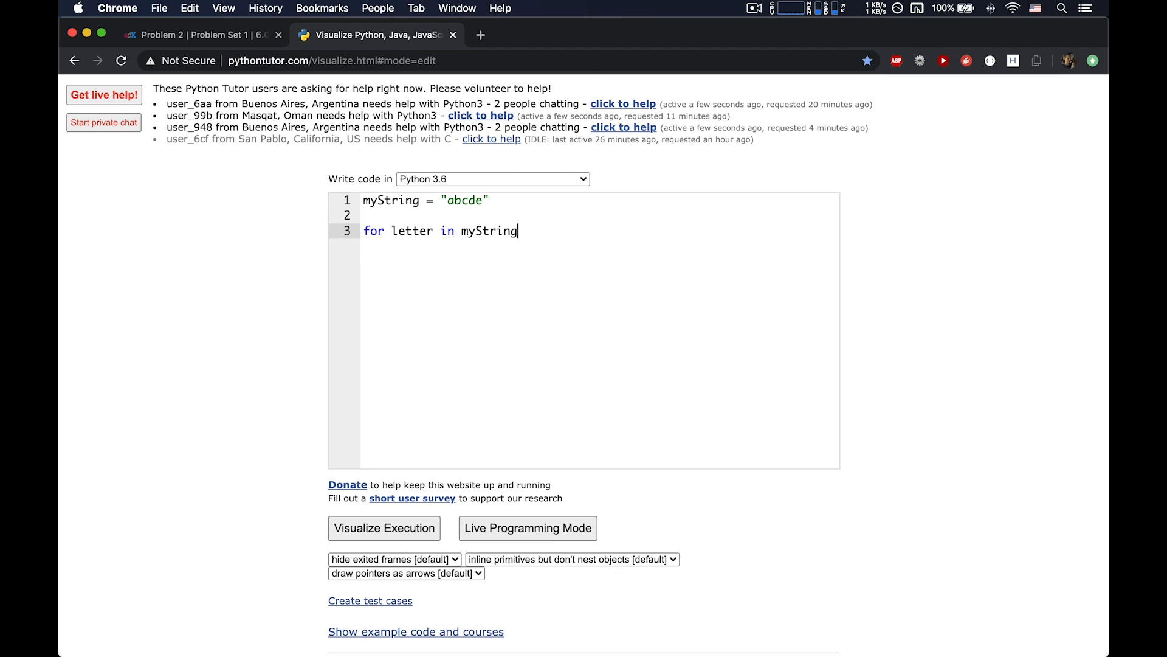
text(:)
text(print(letter))
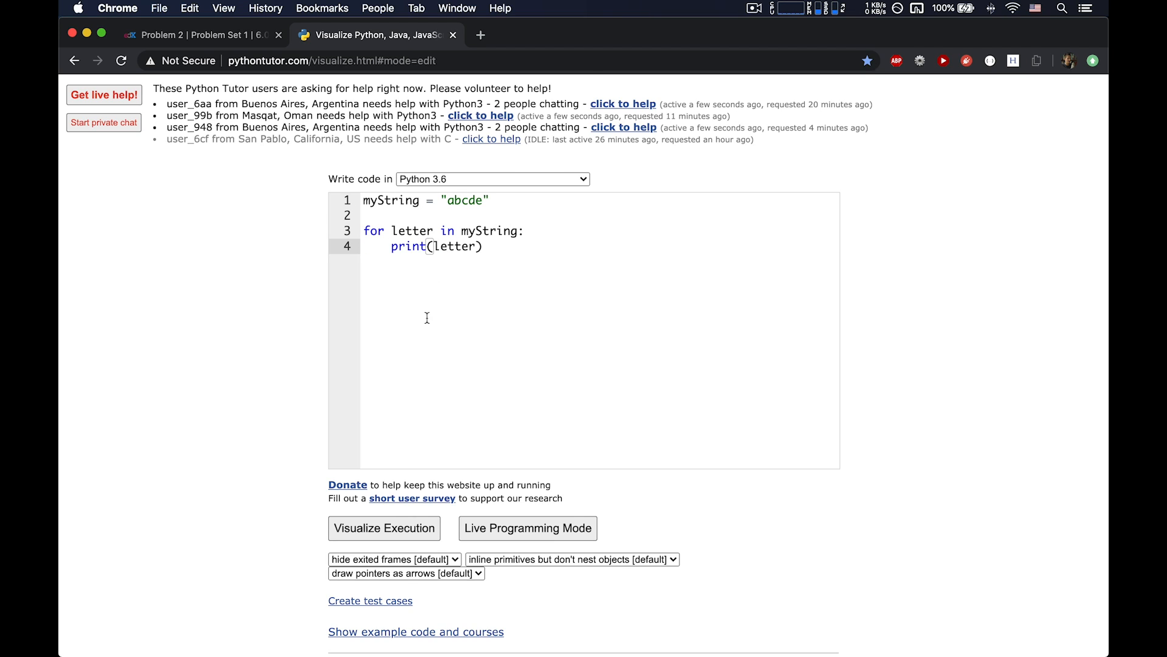
Step: Visualize the loop to completion, printing a through e, then resume editing
click(385, 528)
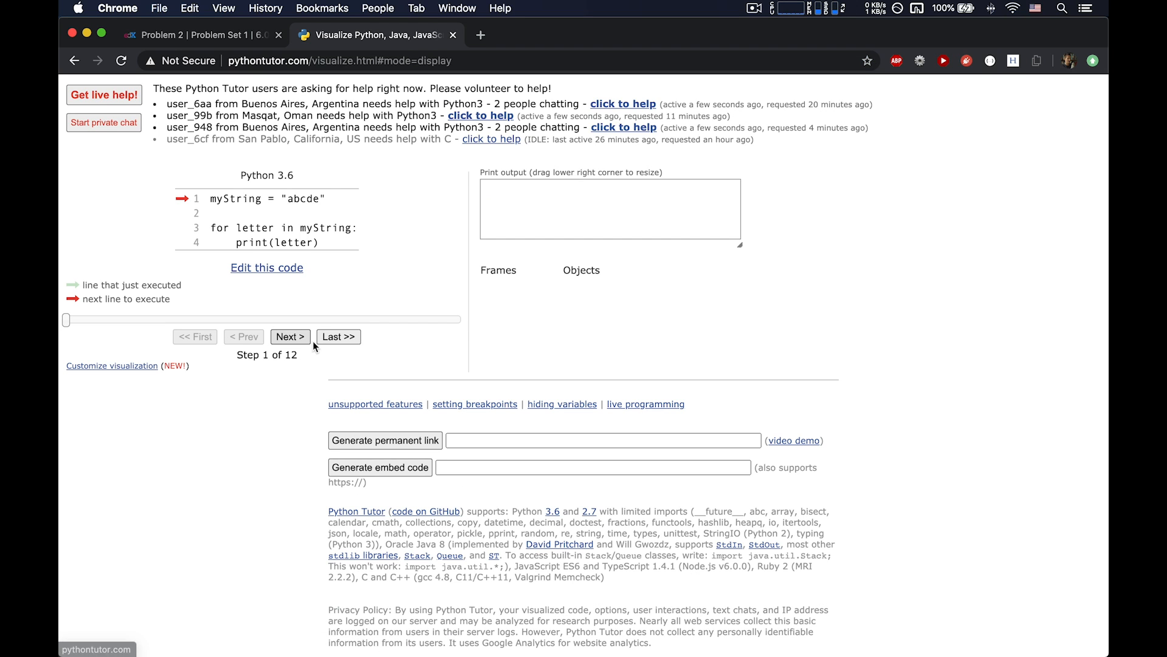
click(289, 336)
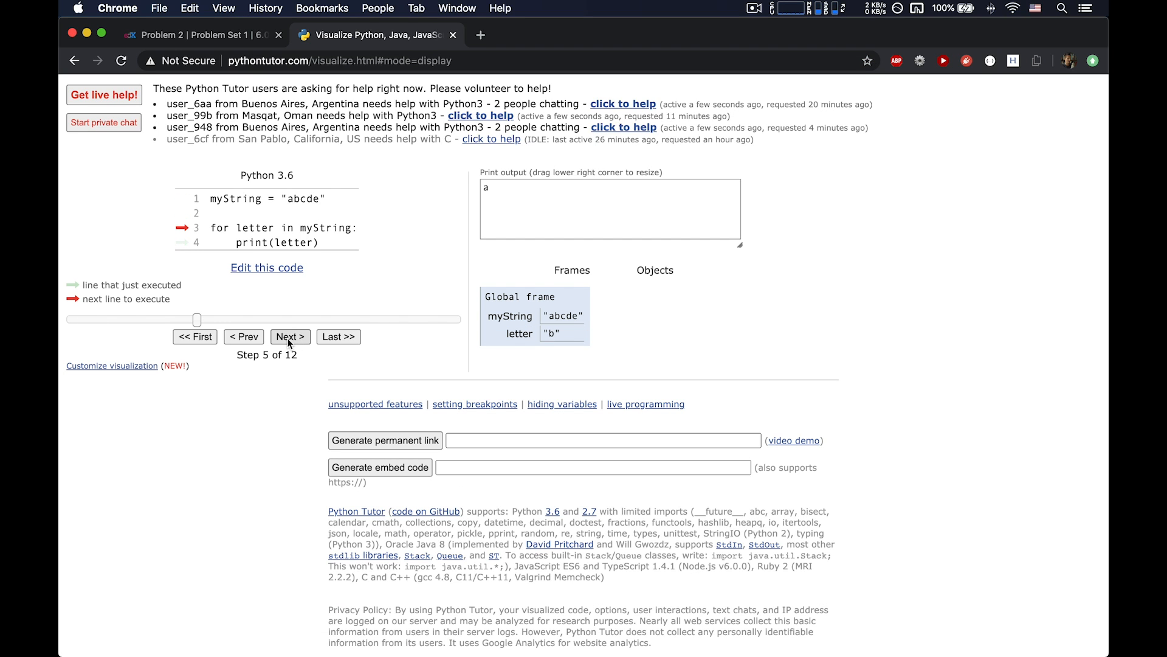
click(289, 337)
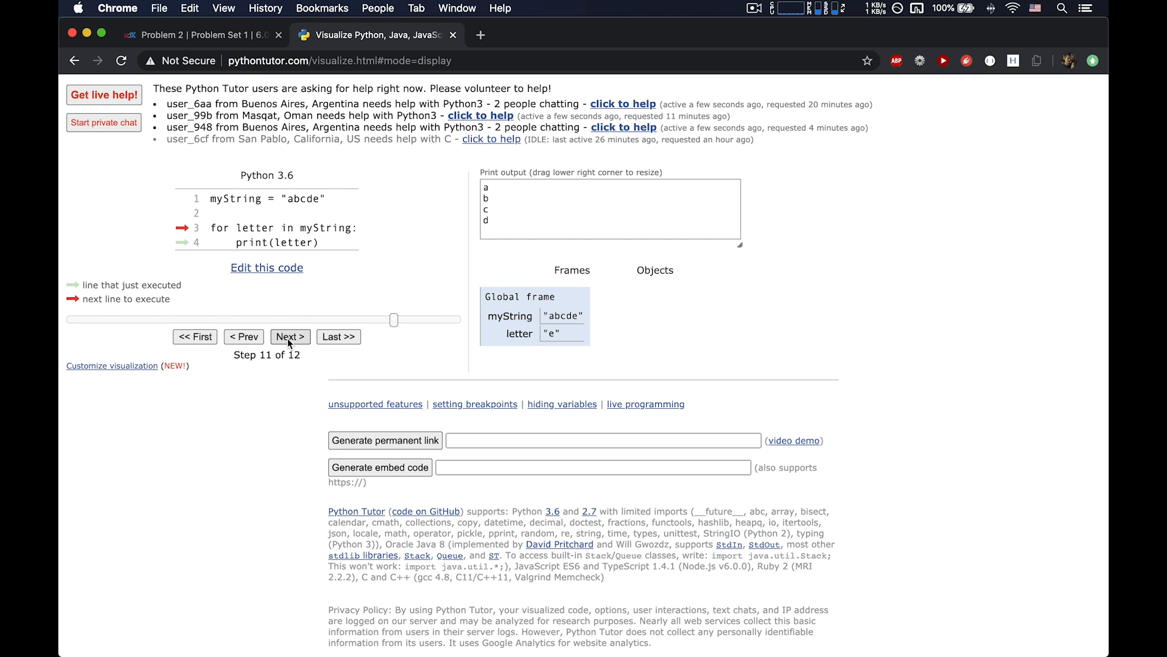
click(289, 336)
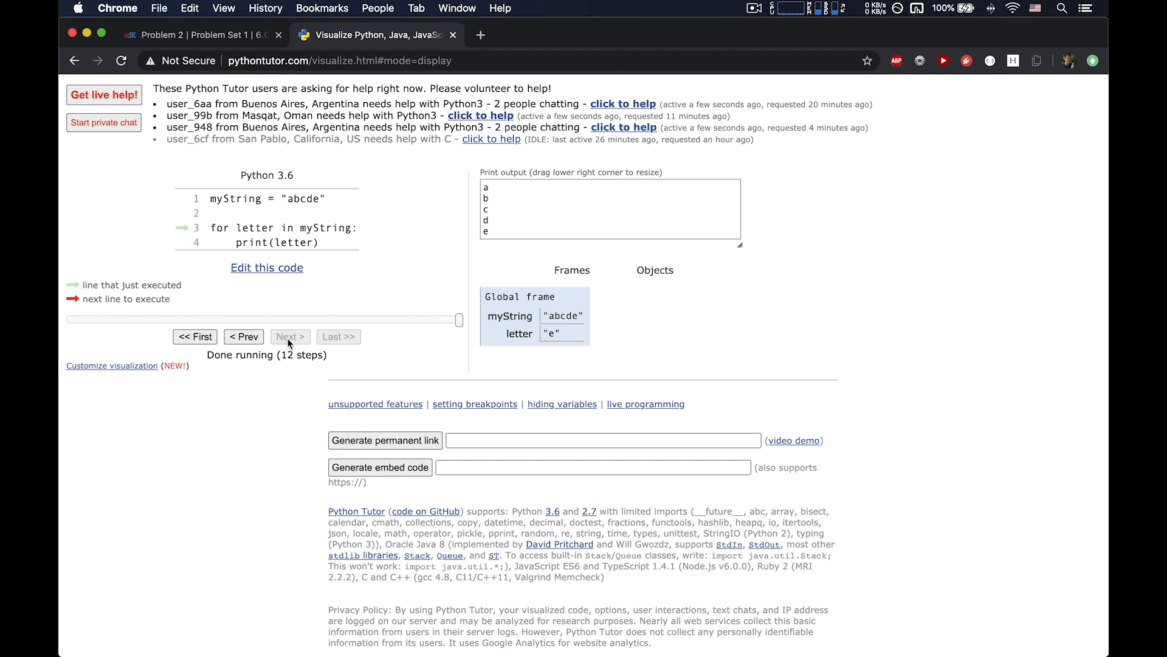
click(267, 268)
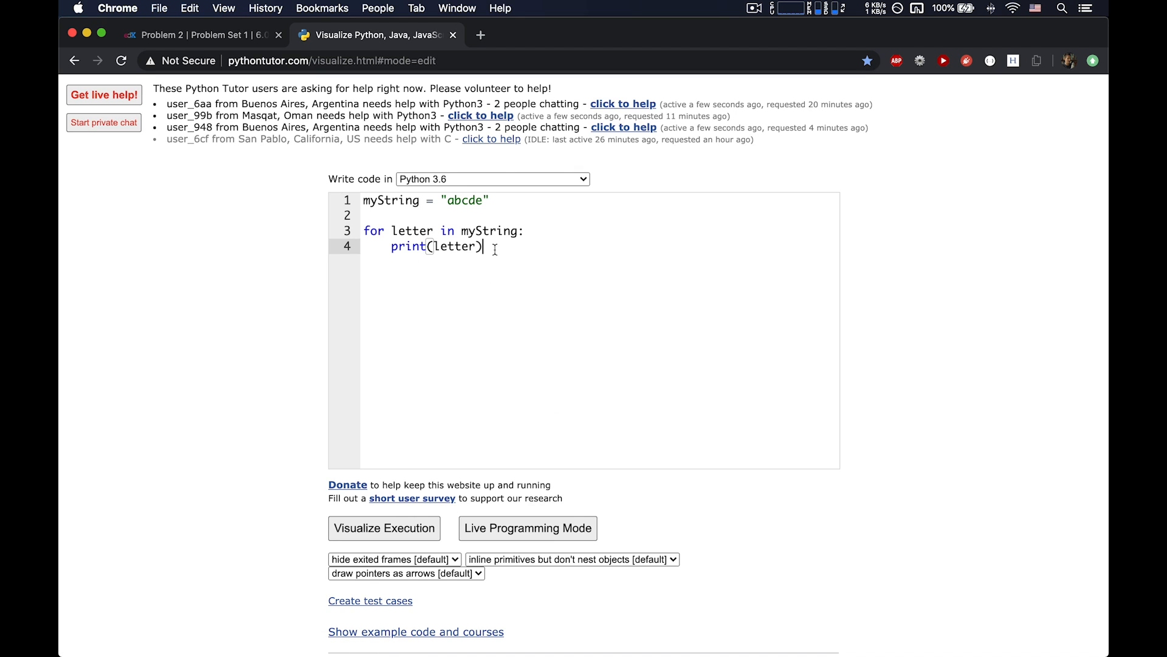
Step: Comment out the string loop and add for letter in range(5): print(letter)
key(Return)
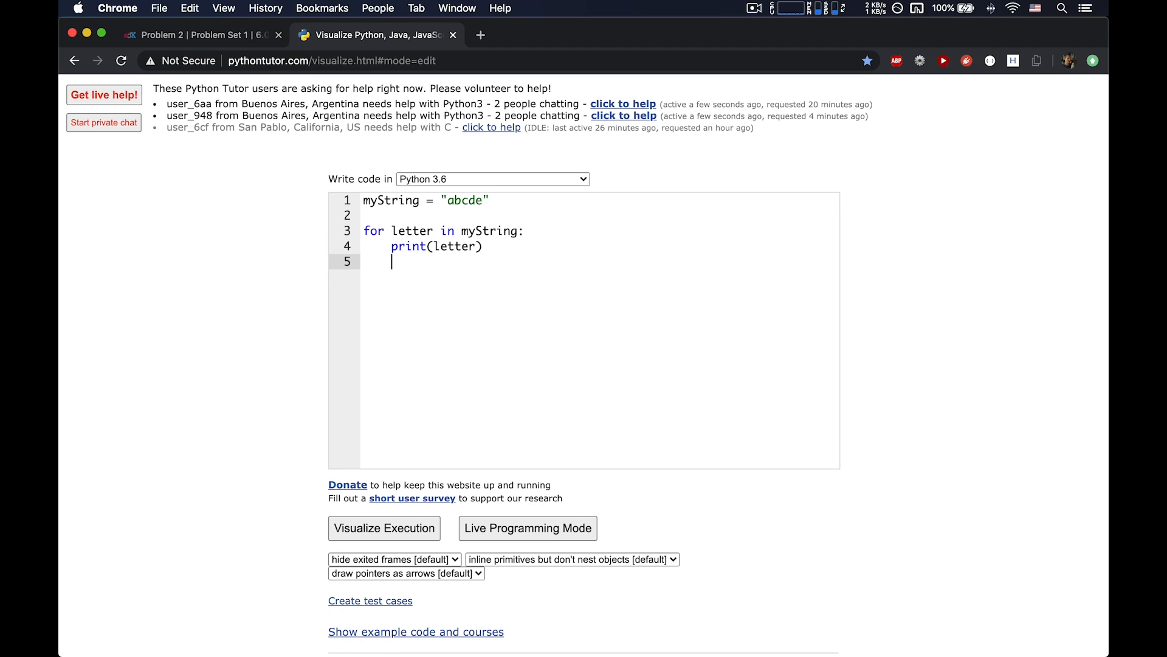
key(Return)
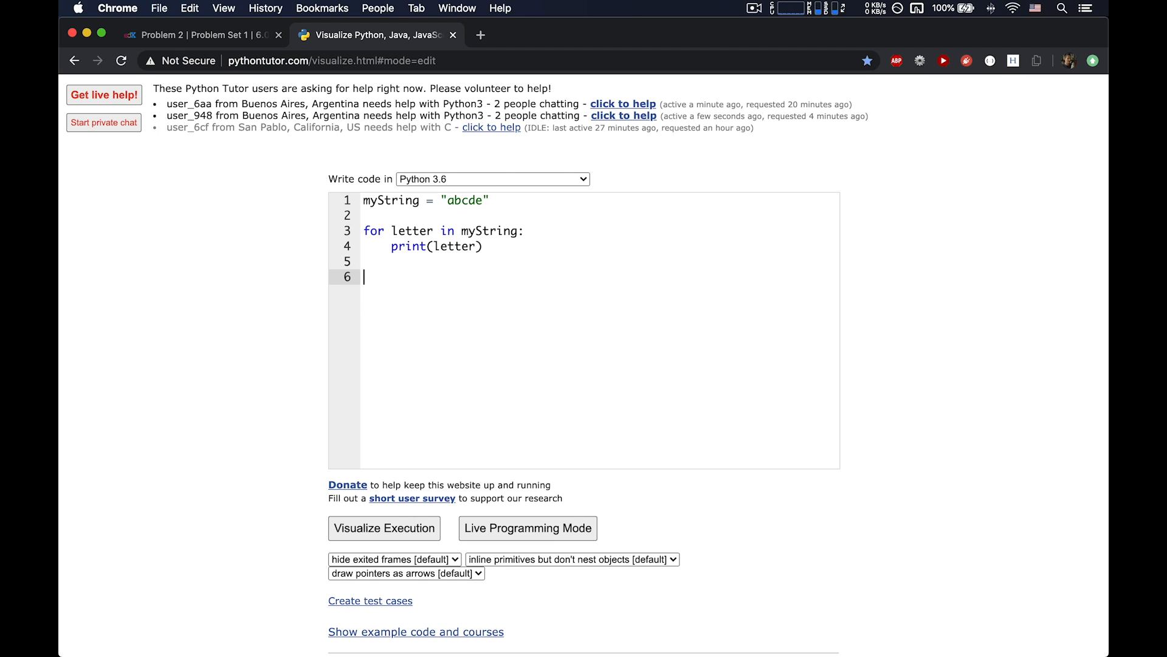
text(for letter in range()
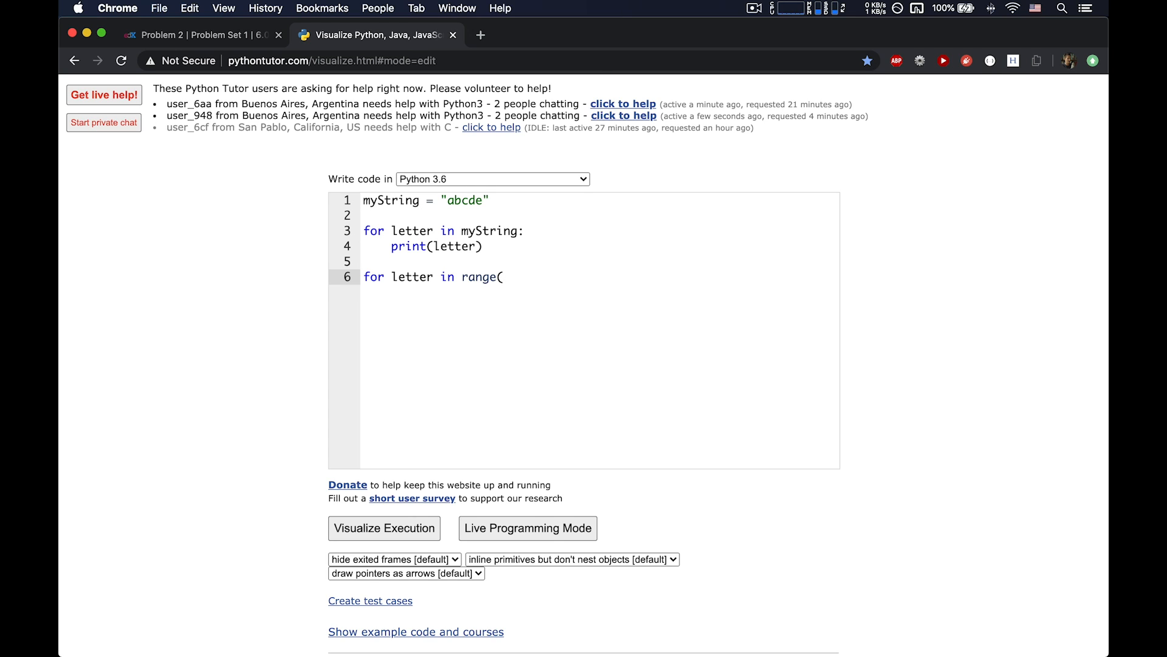
text(5))
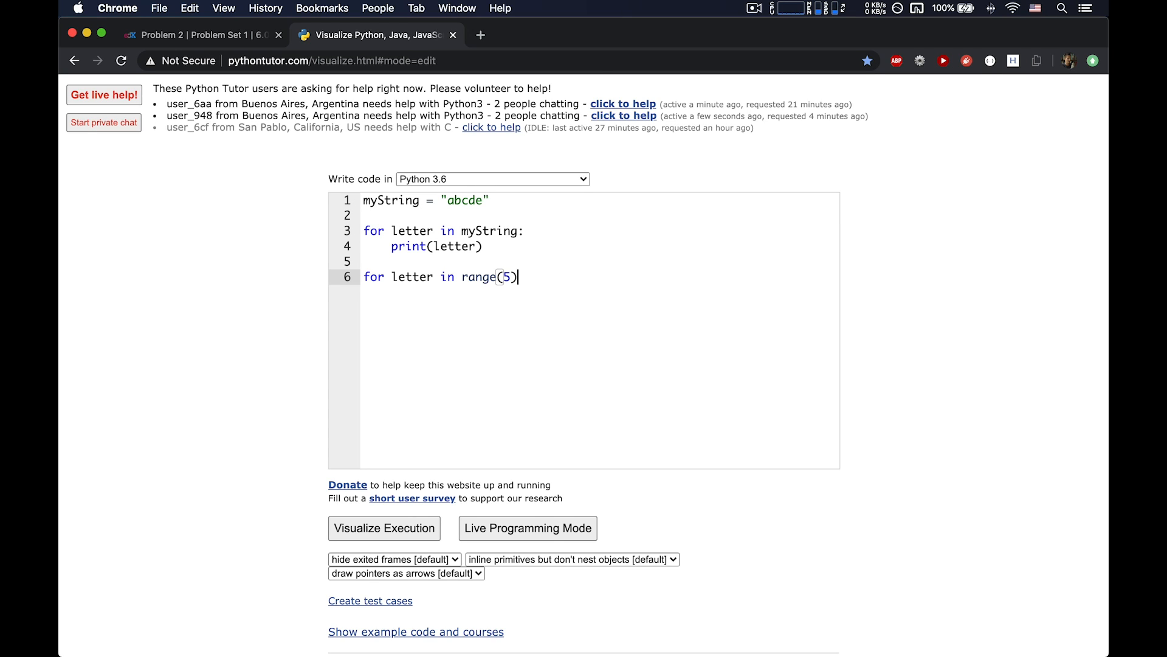
text(:)
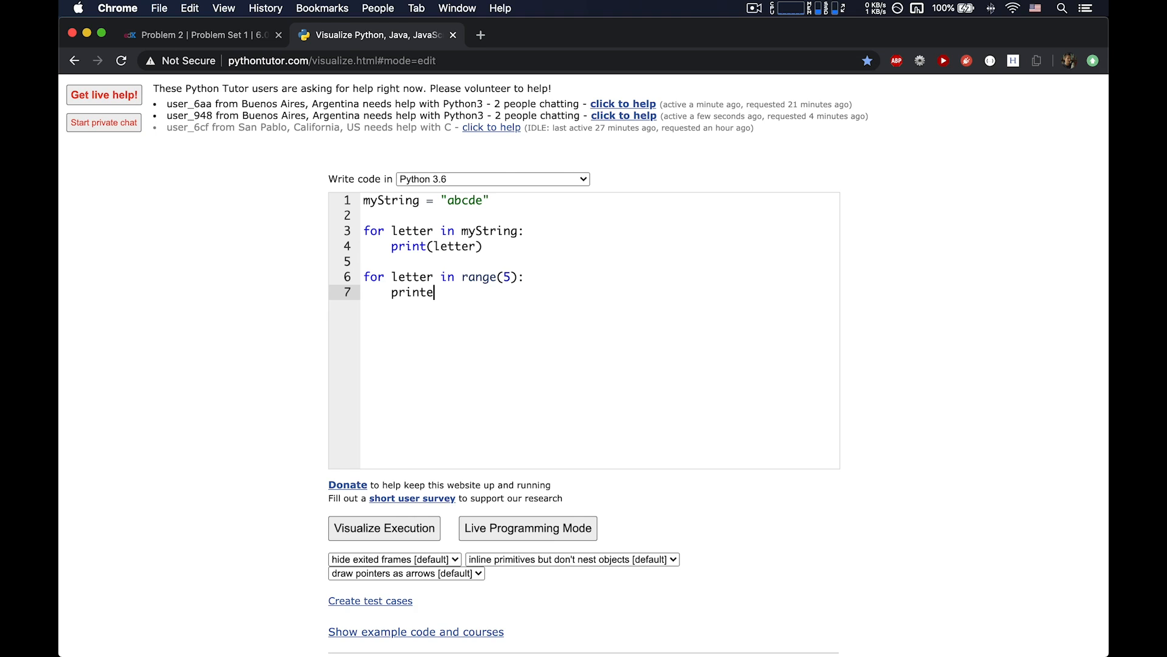
text((lett)
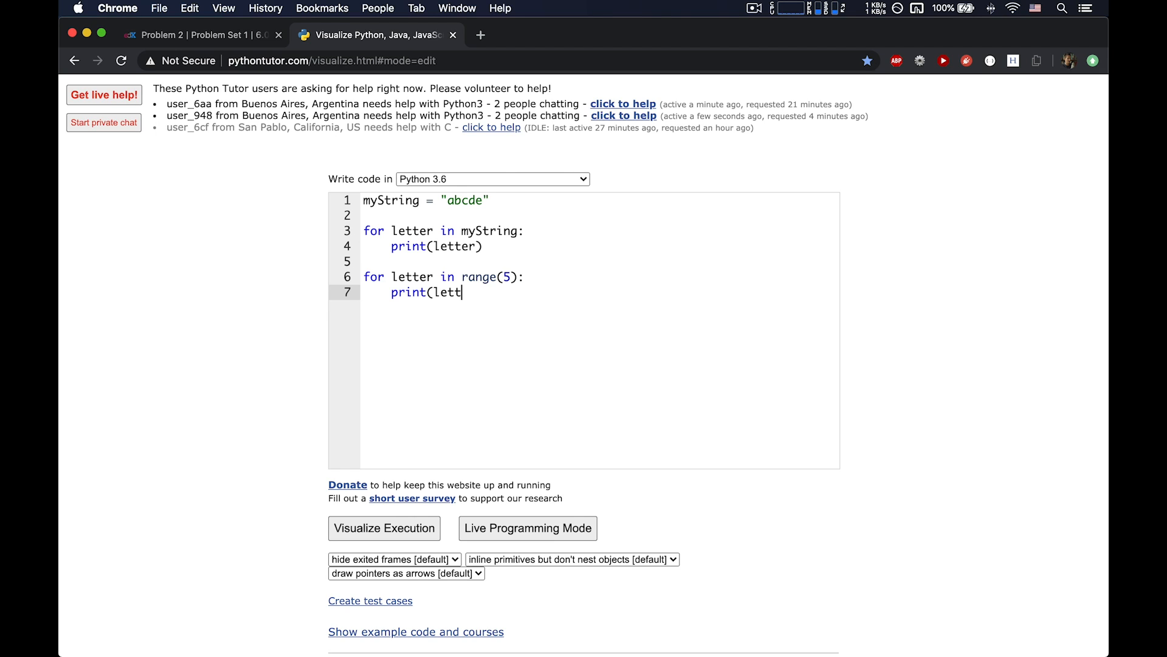
text(er))
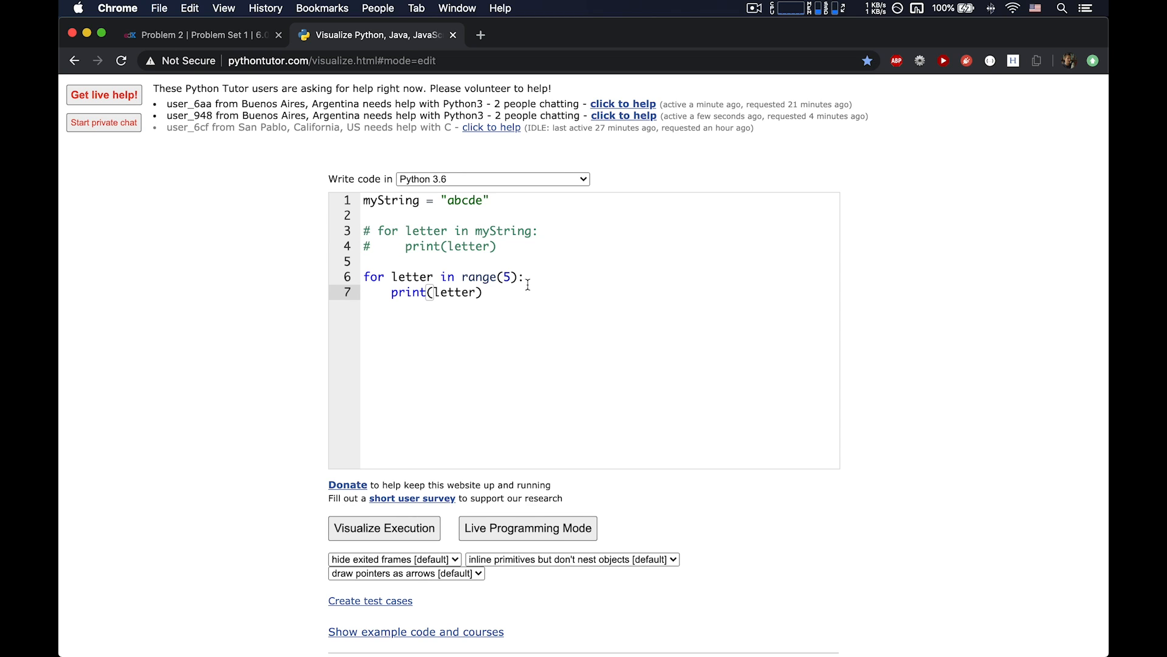
mouse_move(384, 528)
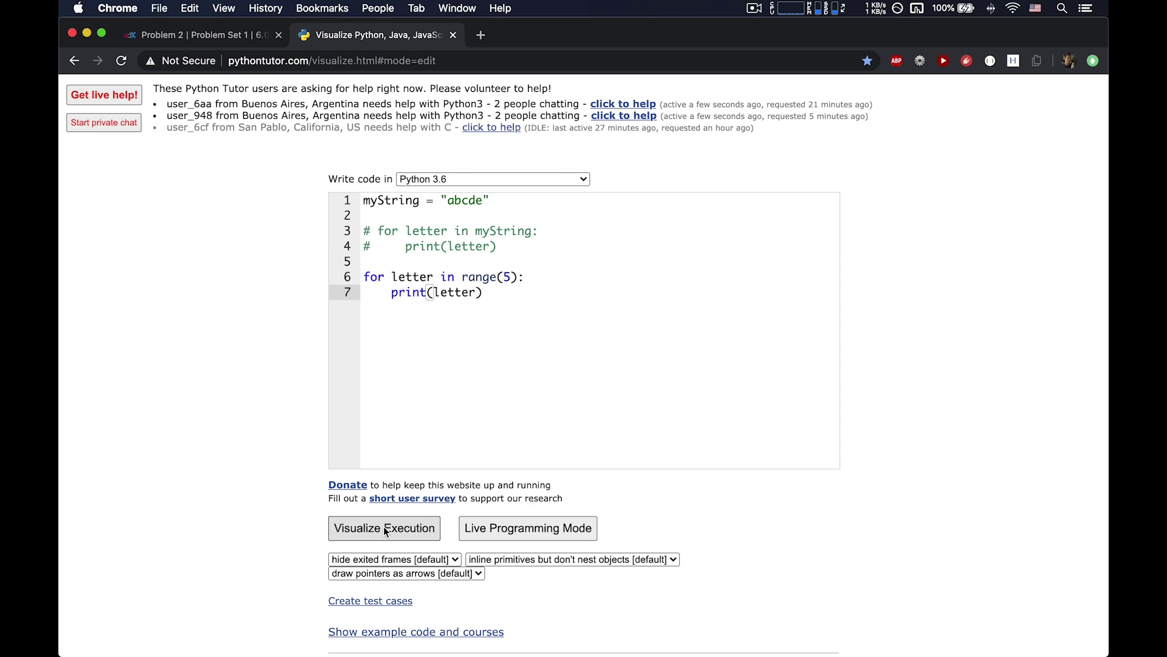
Step: Visualize the range loop printing 0 through 4, then resume editing
click(384, 527)
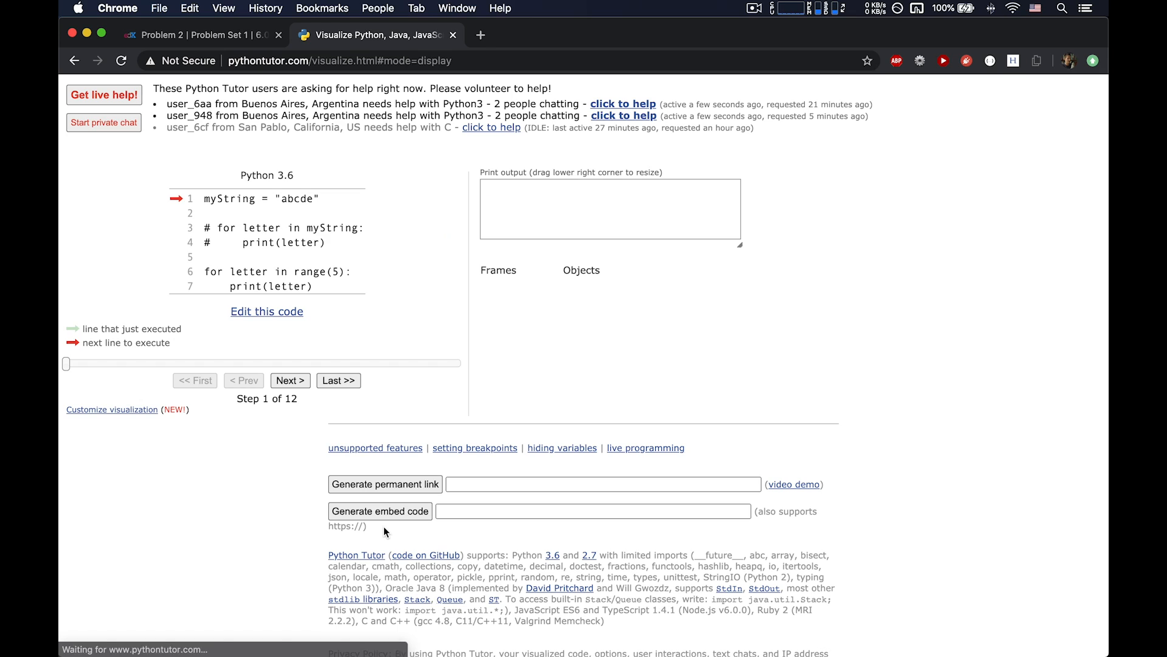
click(290, 380)
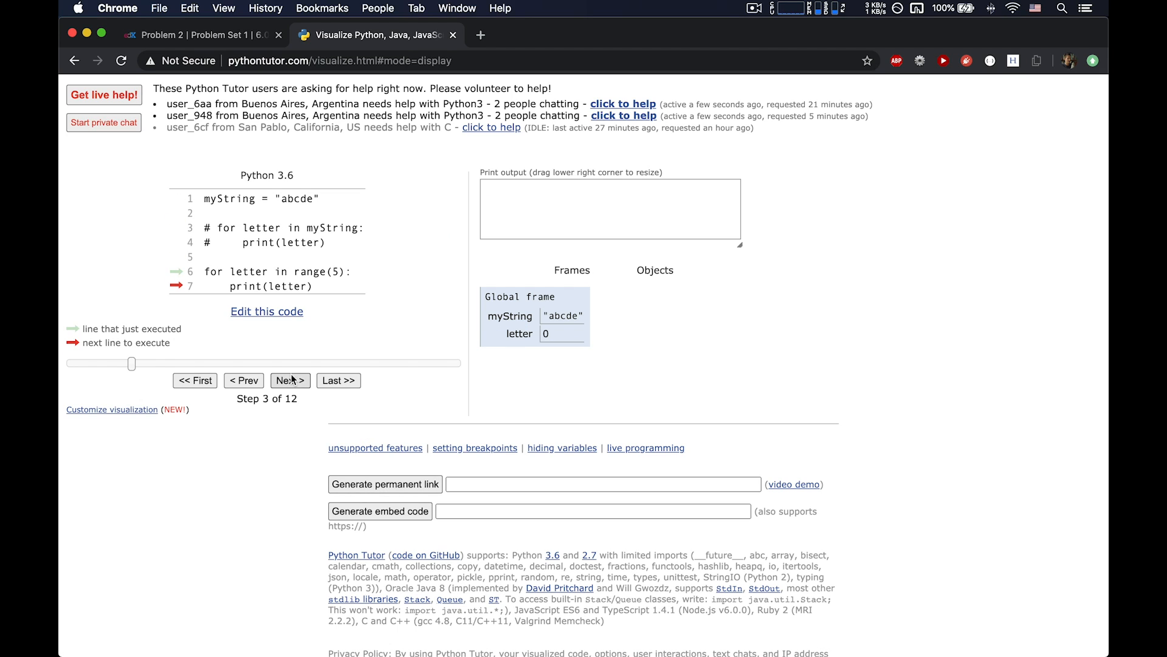
click(290, 381)
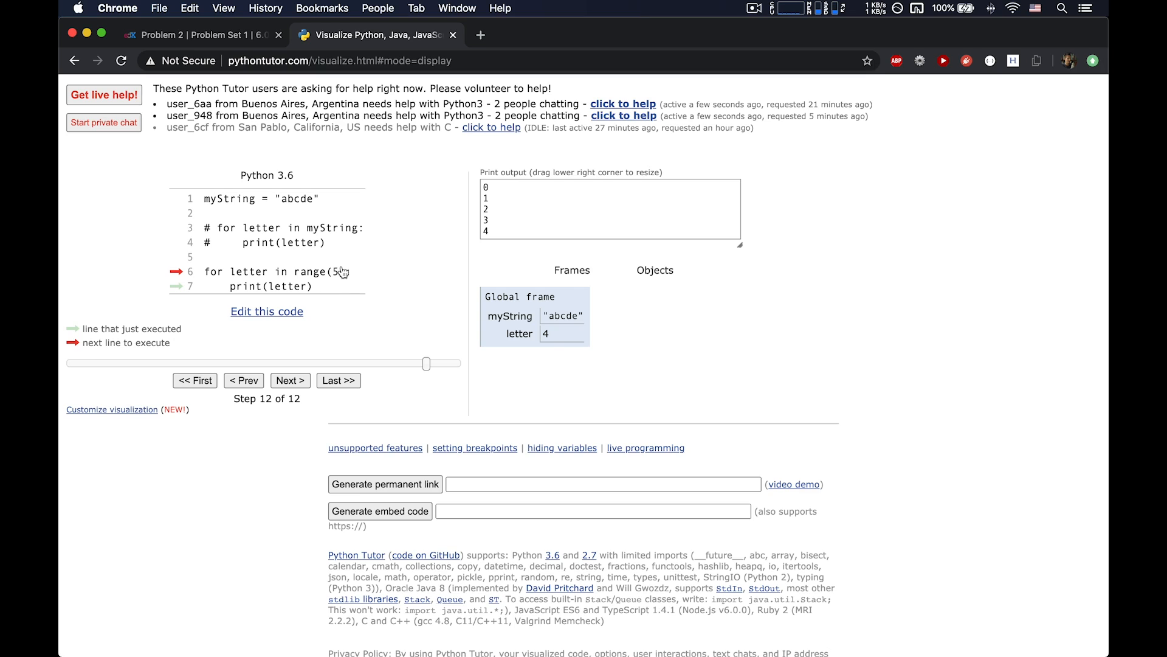
mouse_move(337, 280)
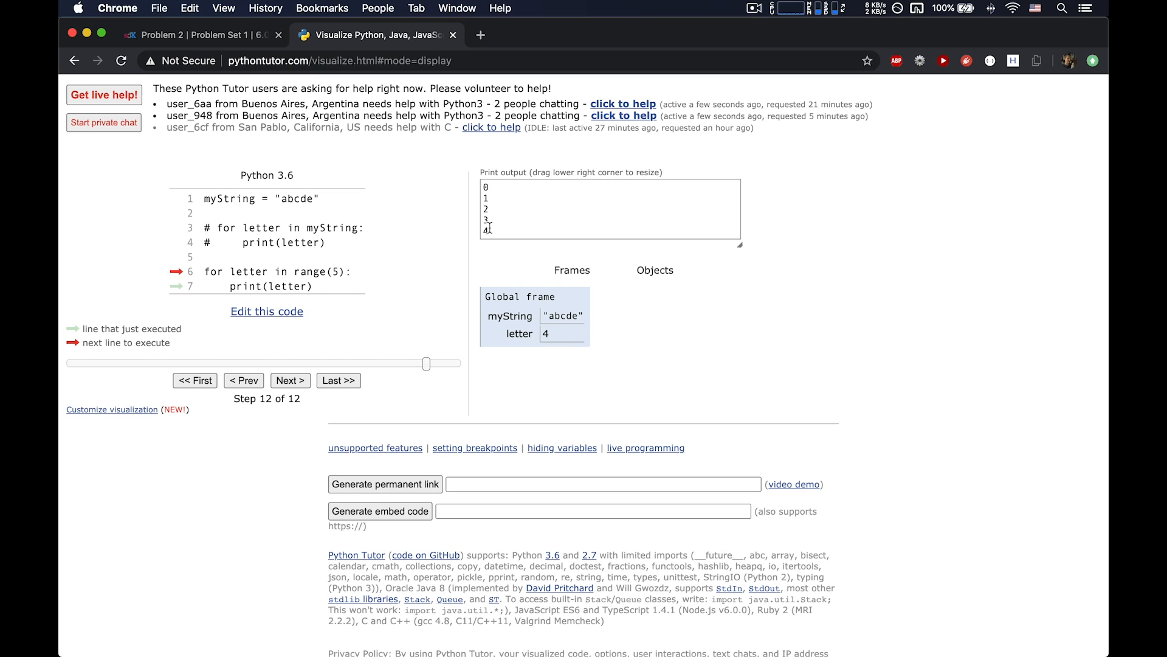
mouse_move(327, 363)
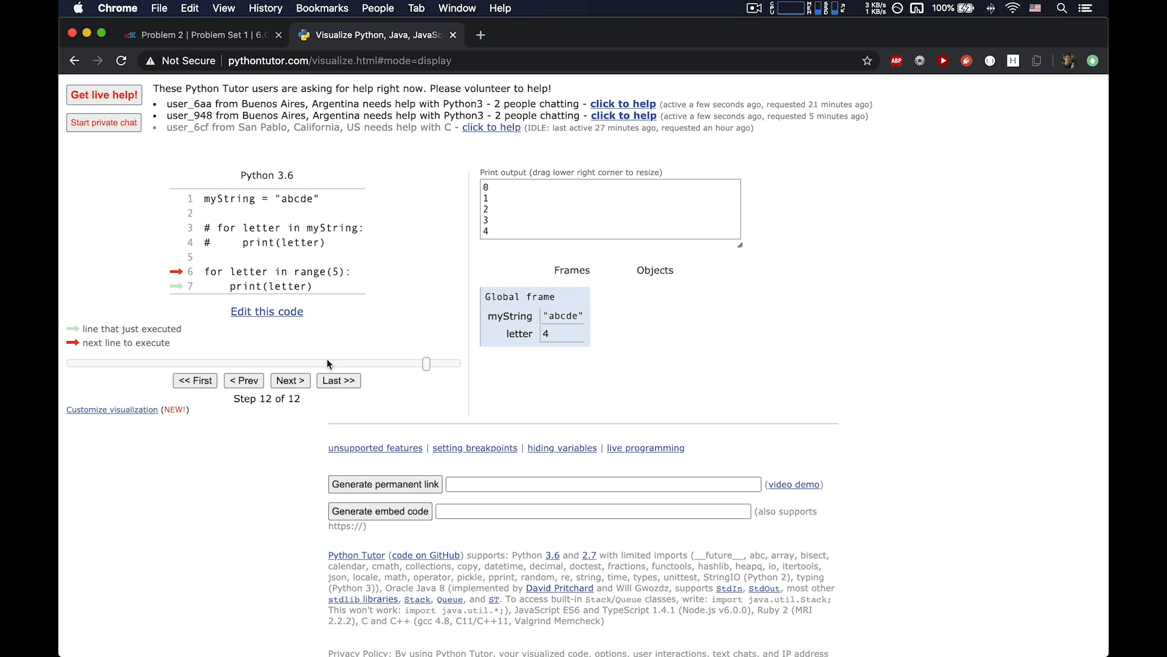
click(266, 311)
text(i)
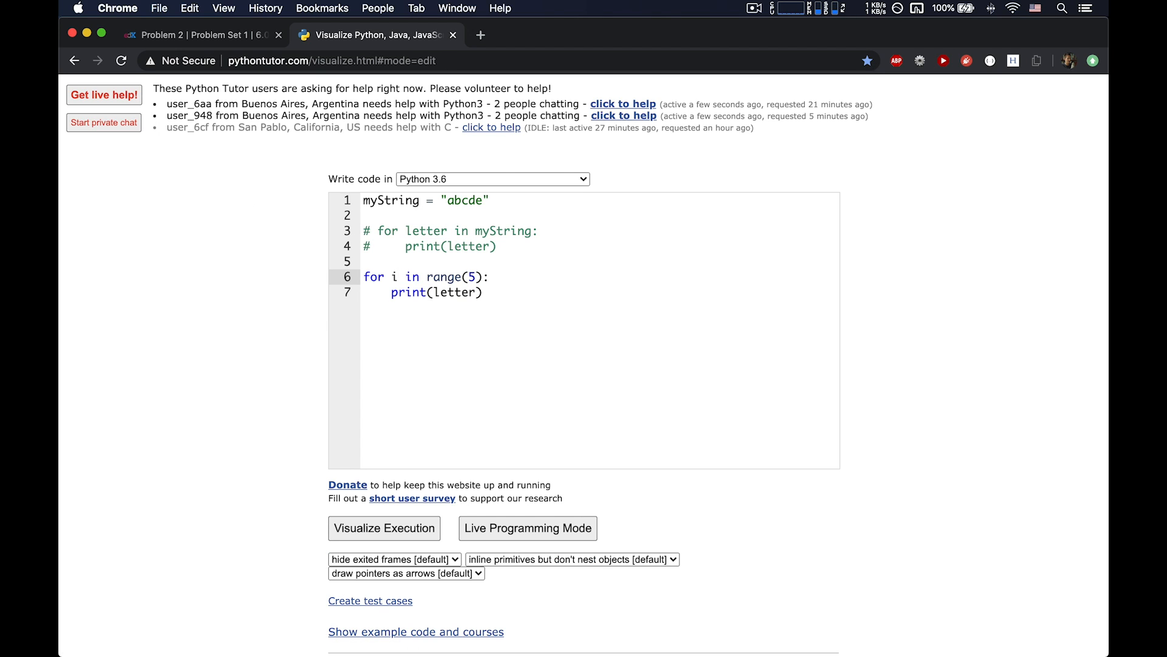
Step: Rename the loop variable to i, comment out the range loop, and add print(myString[0])
double_click(453, 292)
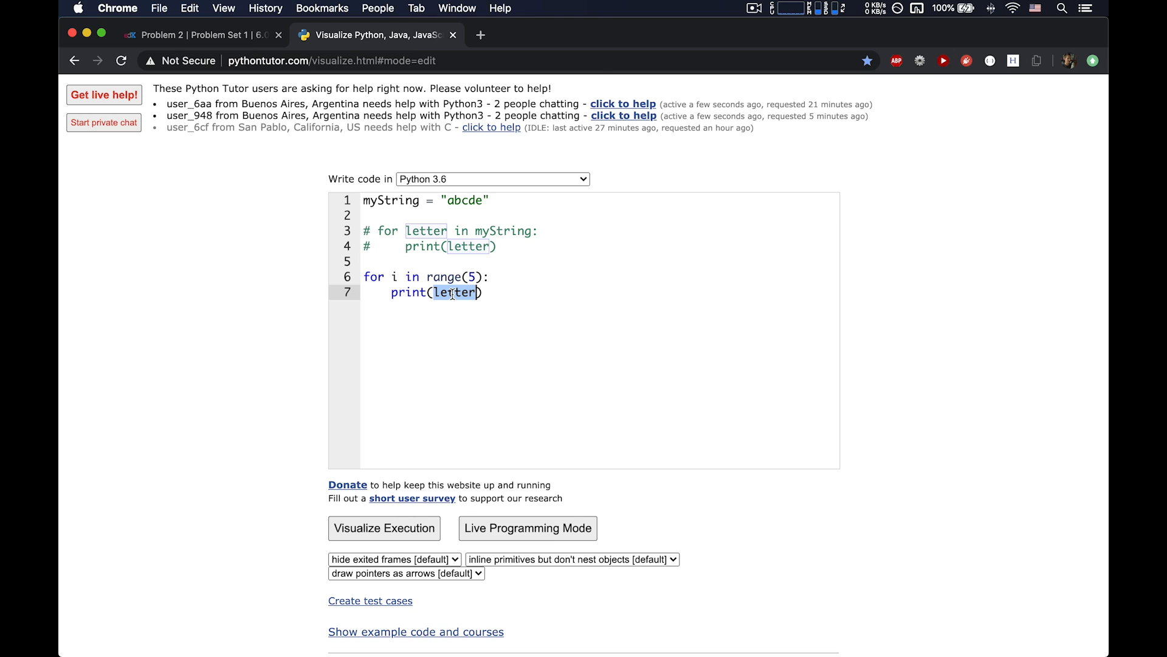
text(i)
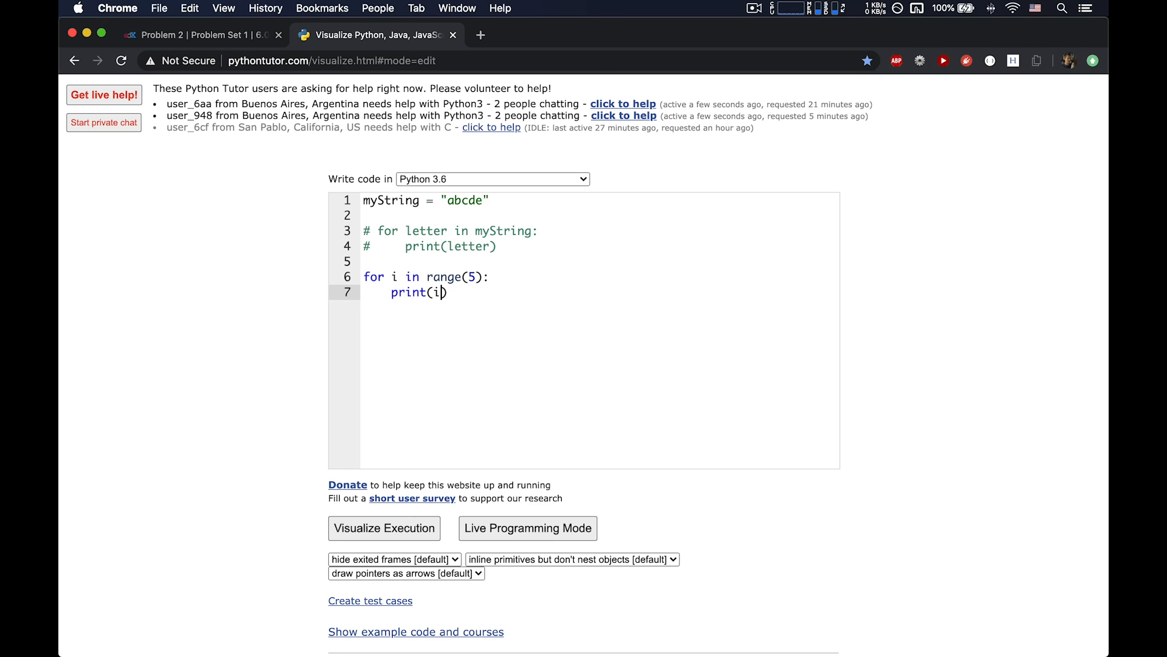
mouse_move(503, 284)
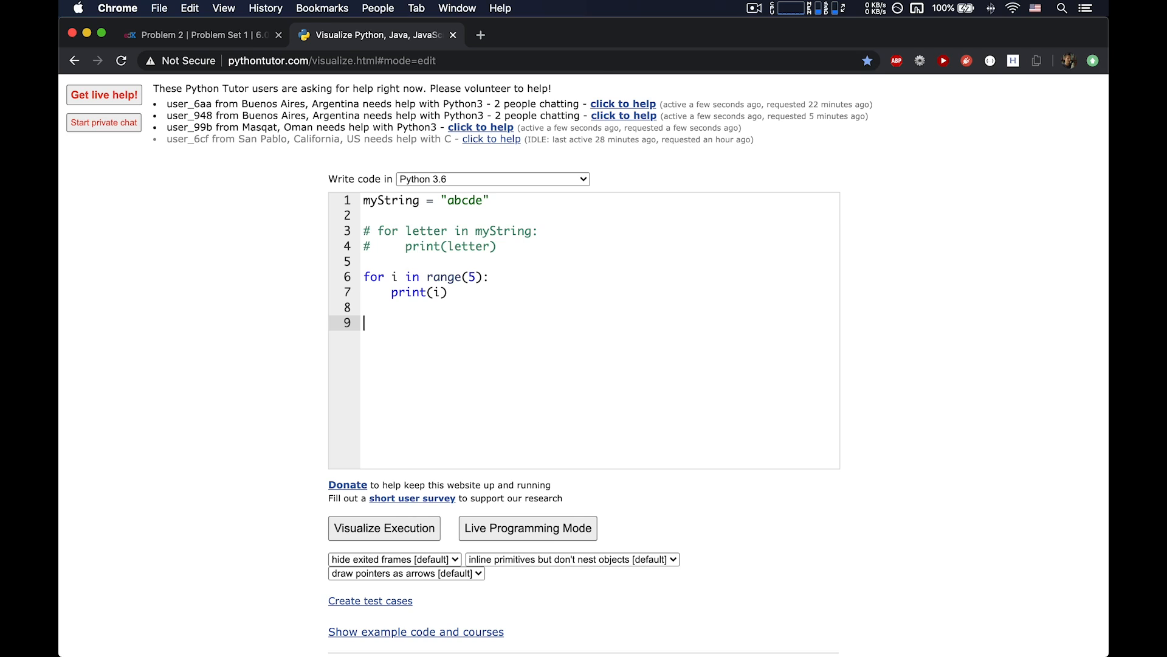
text(mySt)
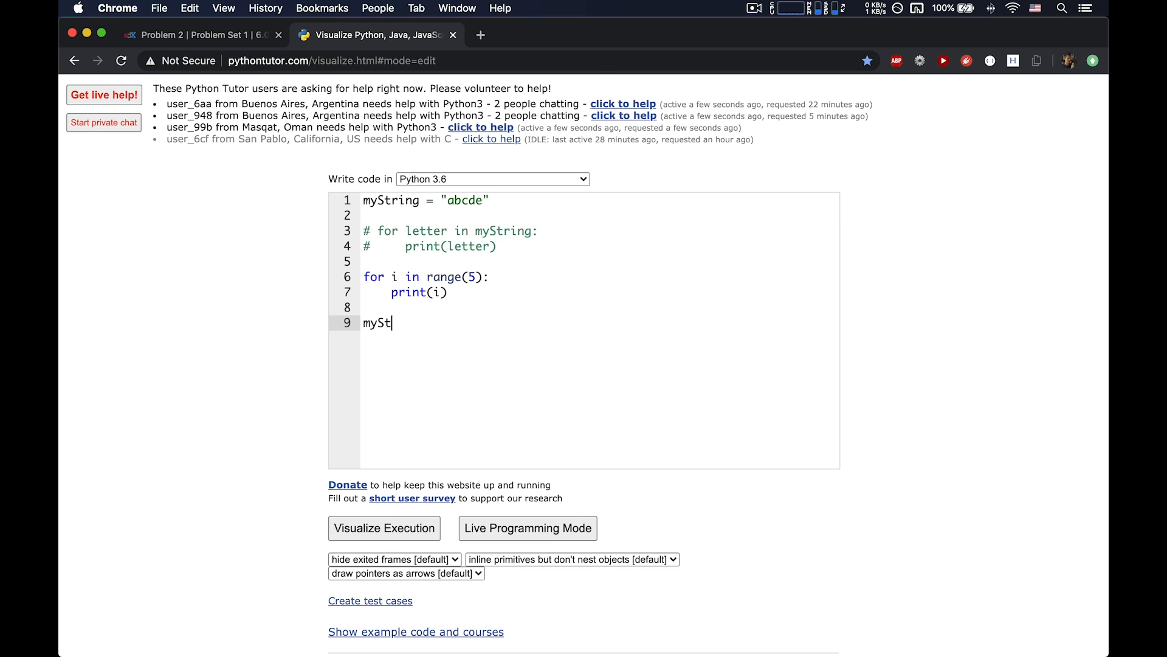
text(ring[)
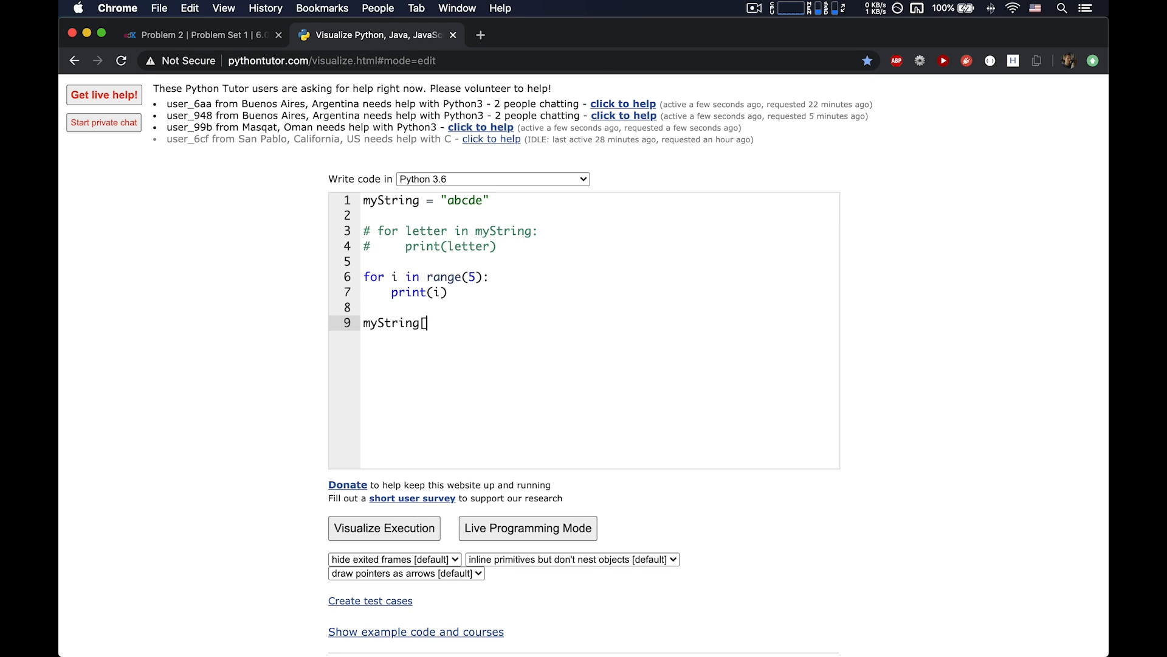
text(0)
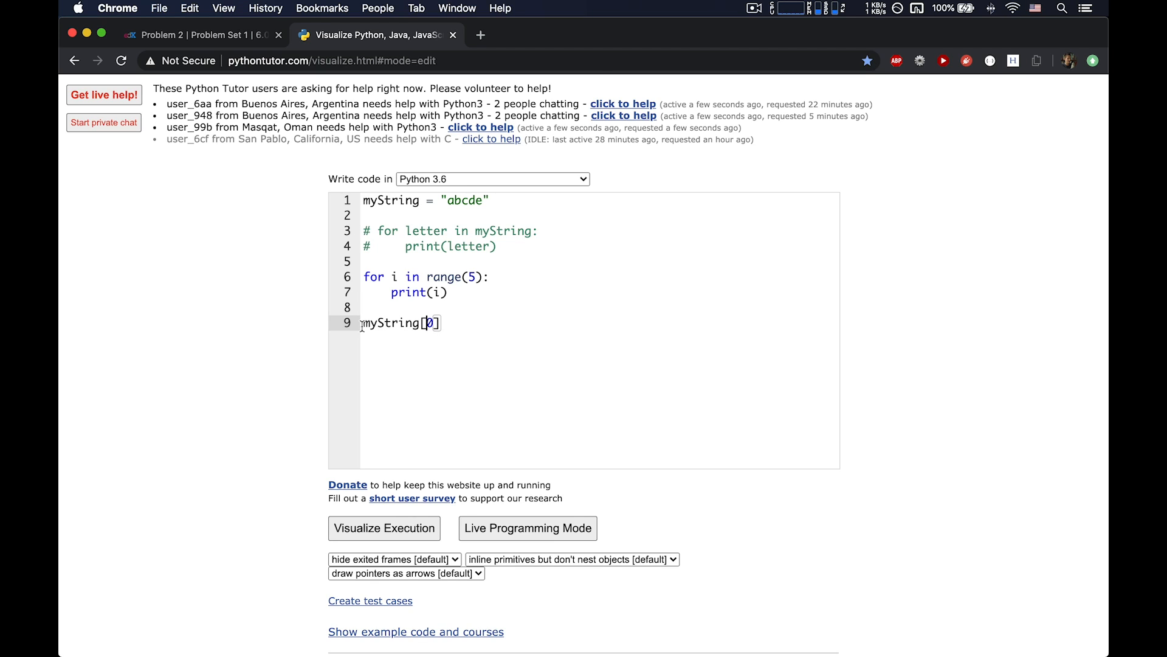
text(print()
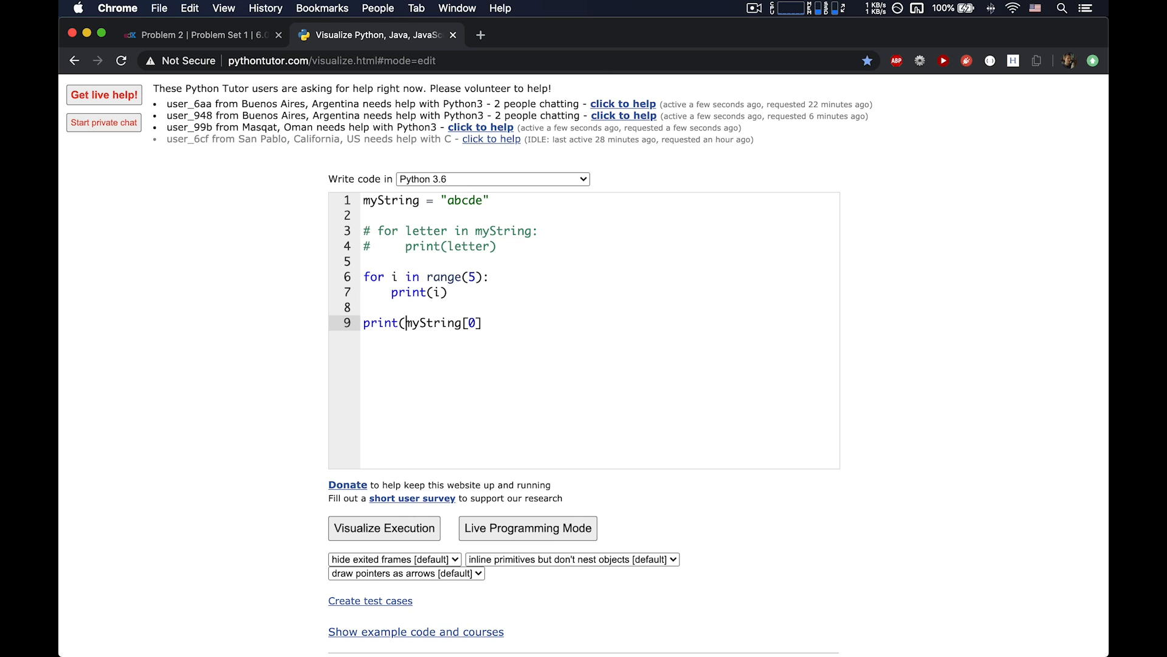
text())
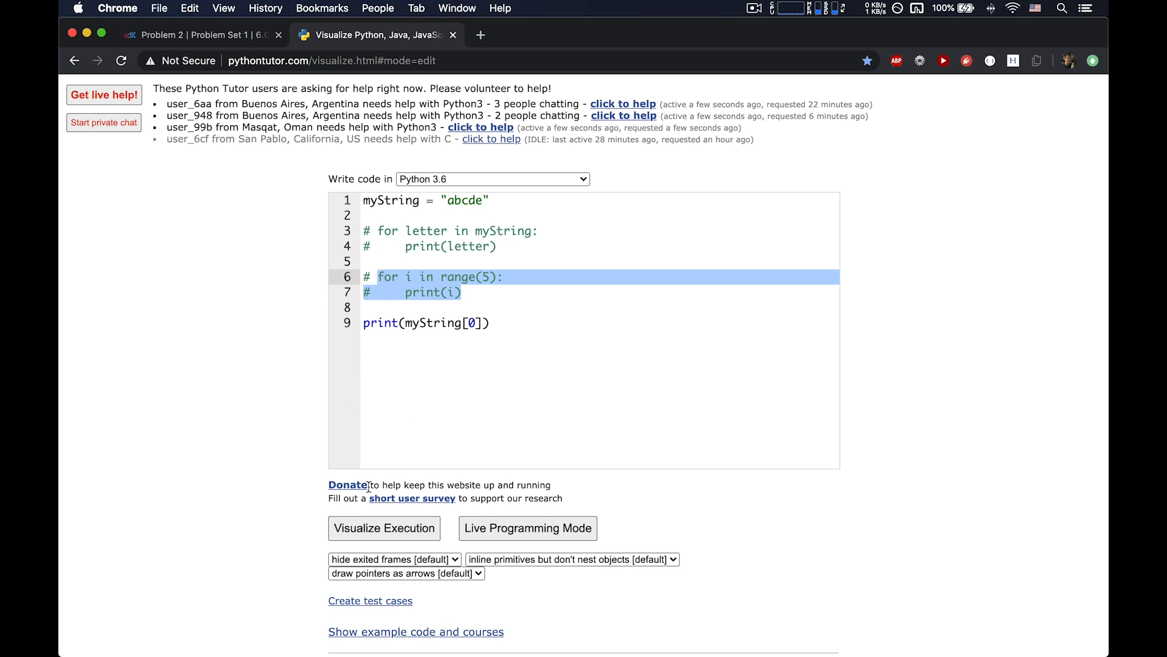
Step: Run to show index 0 prints a, then change to myString[1] and run to show b
click(384, 528)
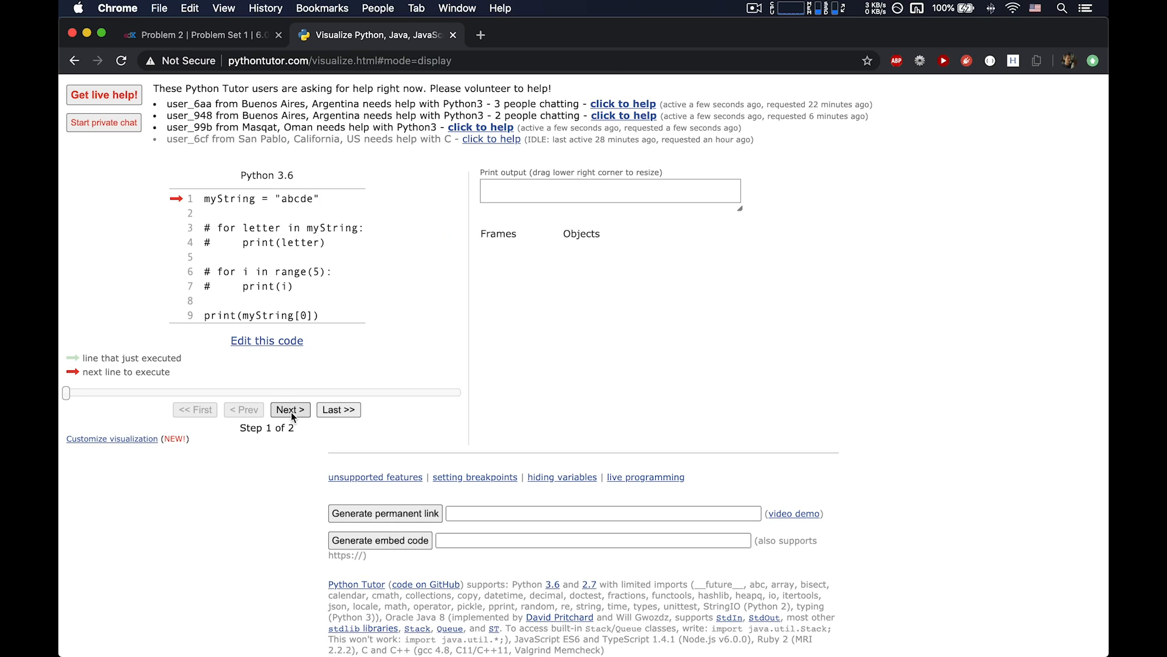
click(289, 410)
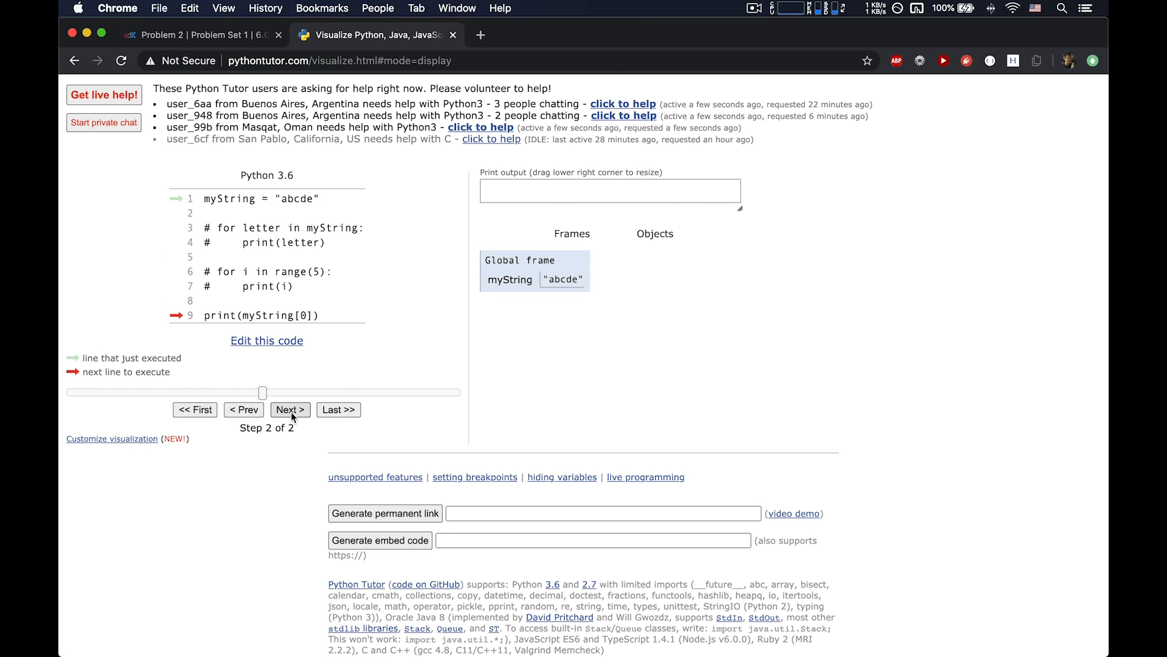
click(289, 410)
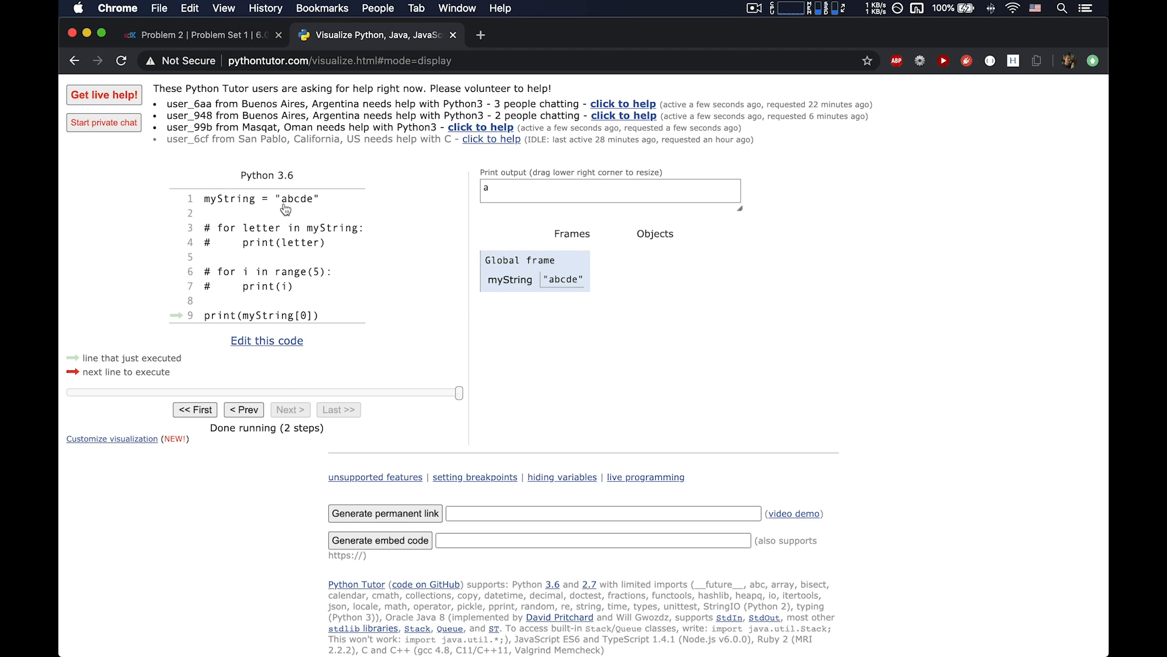
click(267, 341)
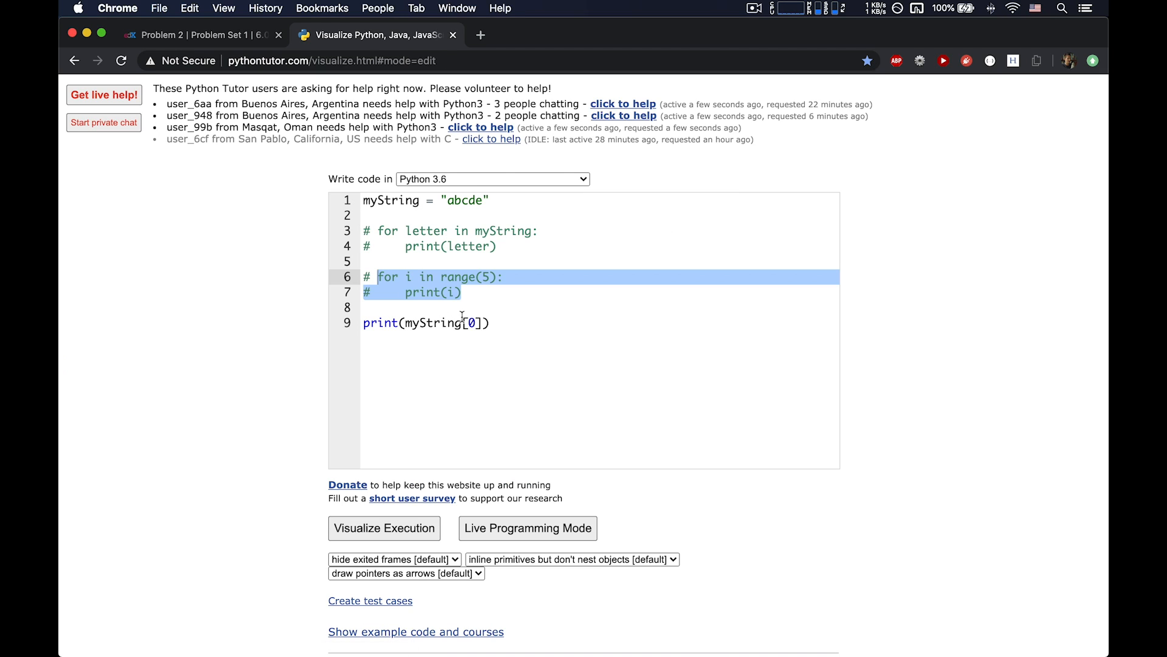
text(1)
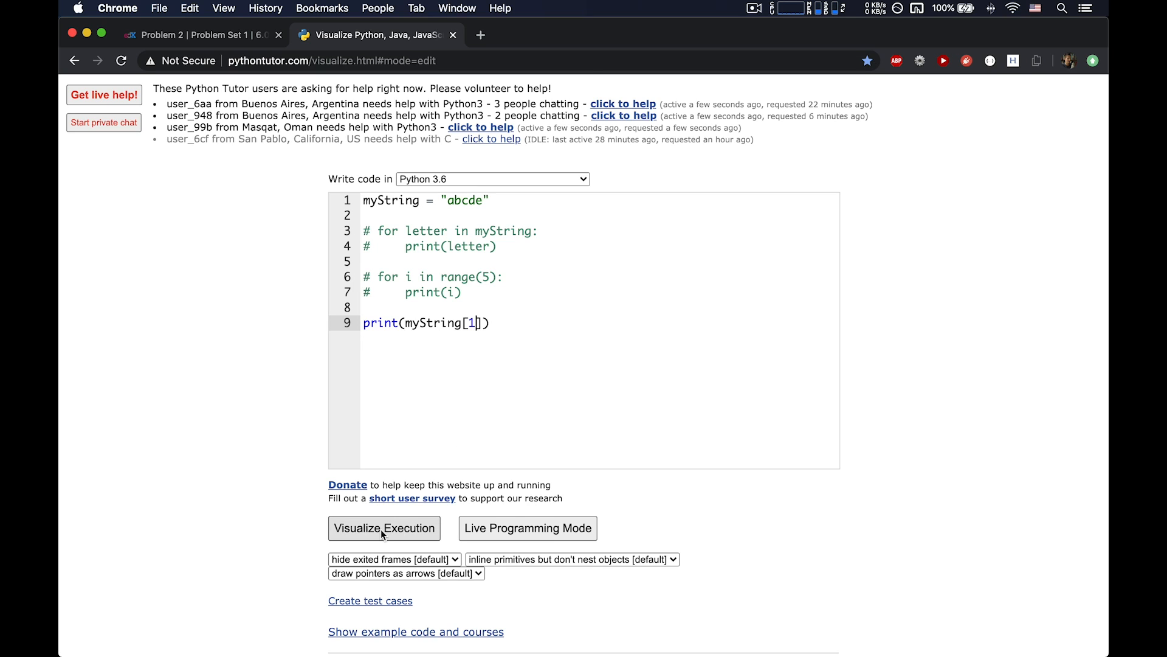
click(384, 528)
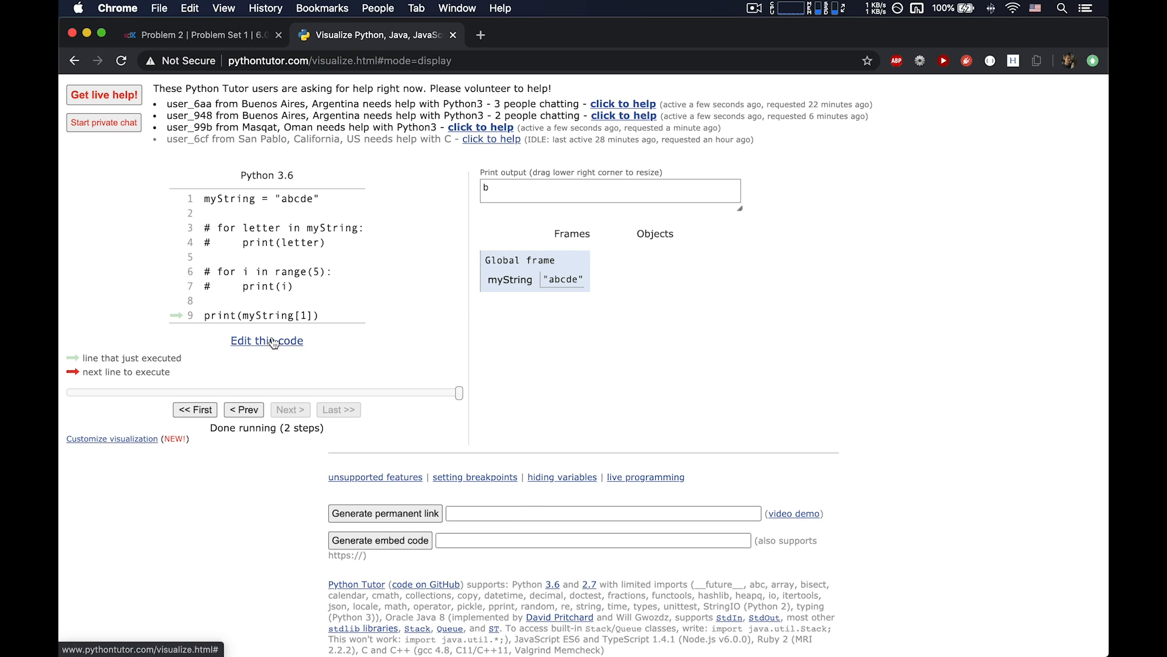
click(266, 340)
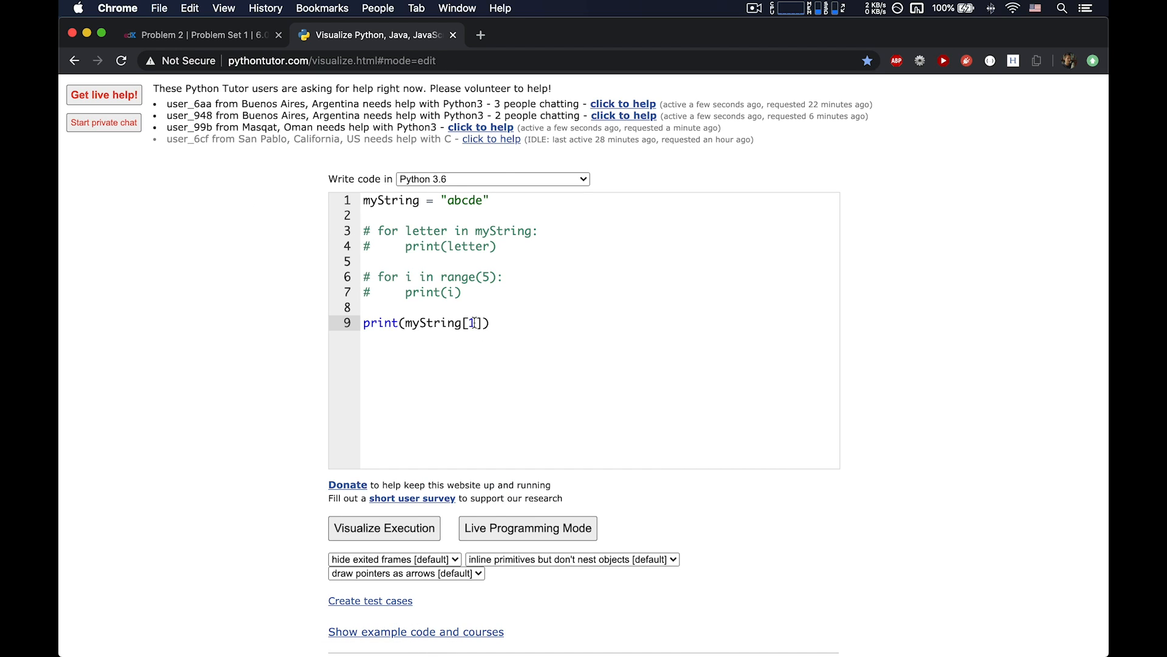
Step: Run print(myString[42]) to see the IndexError, then resume editing
text(42)
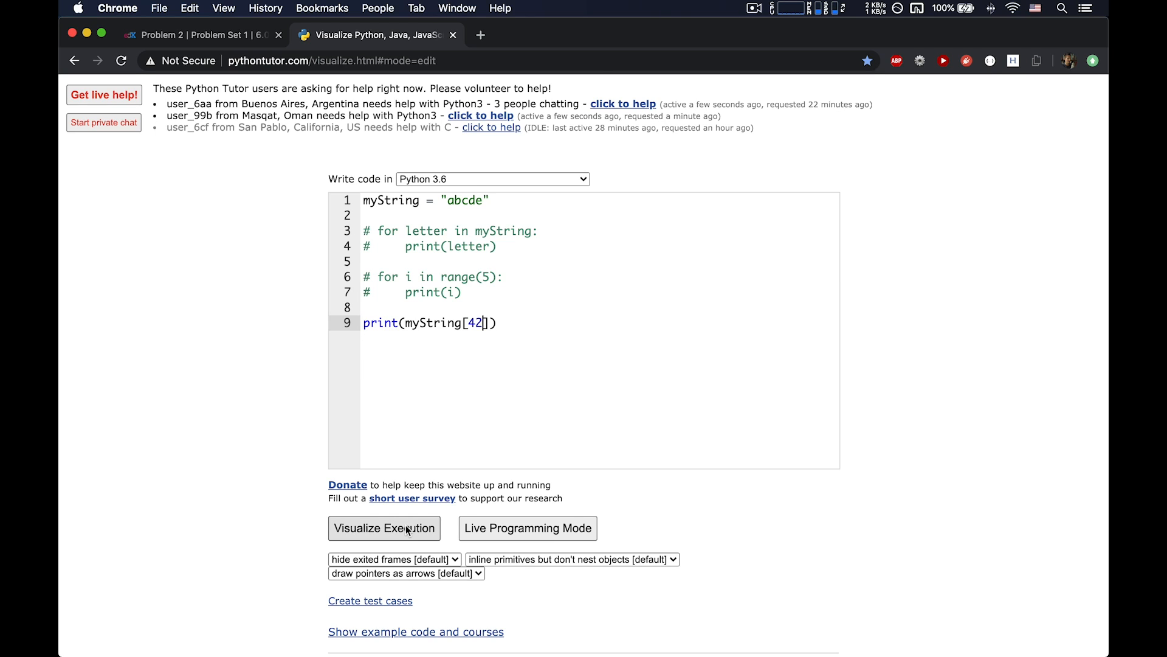
click(384, 527)
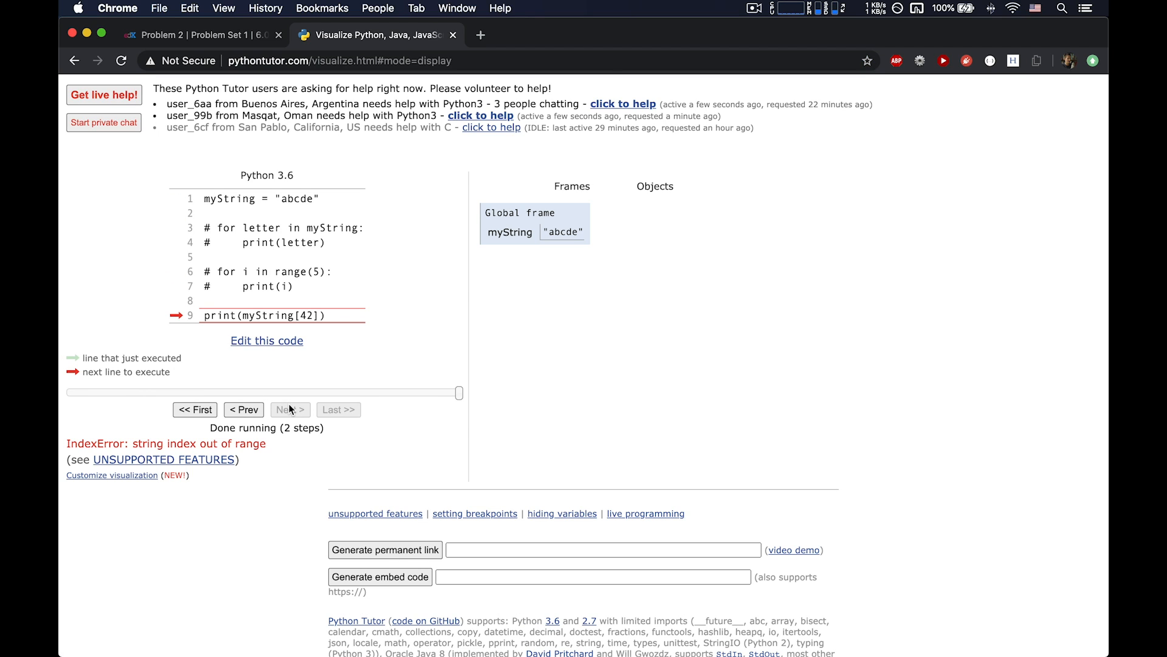
mouse_move(237, 446)
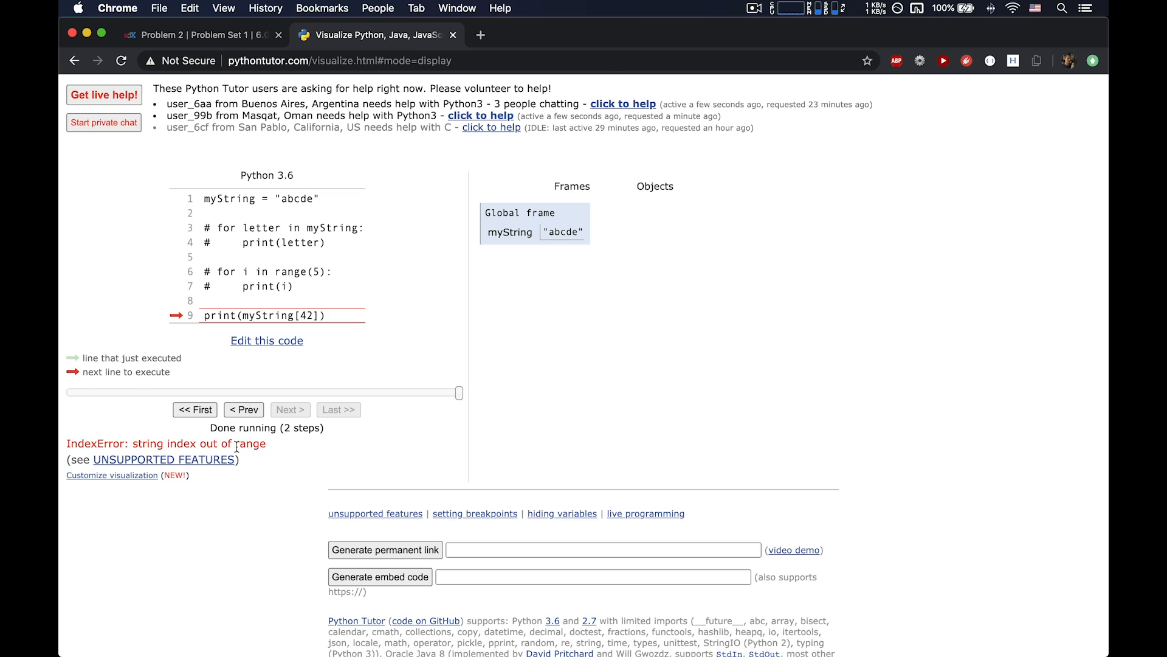
mouse_move(276, 450)
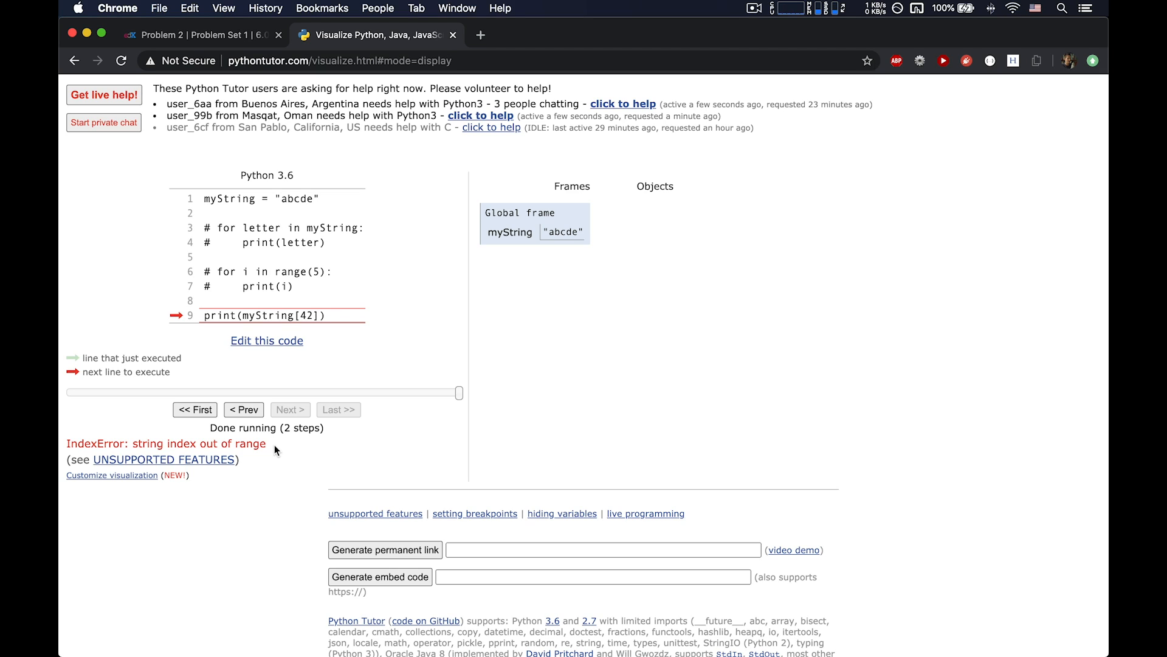
mouse_move(266, 350)
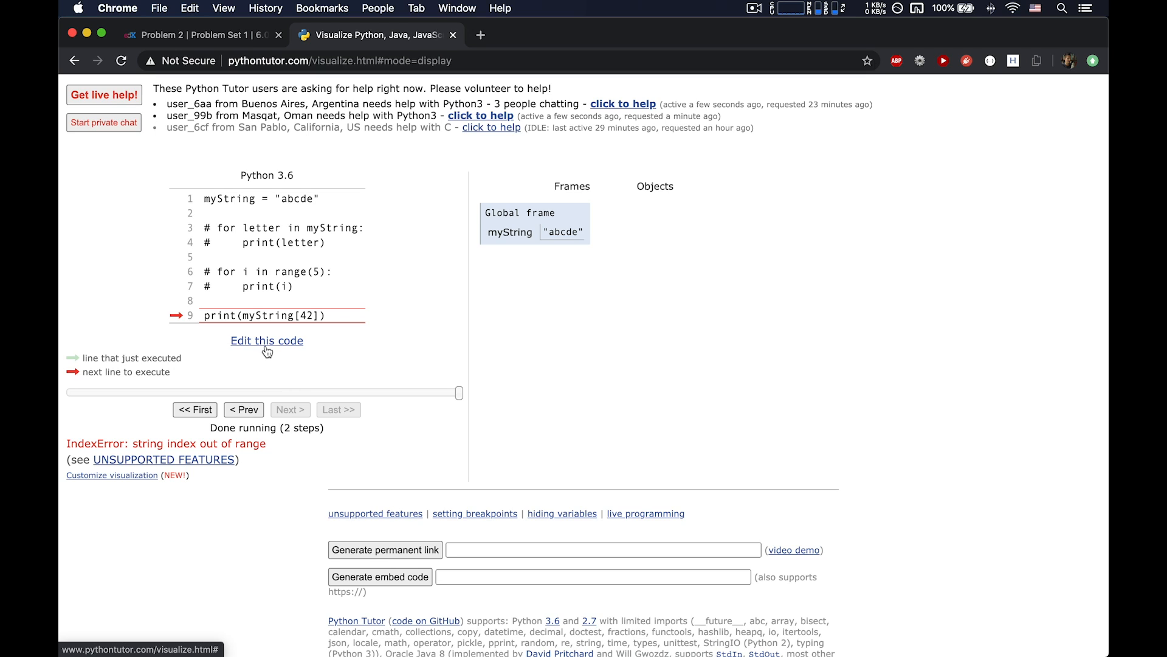
mouse_move(271, 350)
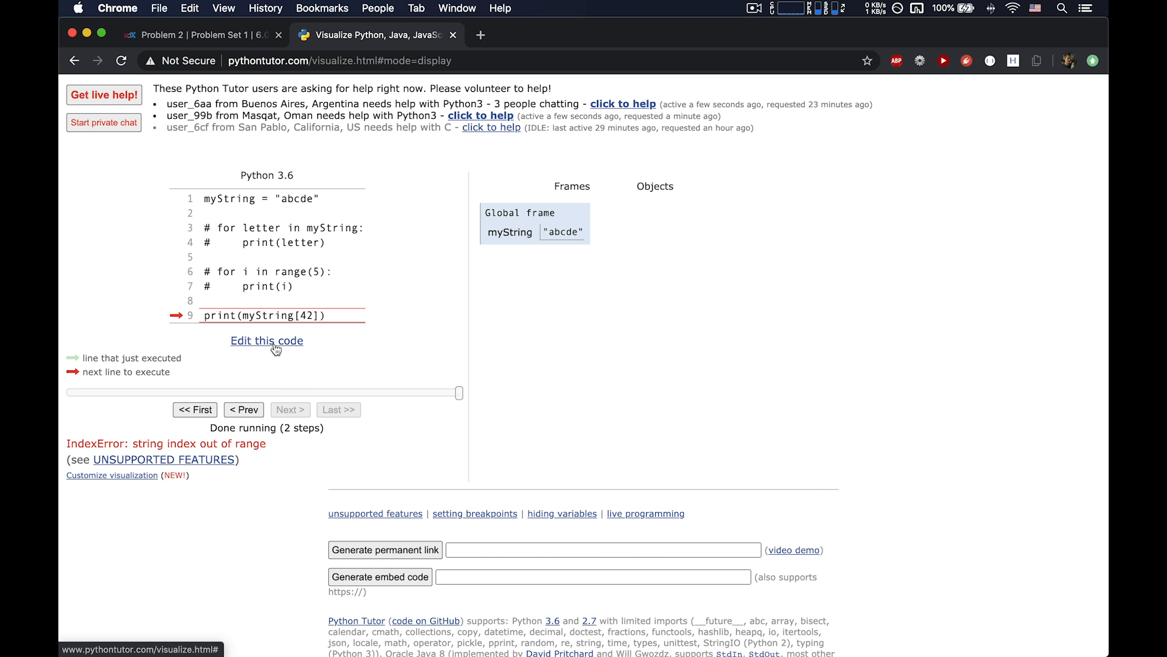
click(267, 341)
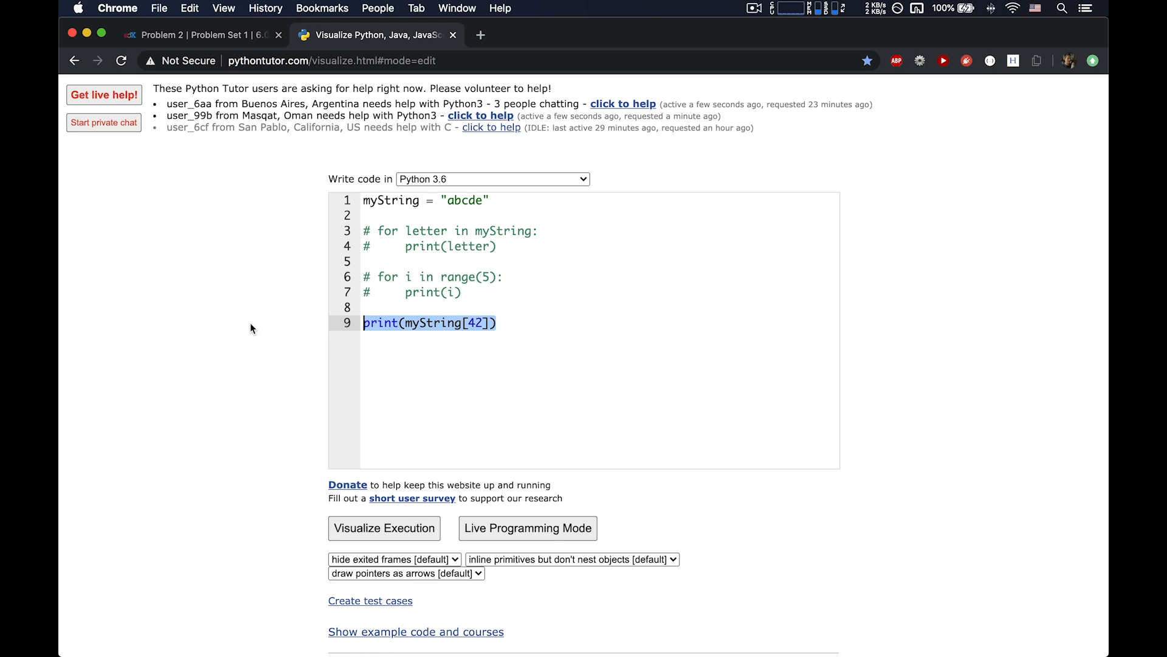
Step: Delete the myString[42] line and make the uncommented range(5) loop print myString[0]
key(Delete)
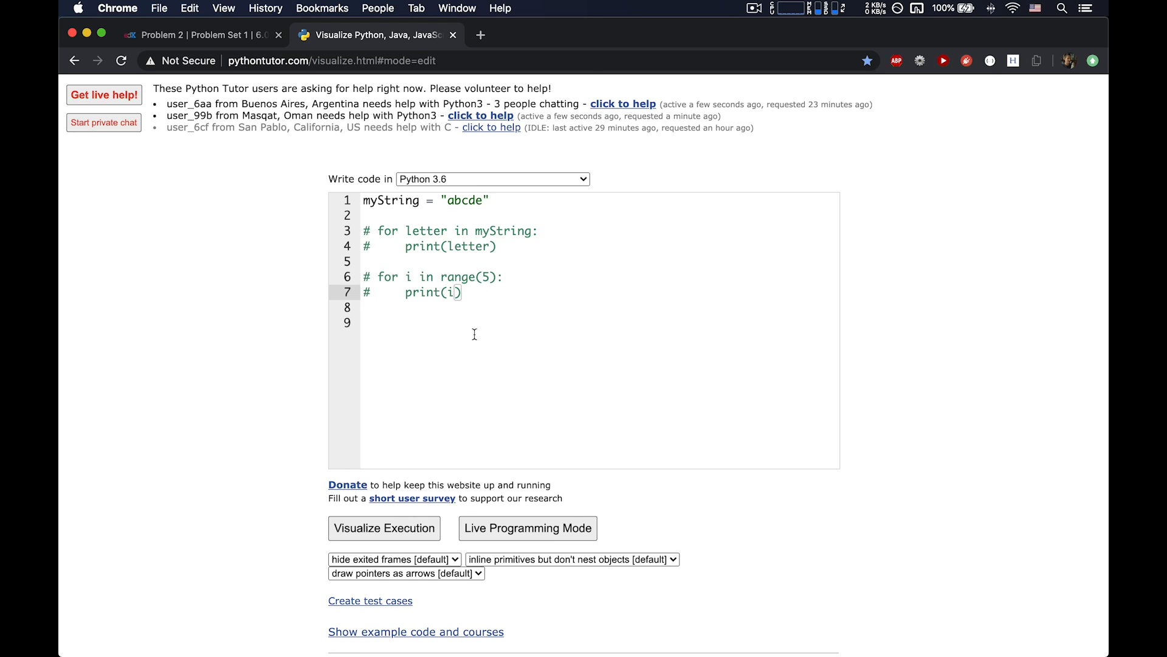
mouse_move(536, 343)
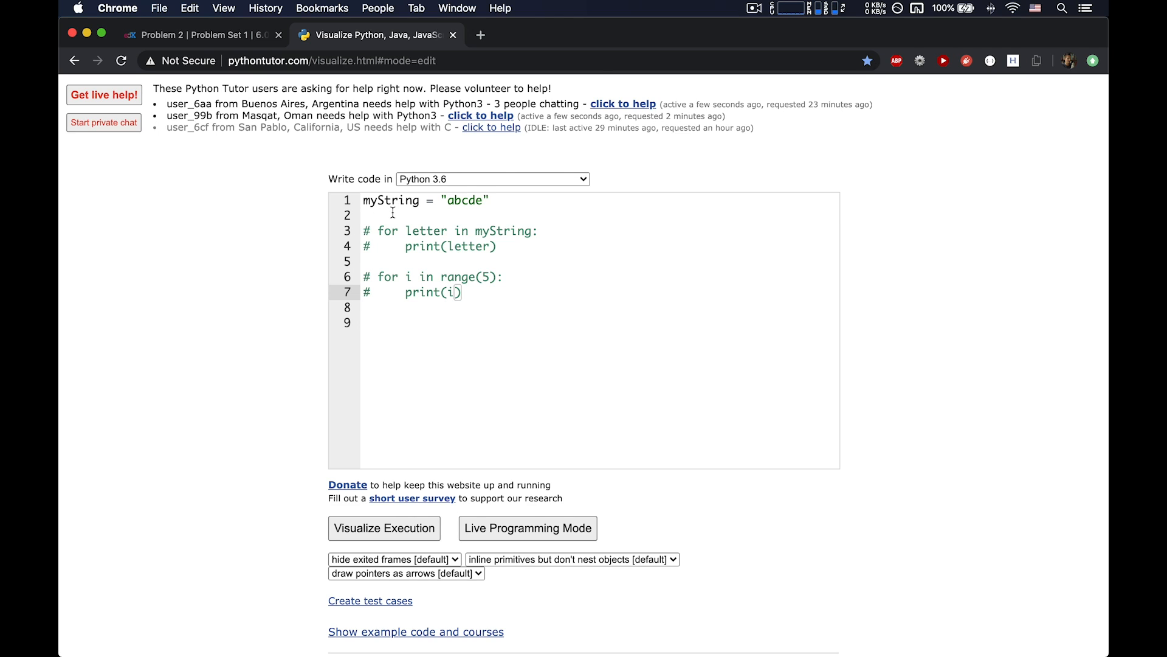
mouse_move(436, 240)
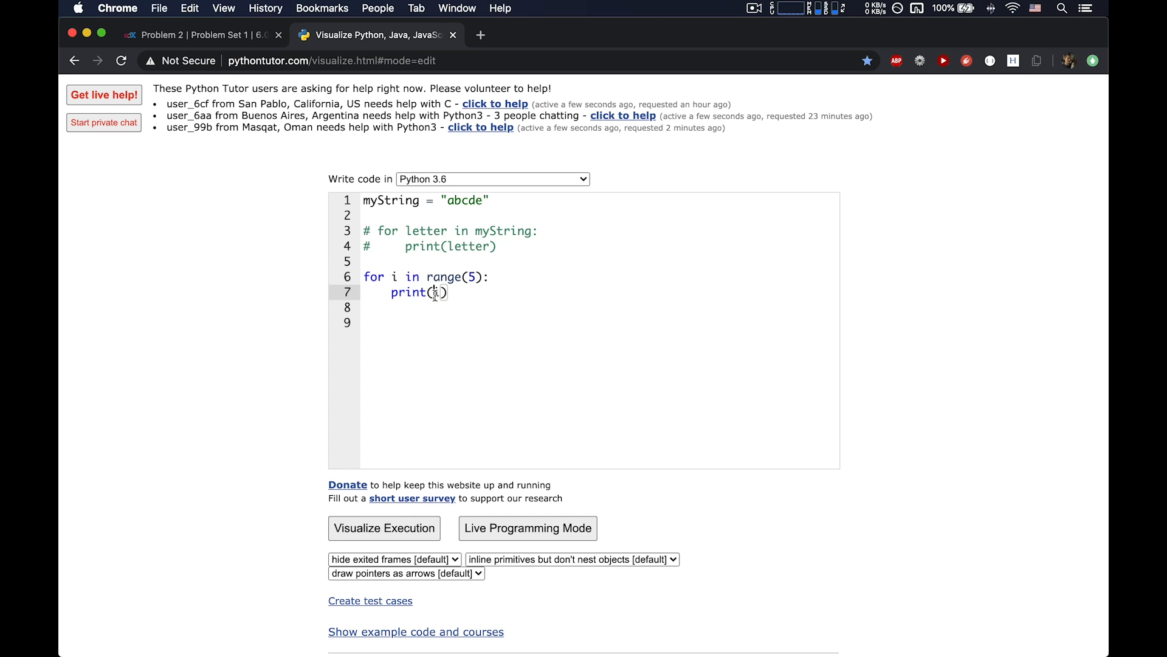
text(myString[i)
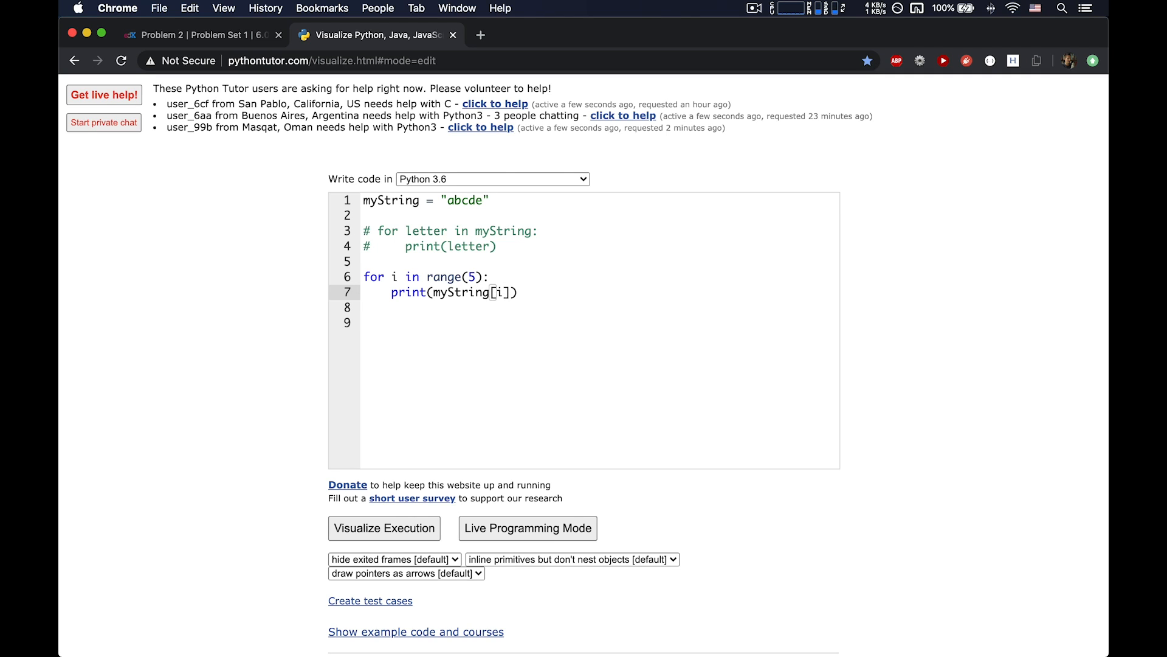
click(502, 292)
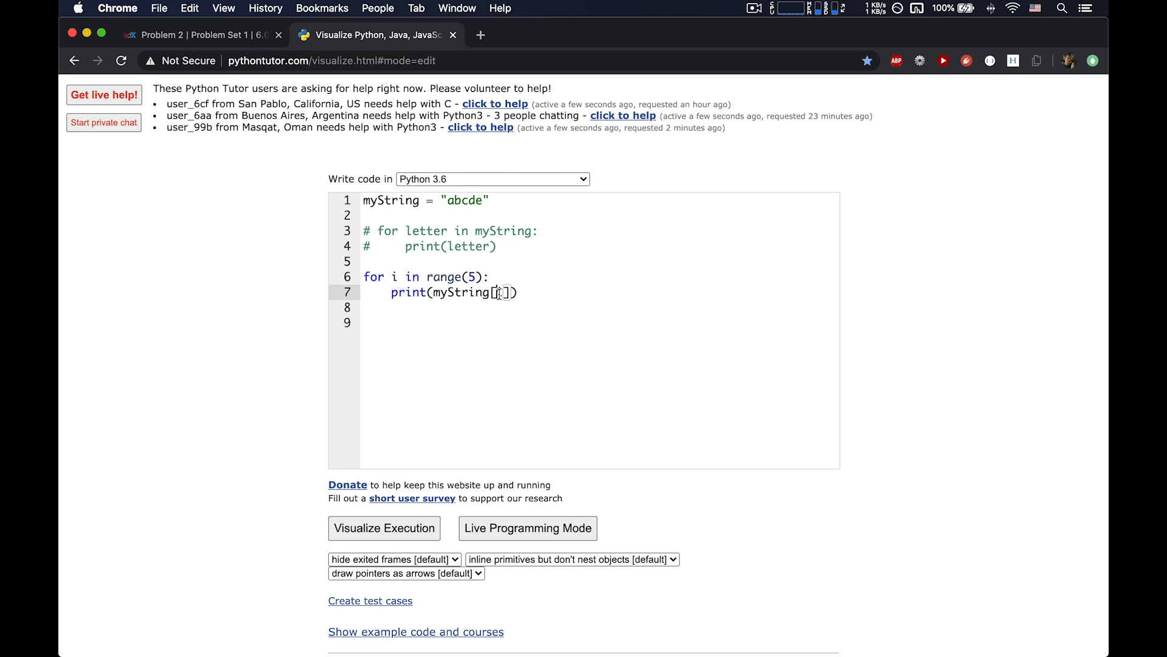
key(Backspace)
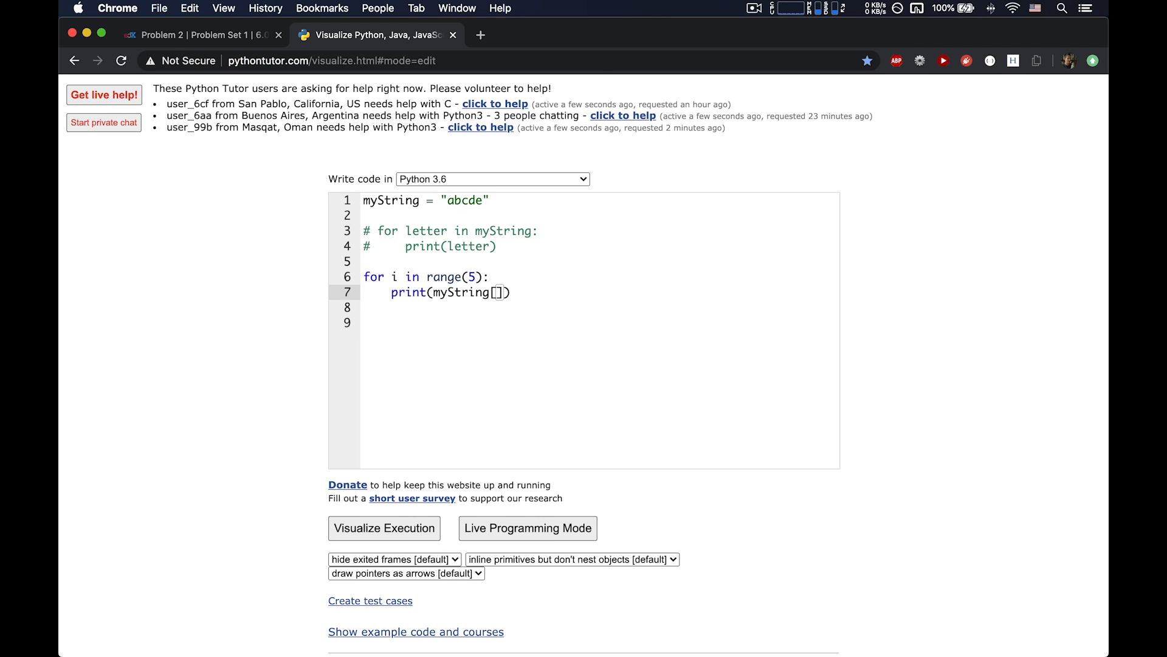
text(0)
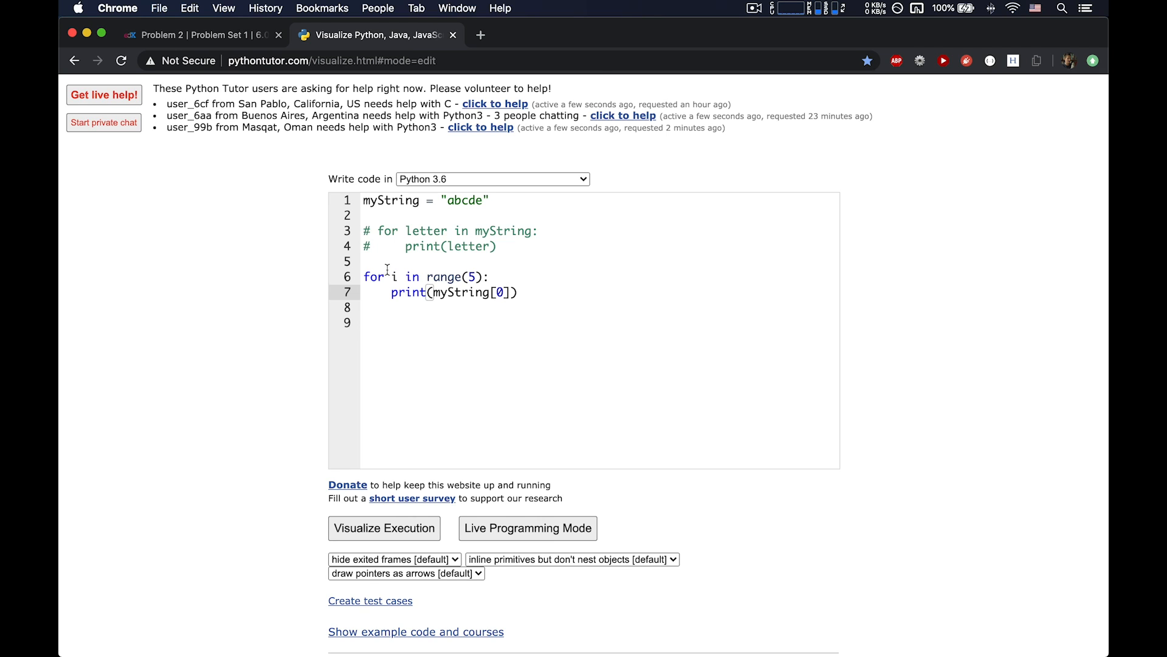
mouse_move(526, 284)
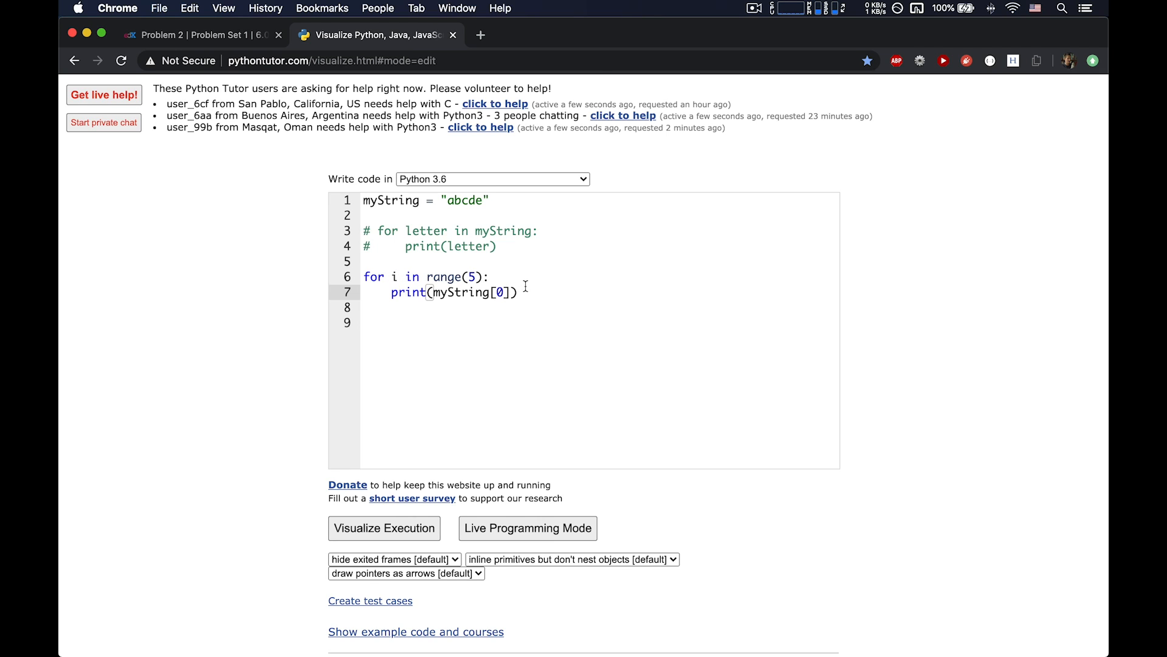
Step: Visualize the loop's 12-step run printing a five times, then resume editing
click(383, 527)
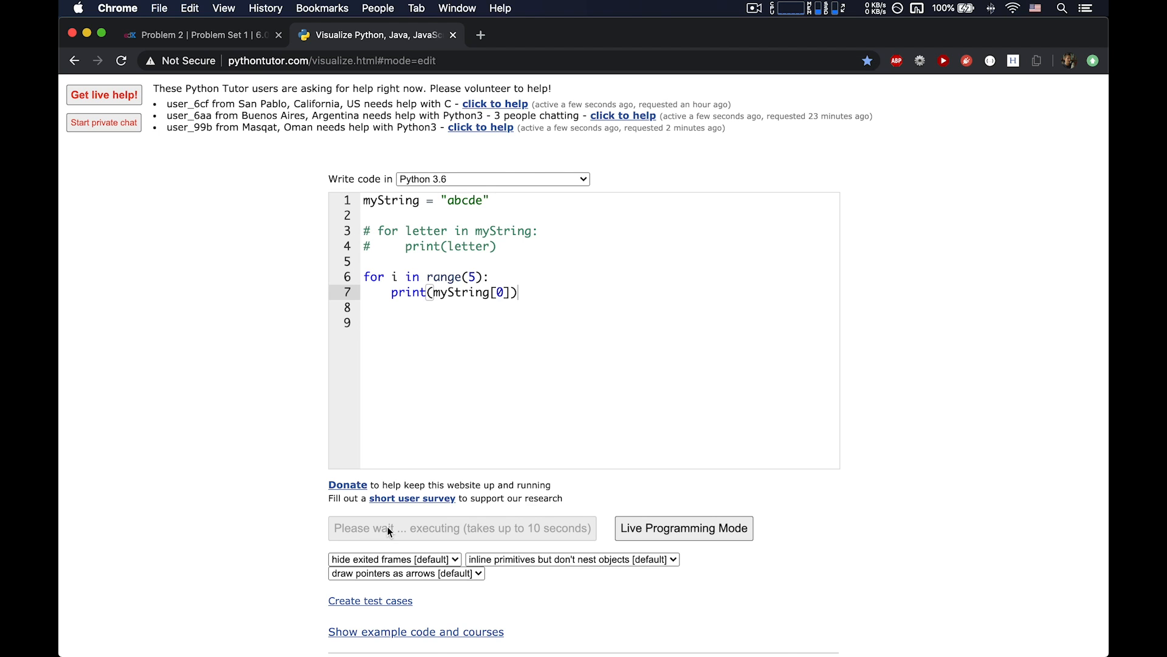
click(462, 528)
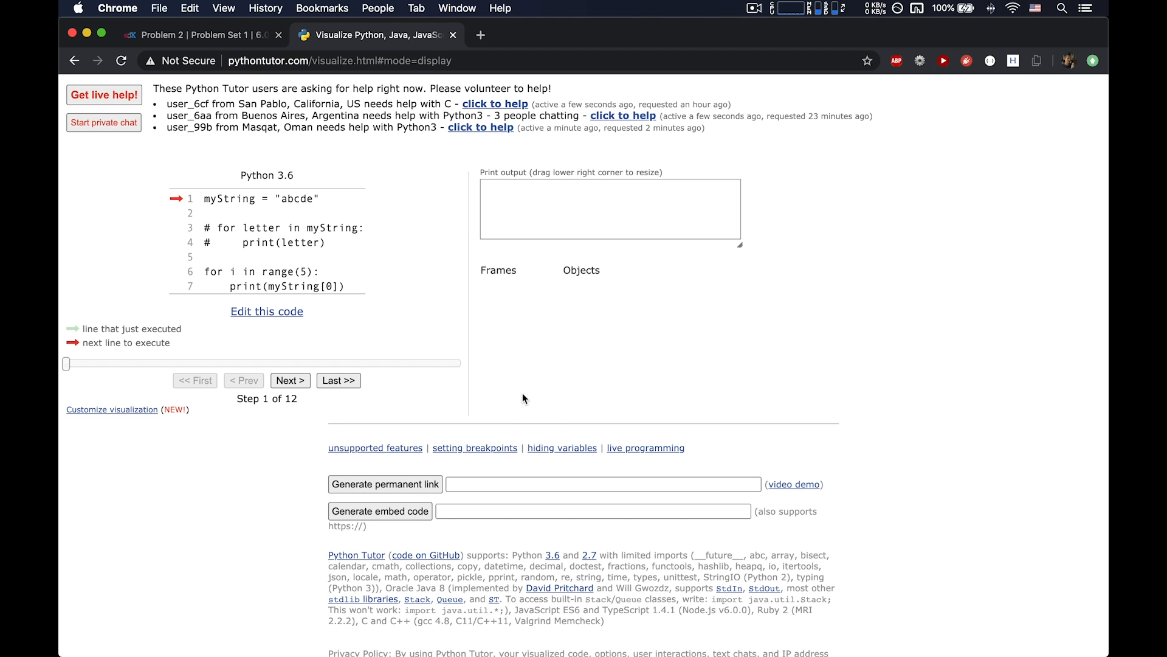
click(289, 379)
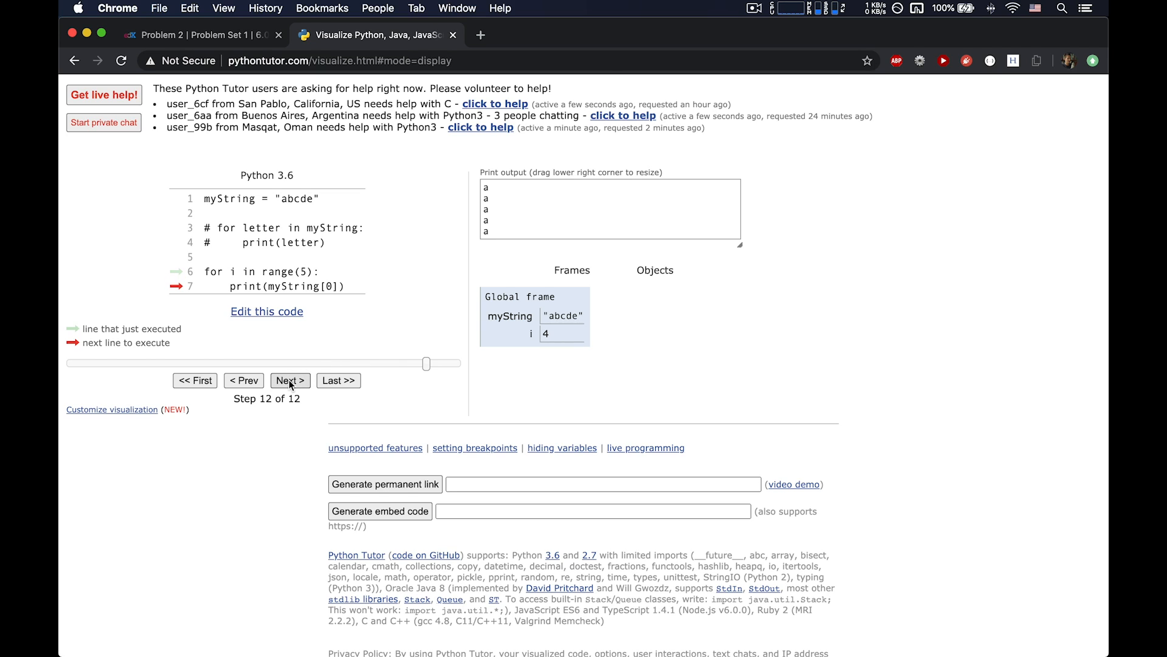
click(289, 381)
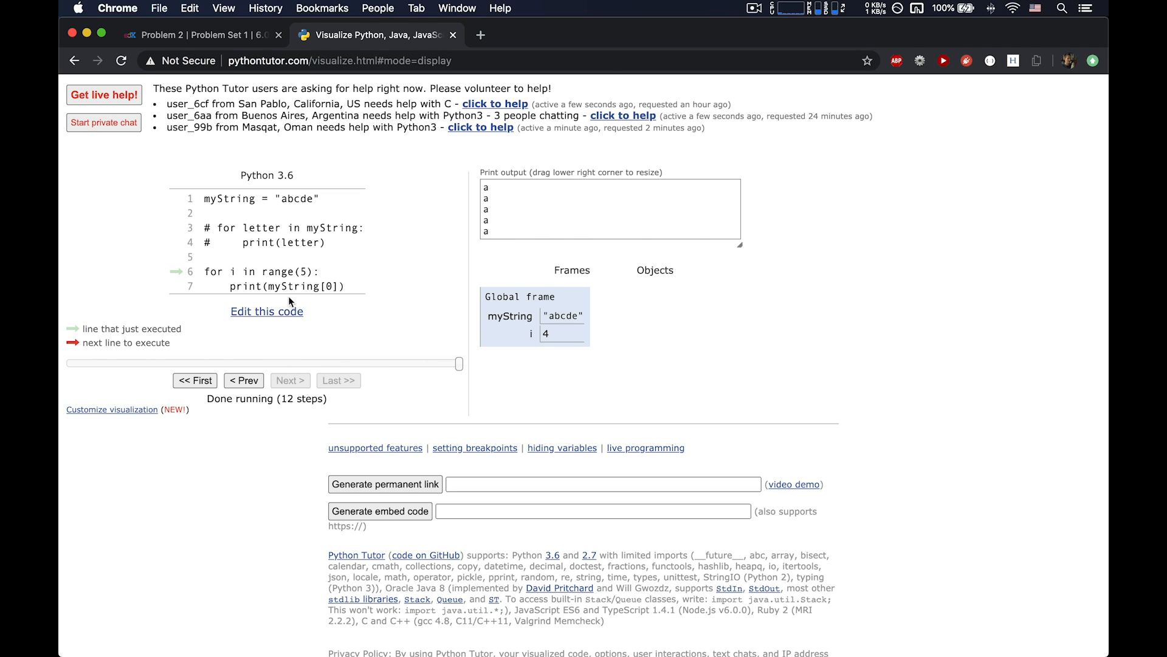
mouse_move(277, 312)
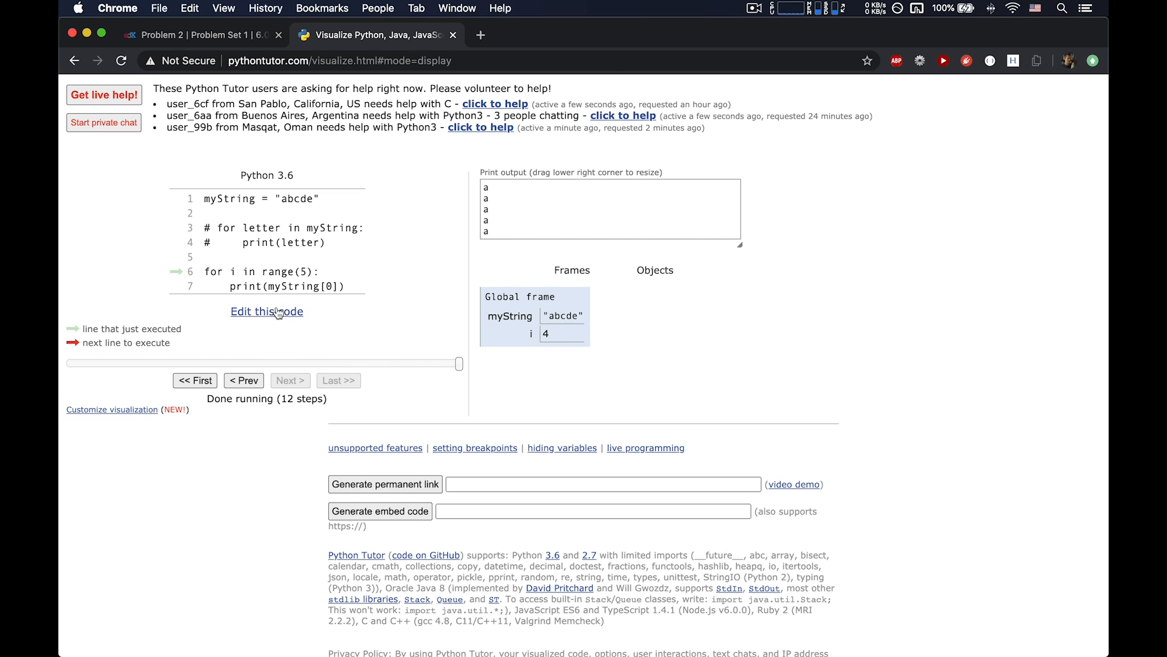
mouse_move(266, 311)
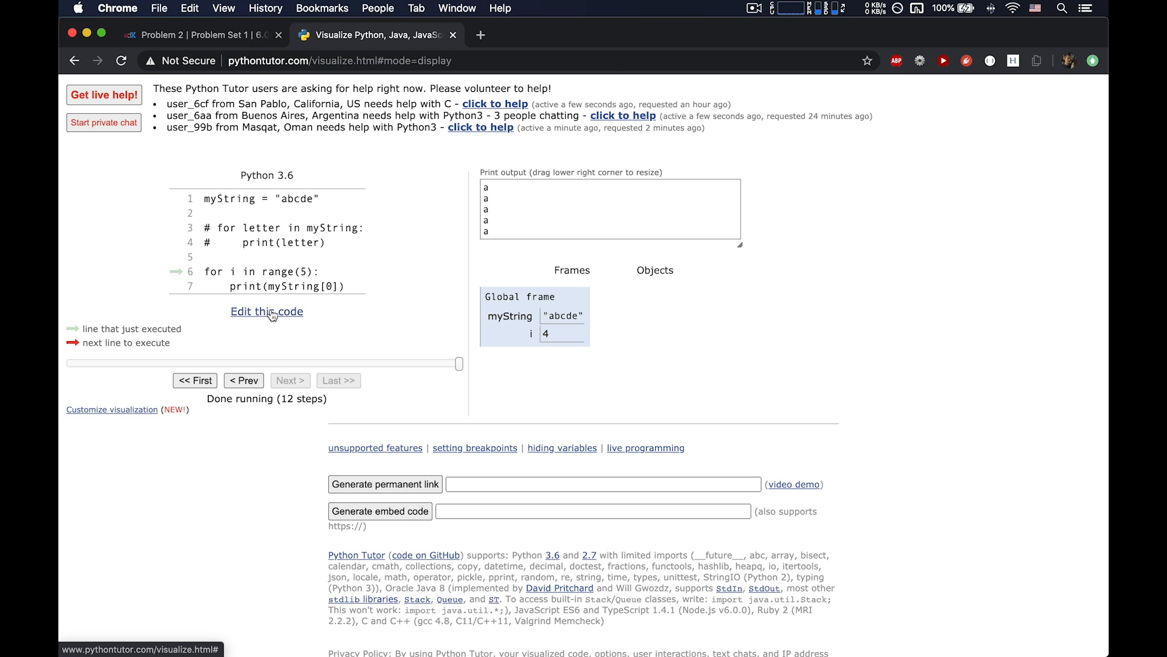
click(266, 312)
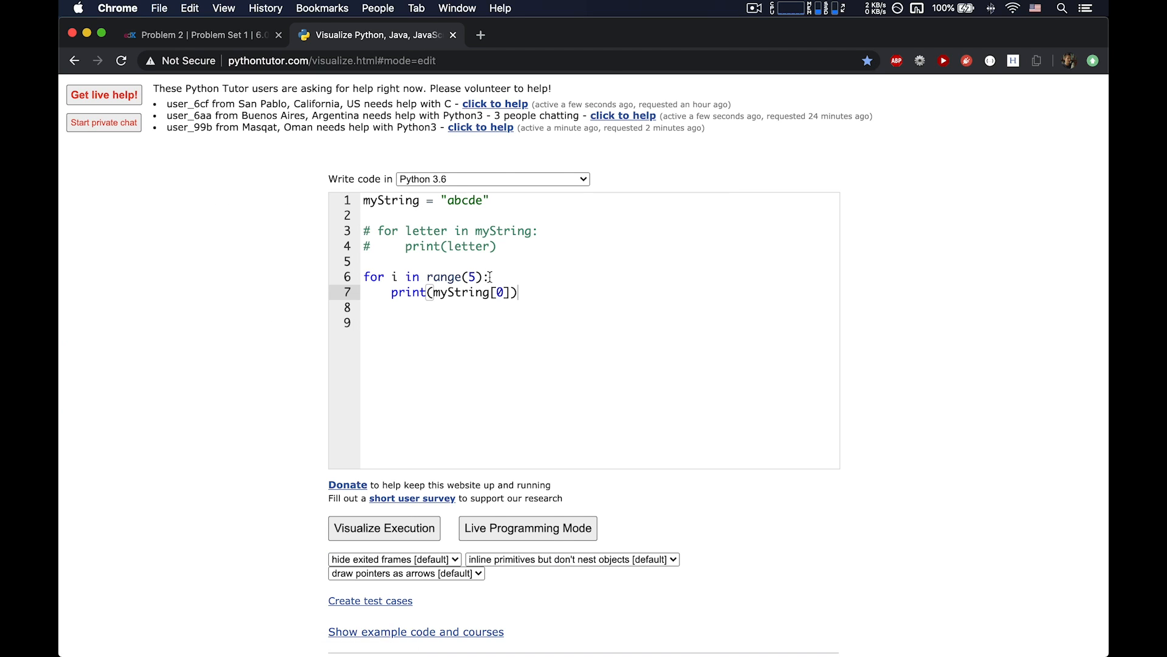
Step: Change the loop to print myString[i] and run it, printing a through e
text(i)
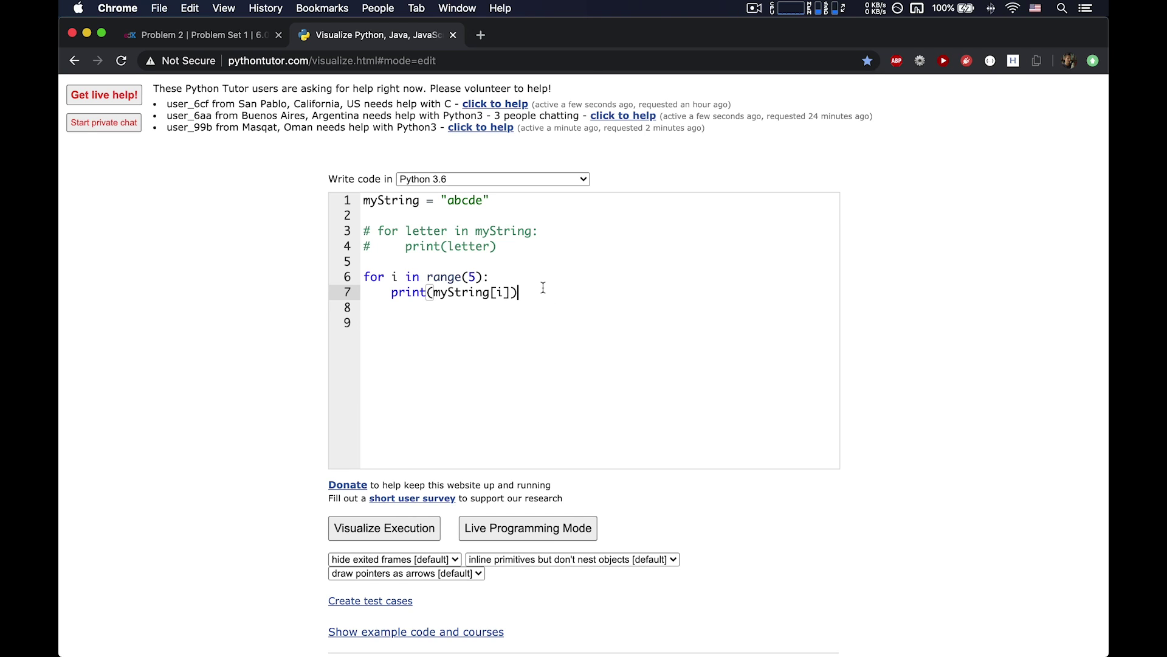
mouse_move(498, 335)
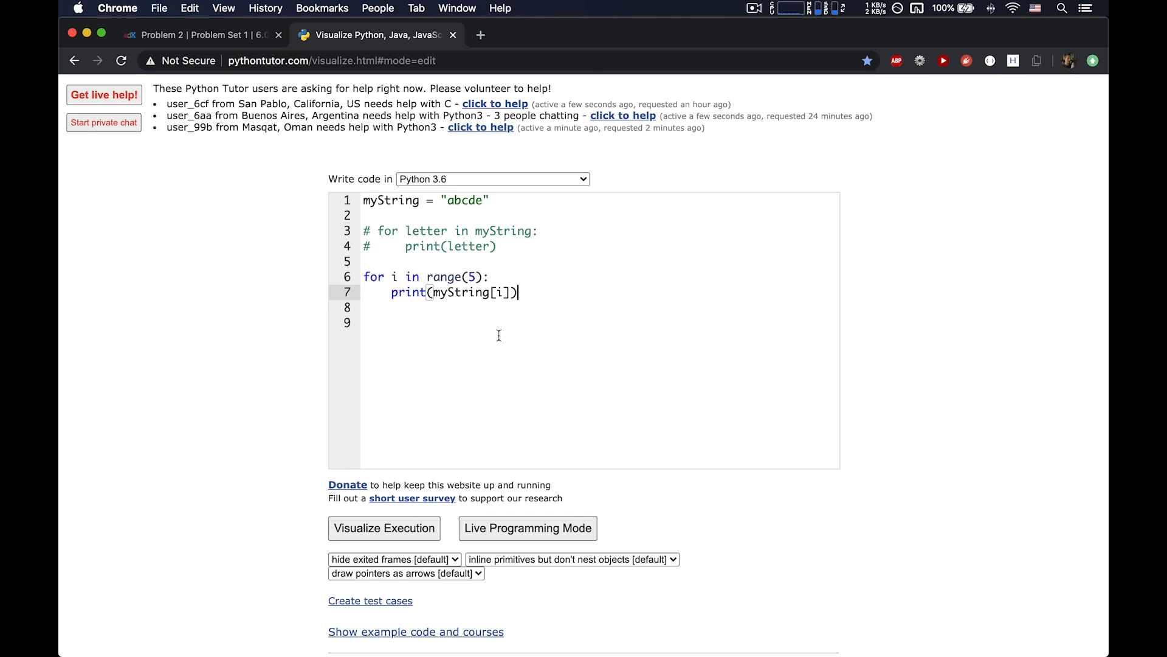
click(385, 528)
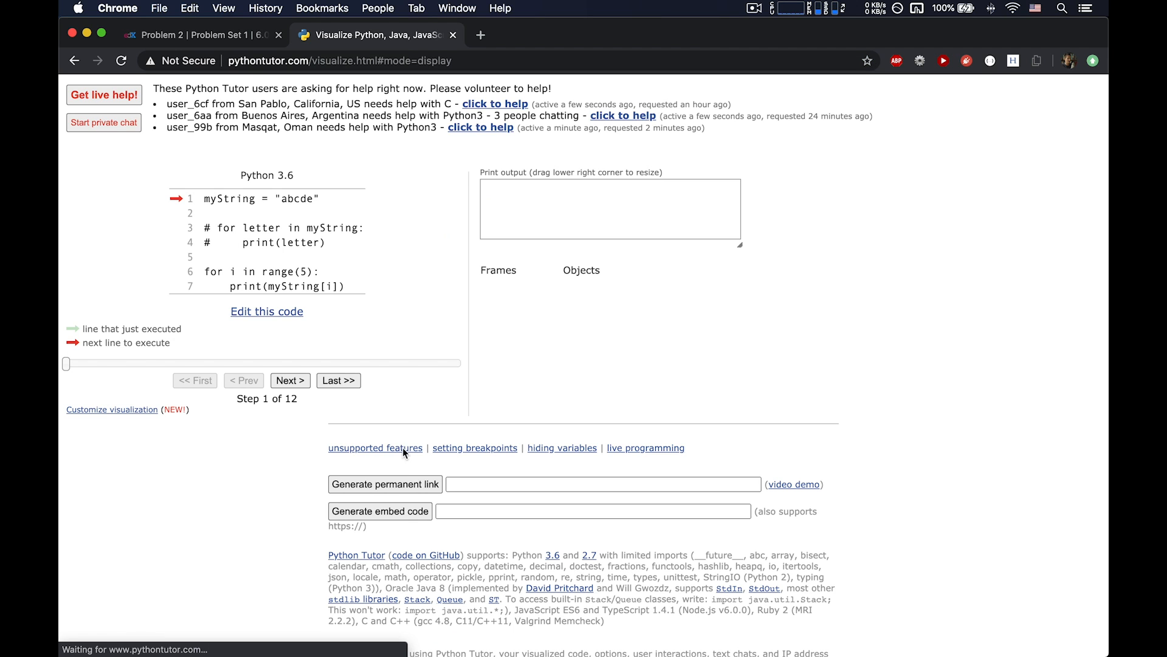
click(289, 380)
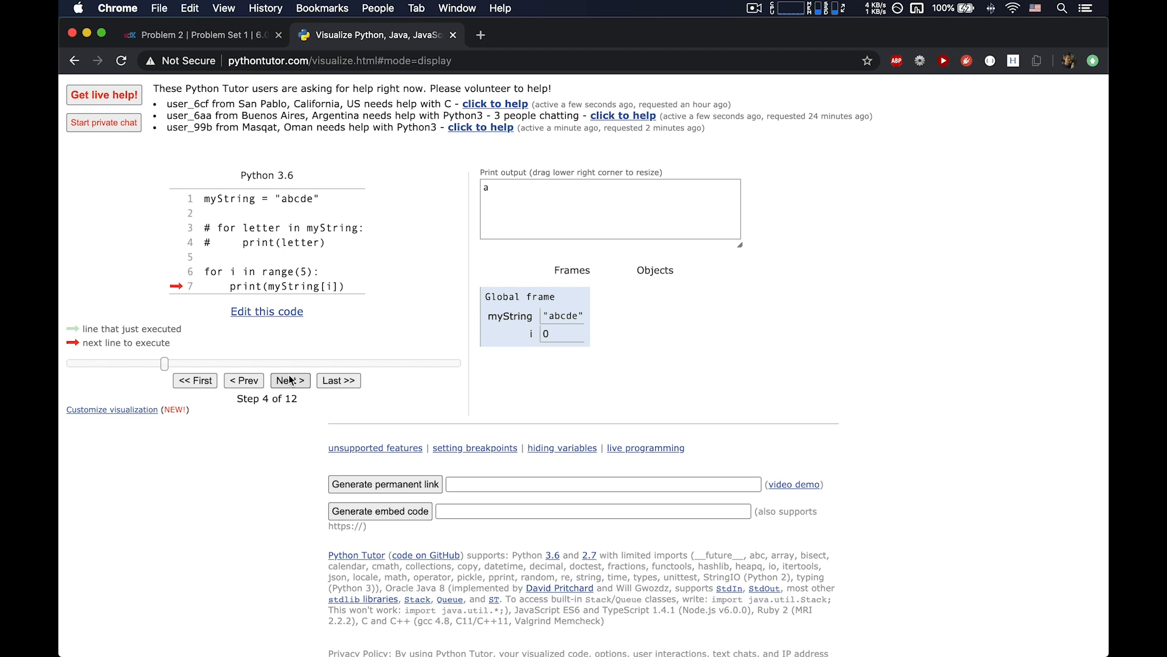
click(289, 380)
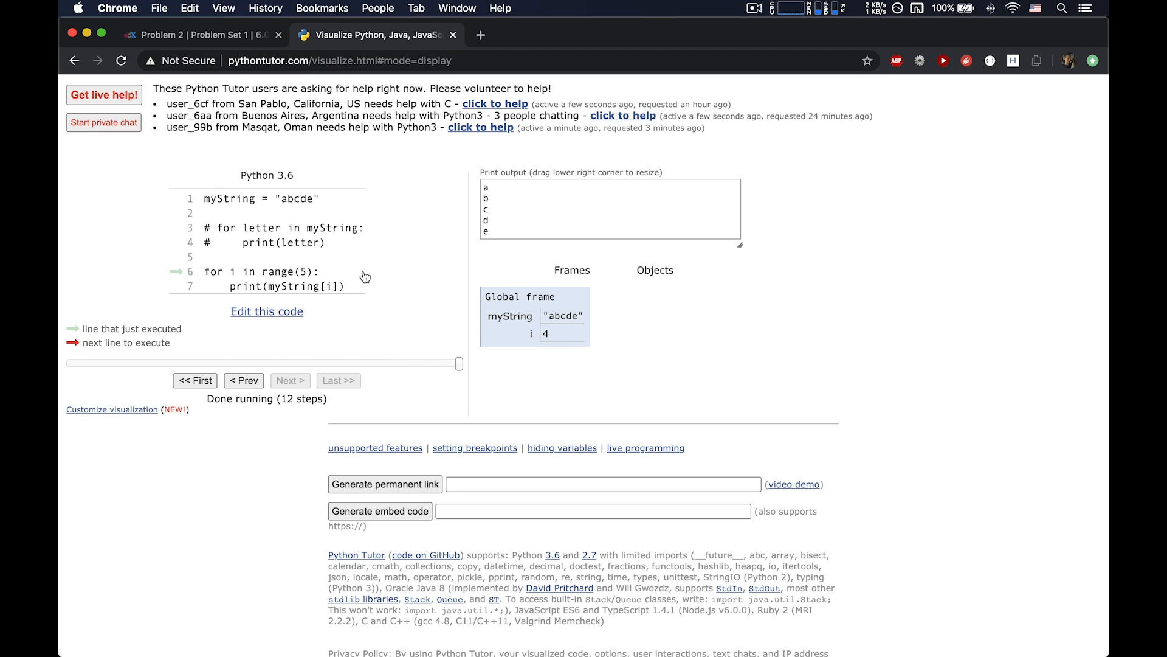
mouse_move(279, 316)
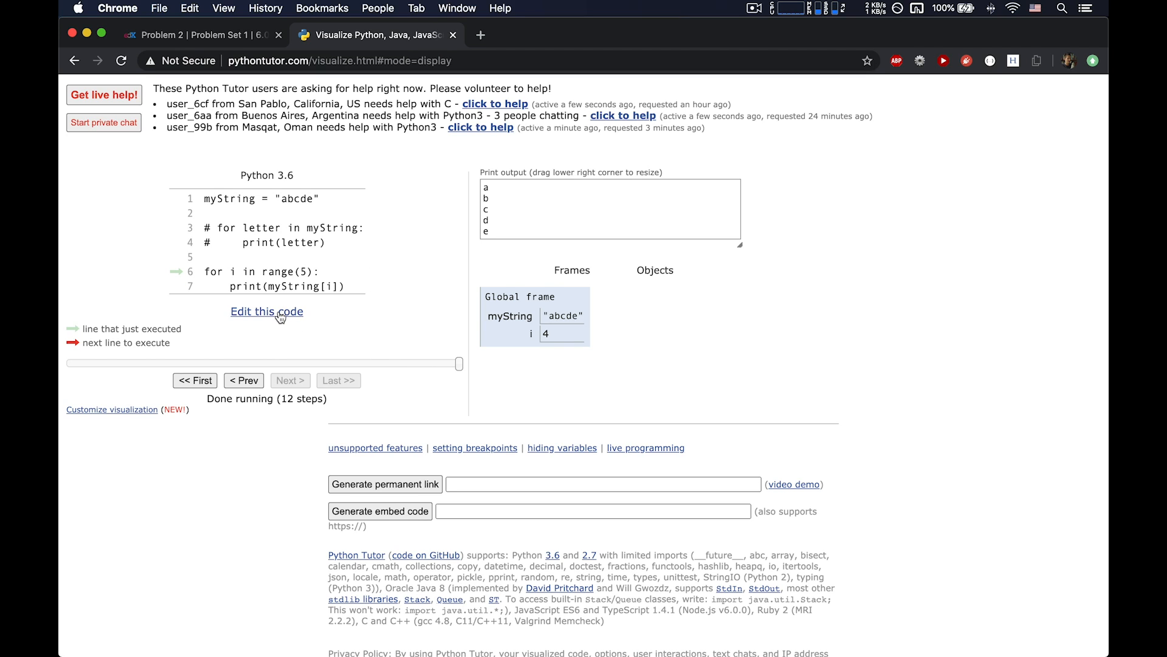
click(266, 312)
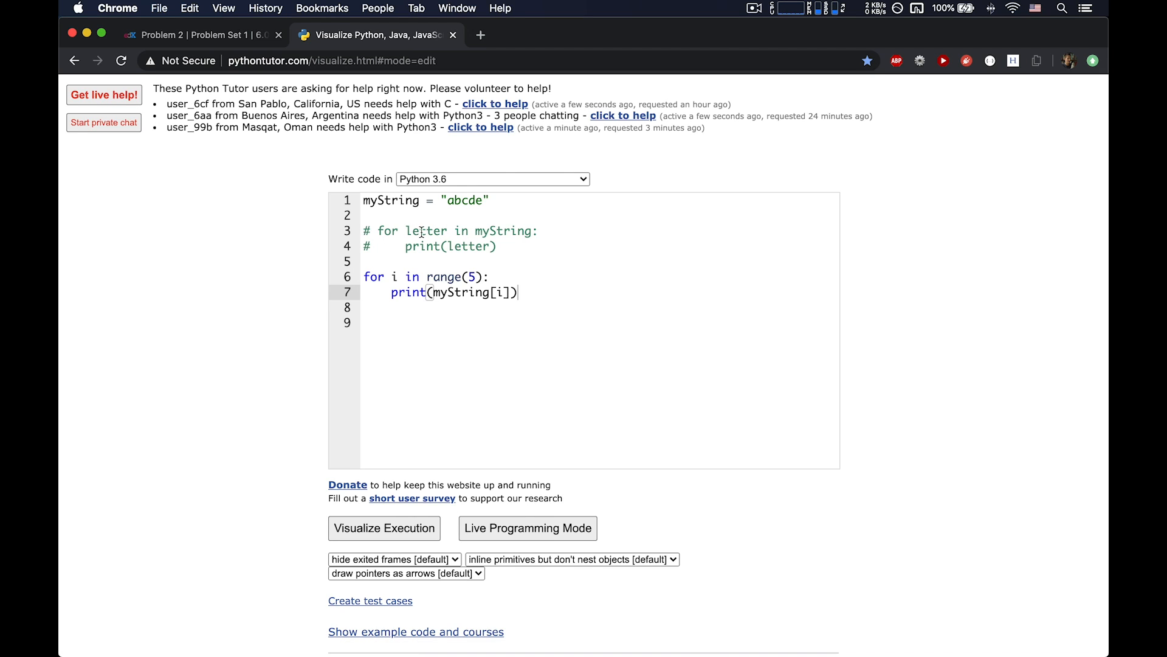
mouse_move(394, 276)
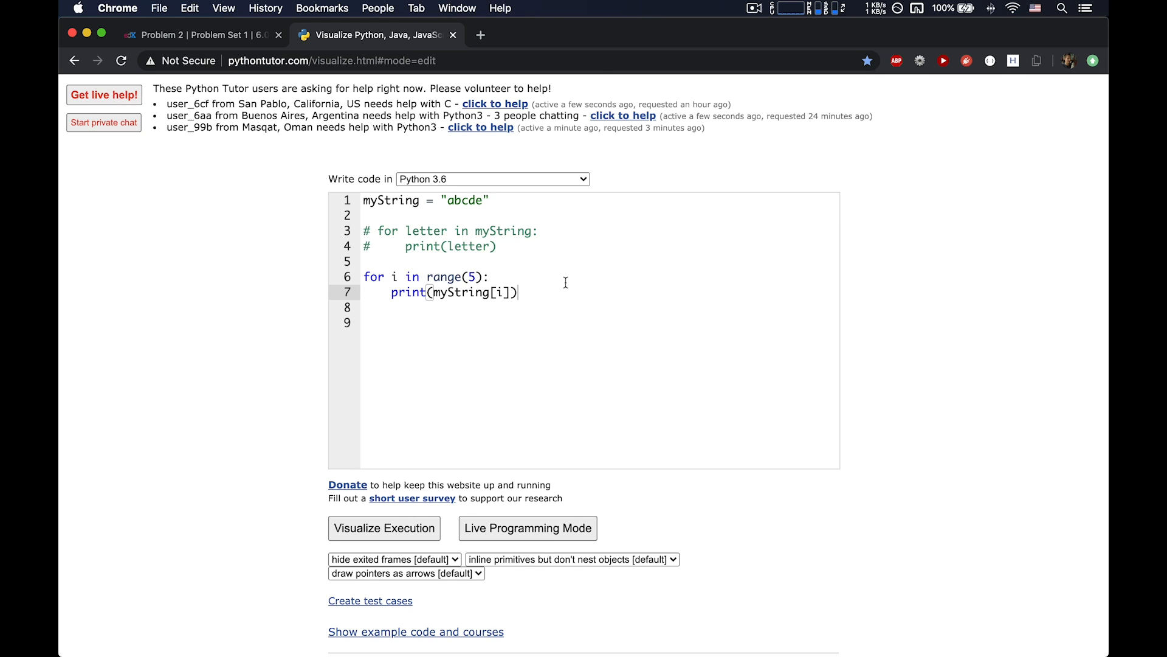
mouse_move(467, 270)
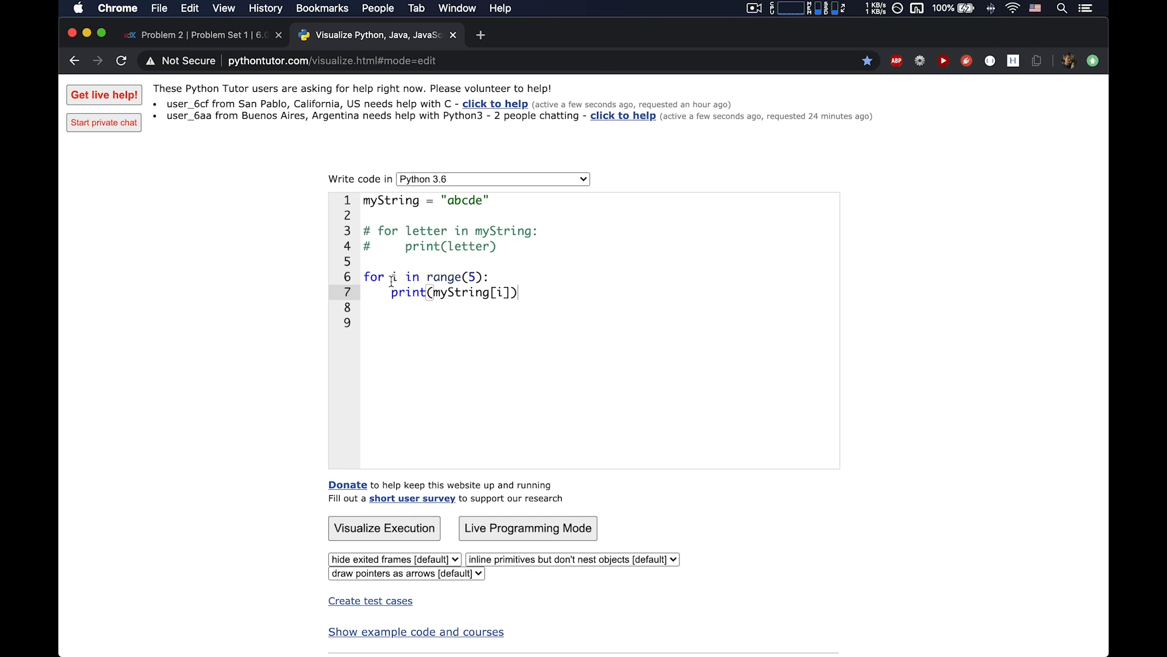
Step: Comment out the index loop, add print(myString[0:1]) and run it, printing a
double_click(395, 276)
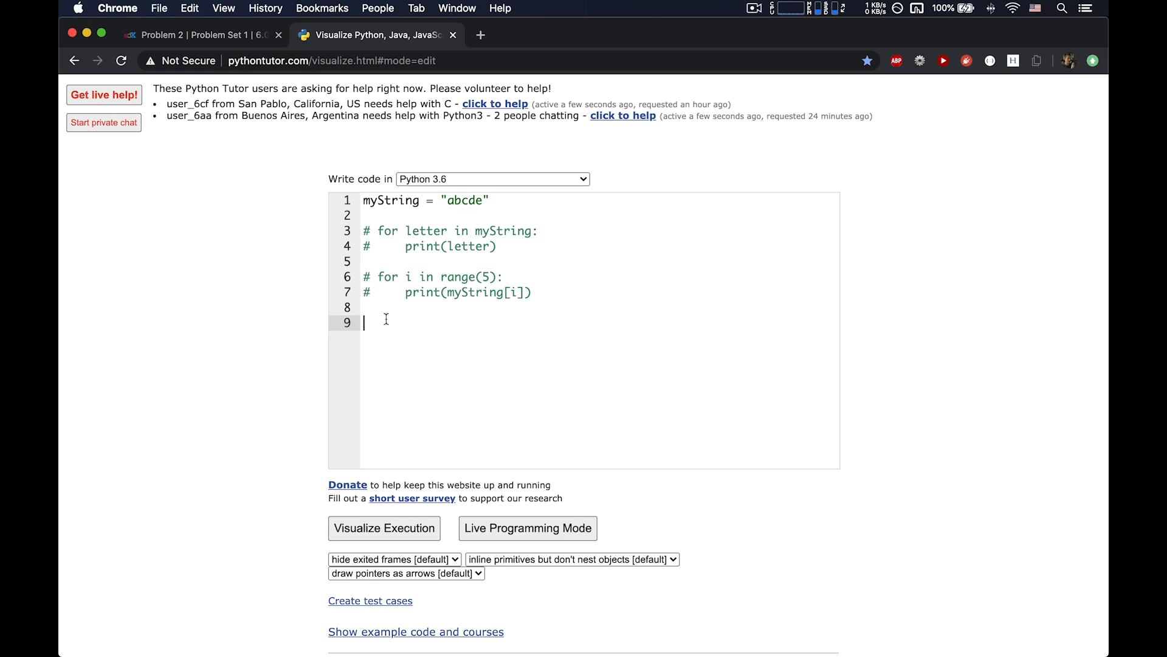
text(myString)
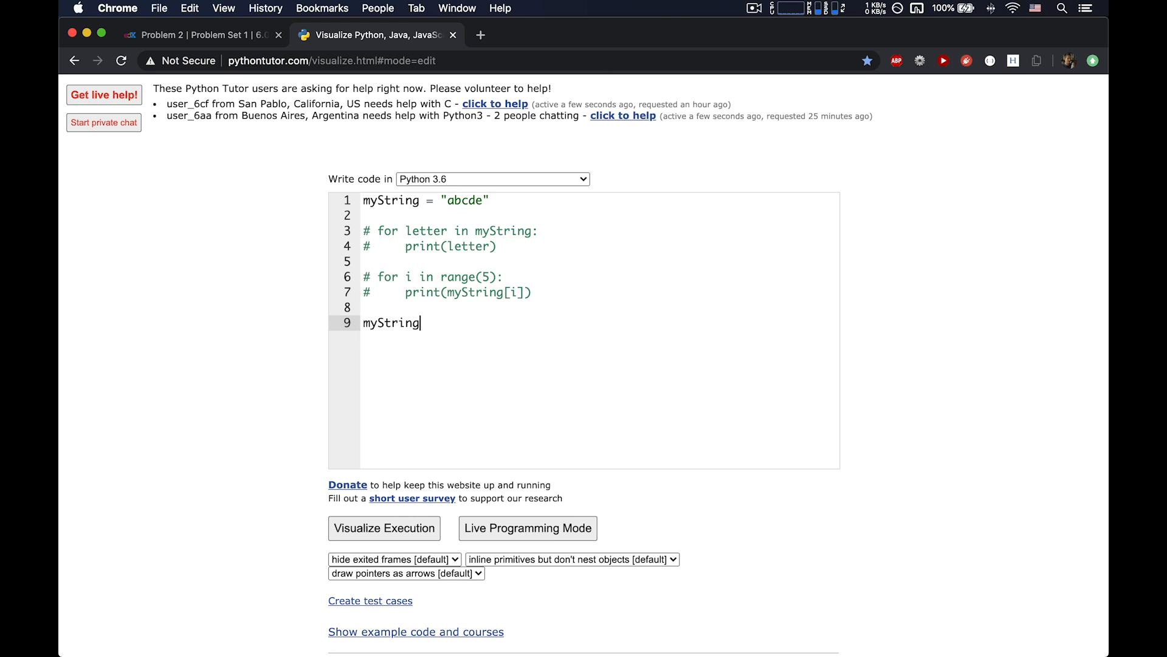
text([0)
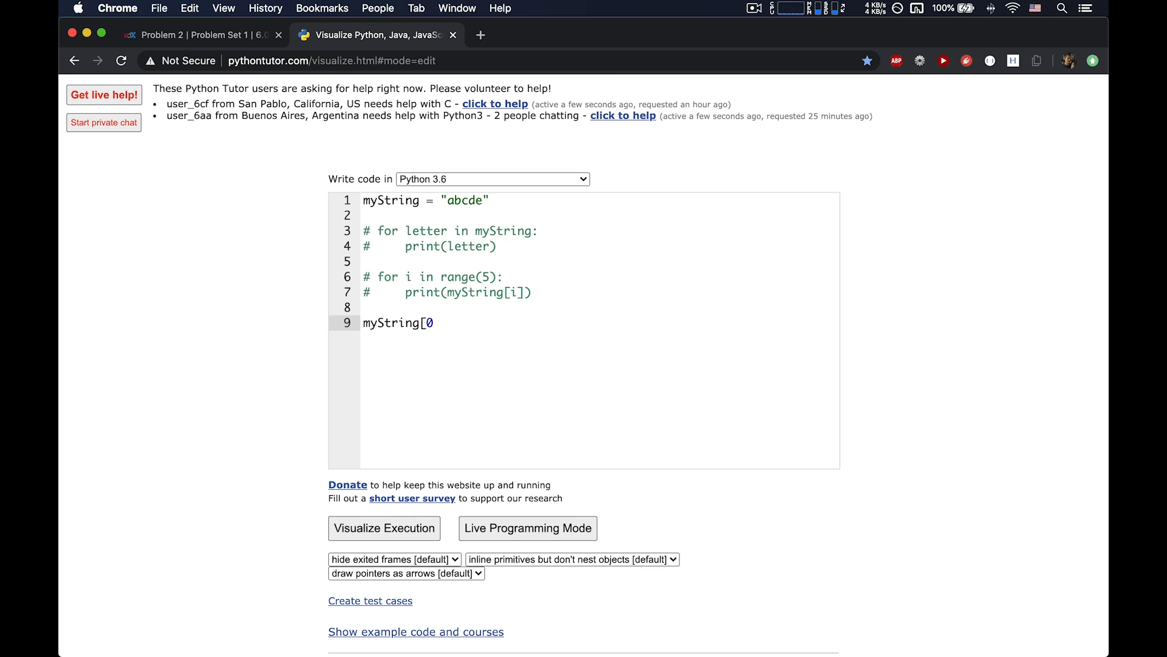
text(:1)
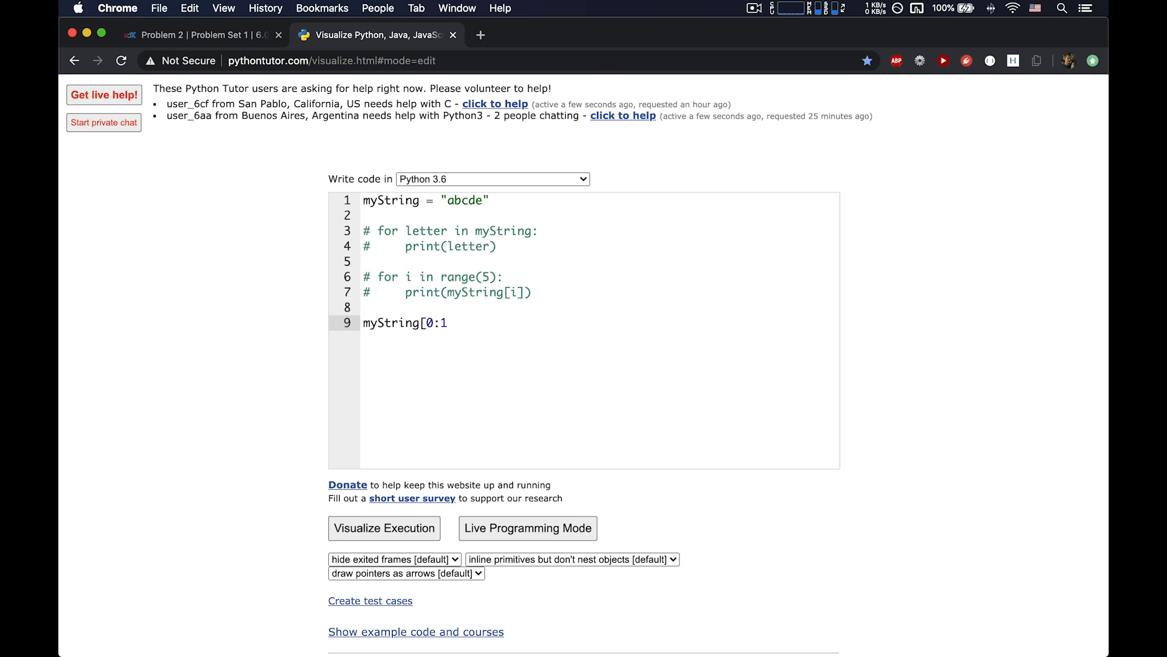
text(])
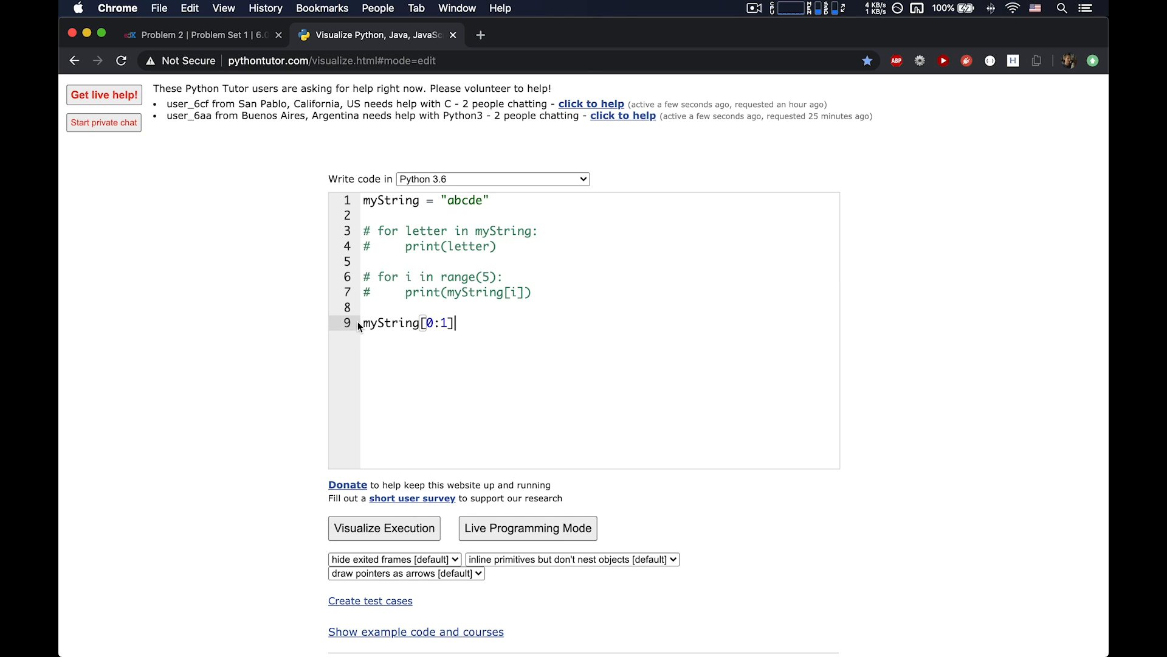
text(print()
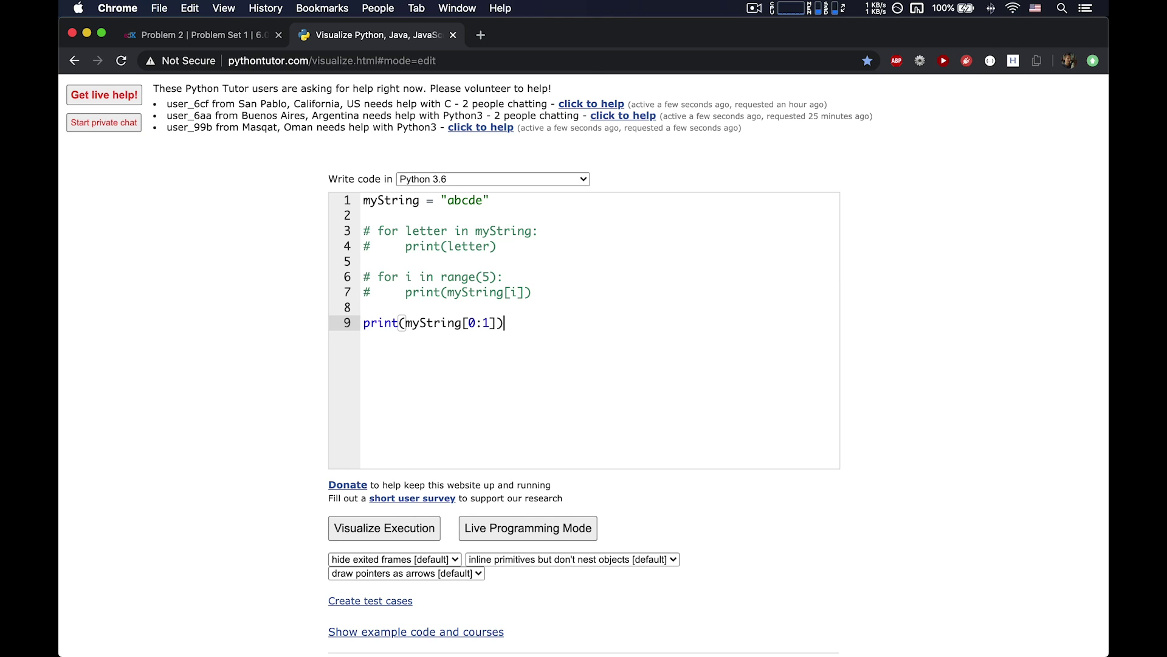
click(385, 528)
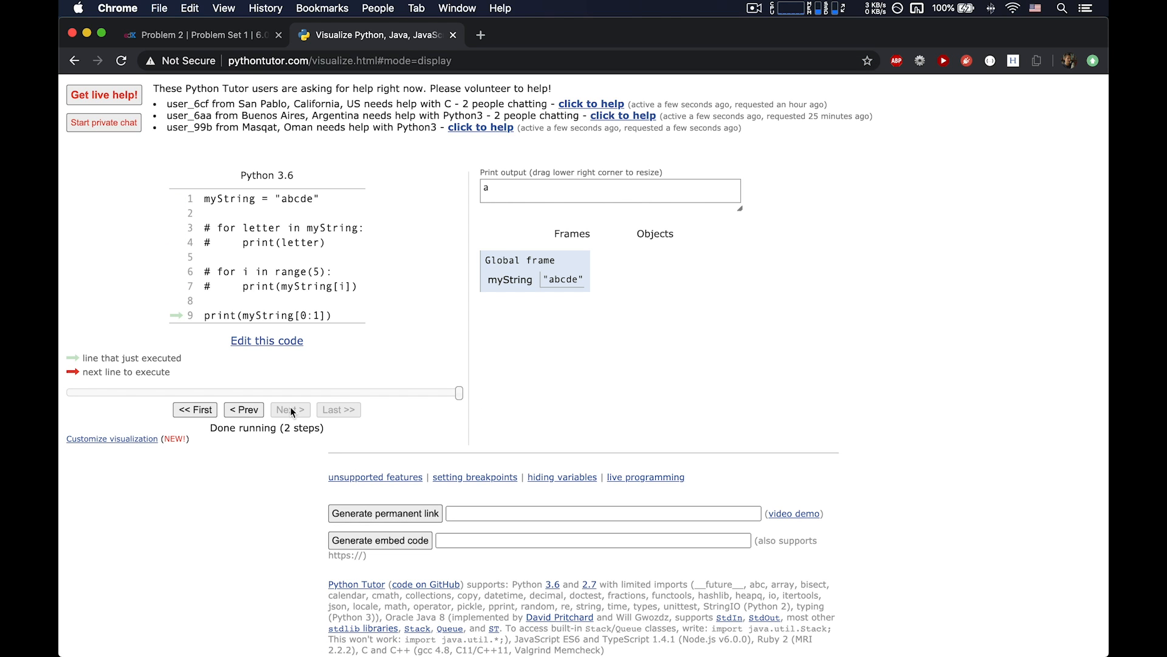
mouse_move(333, 308)
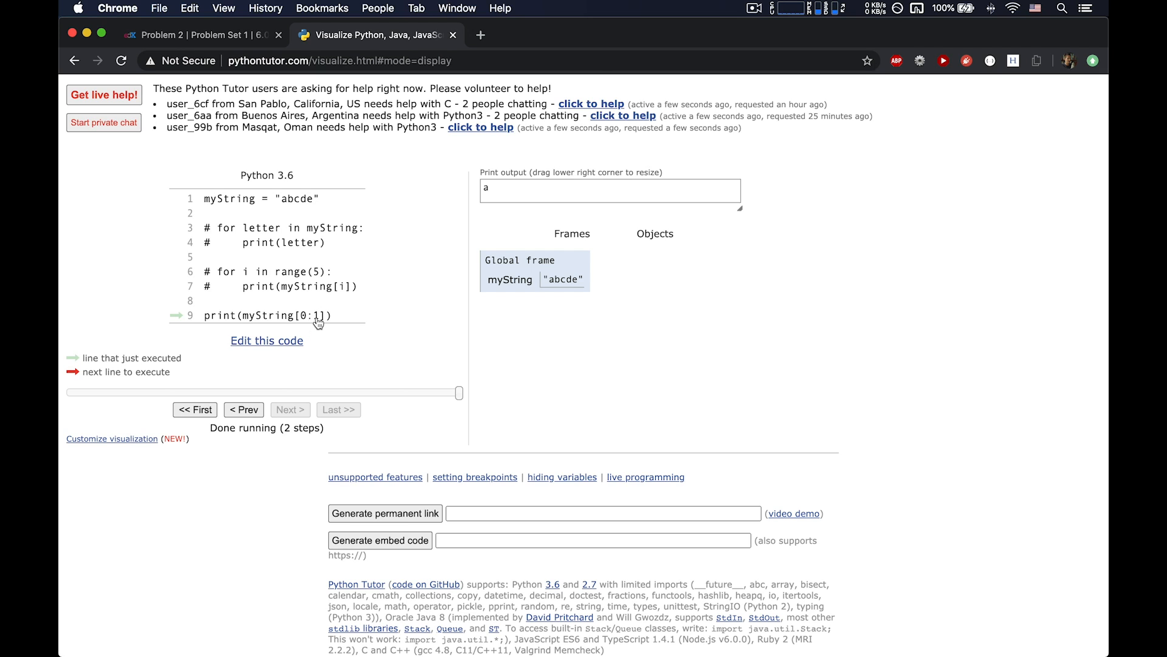
mouse_move(270, 345)
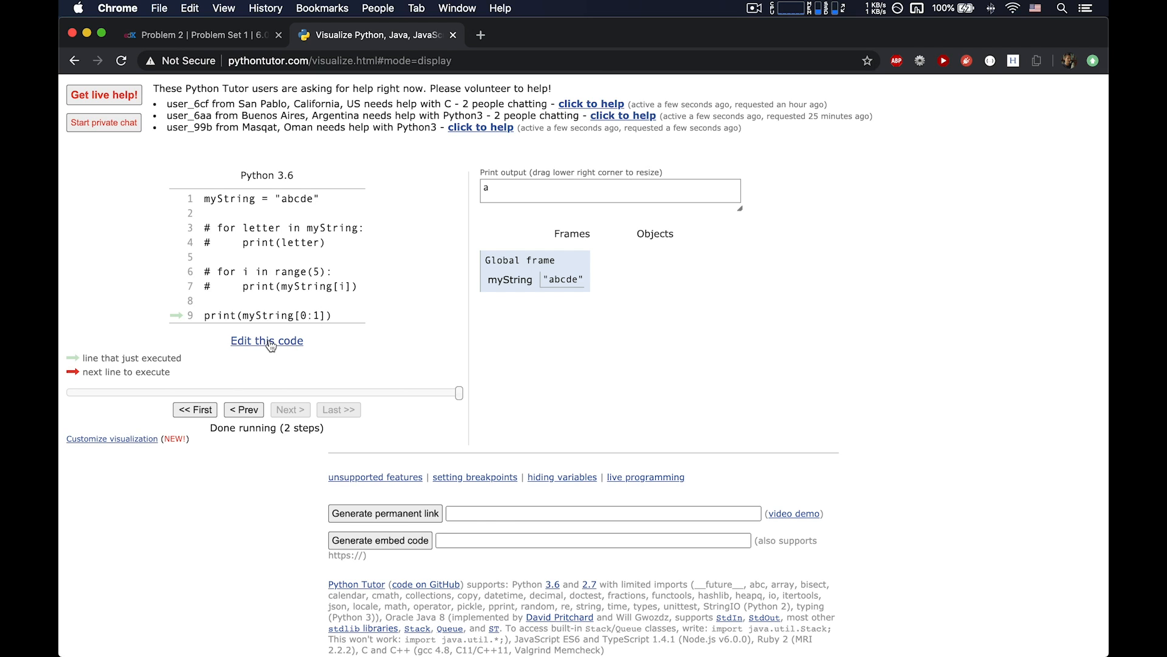
Step: Change the slice to myString[0:2] and run it, printing ab
click(266, 341)
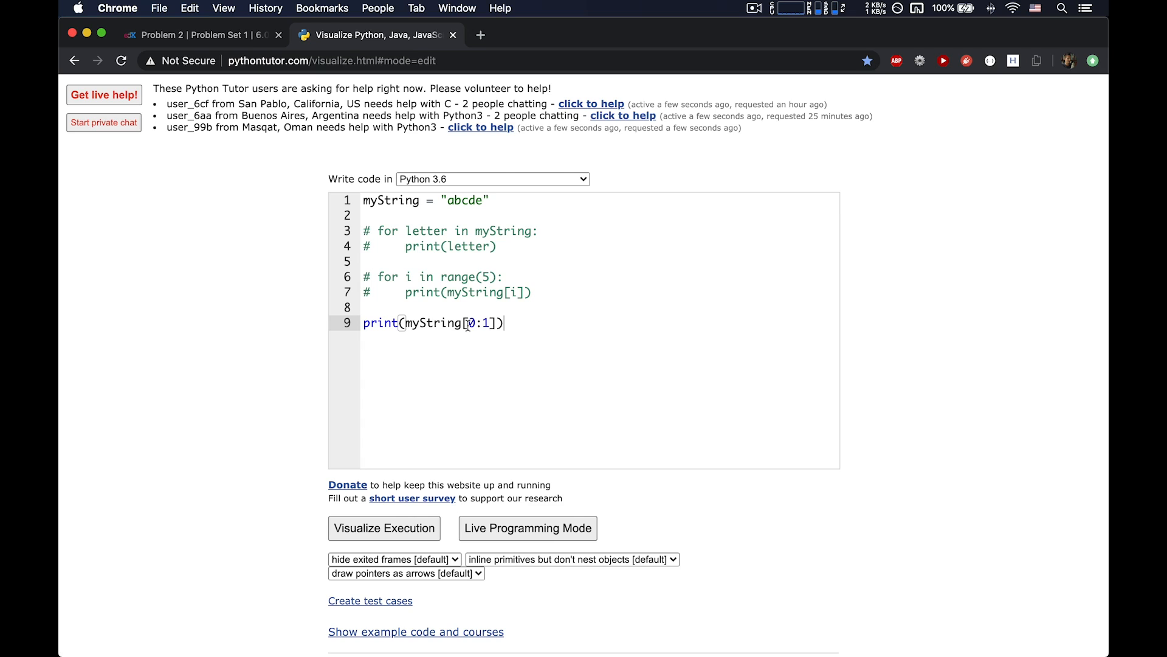
double_click(470, 322)
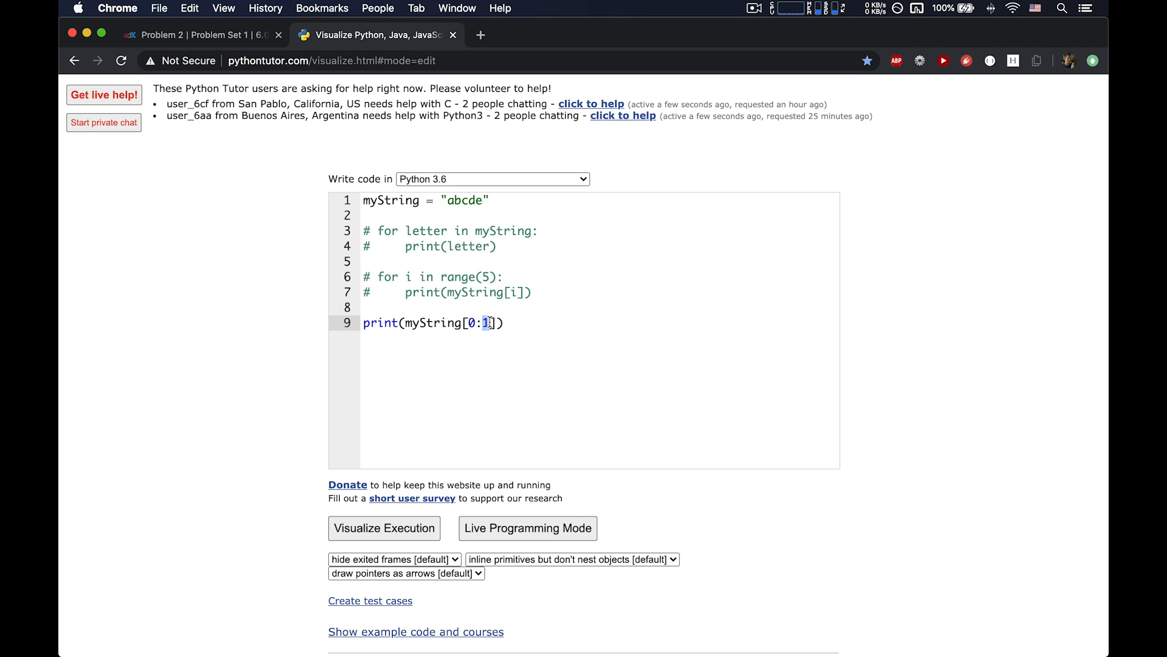
mouse_move(582, 369)
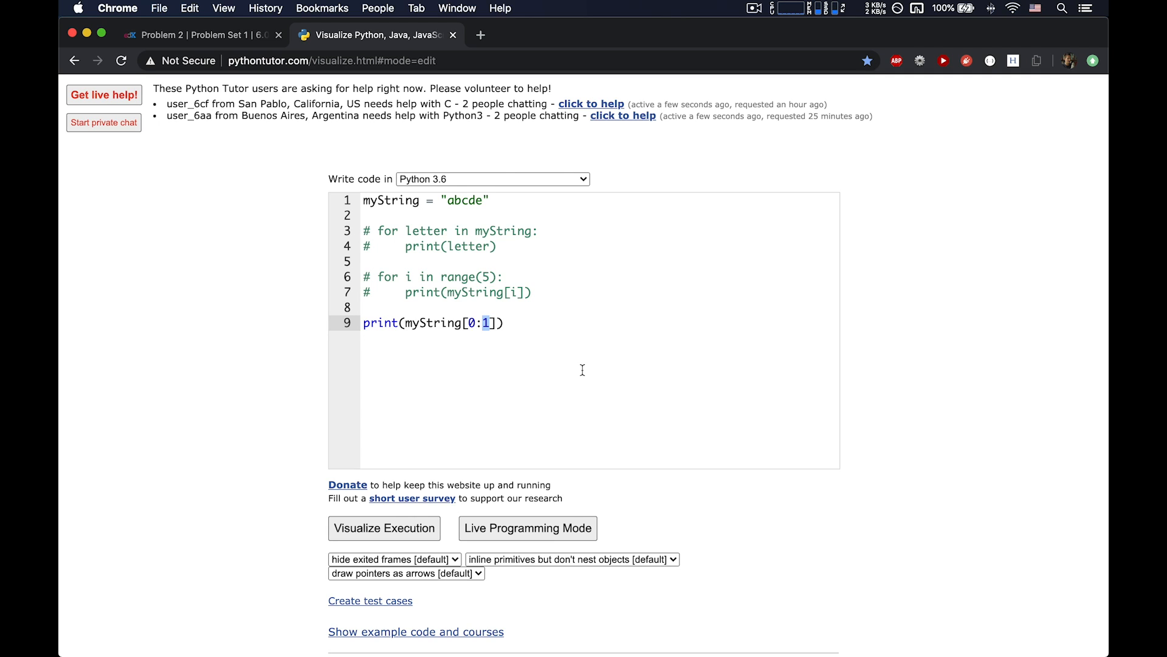
text(2)
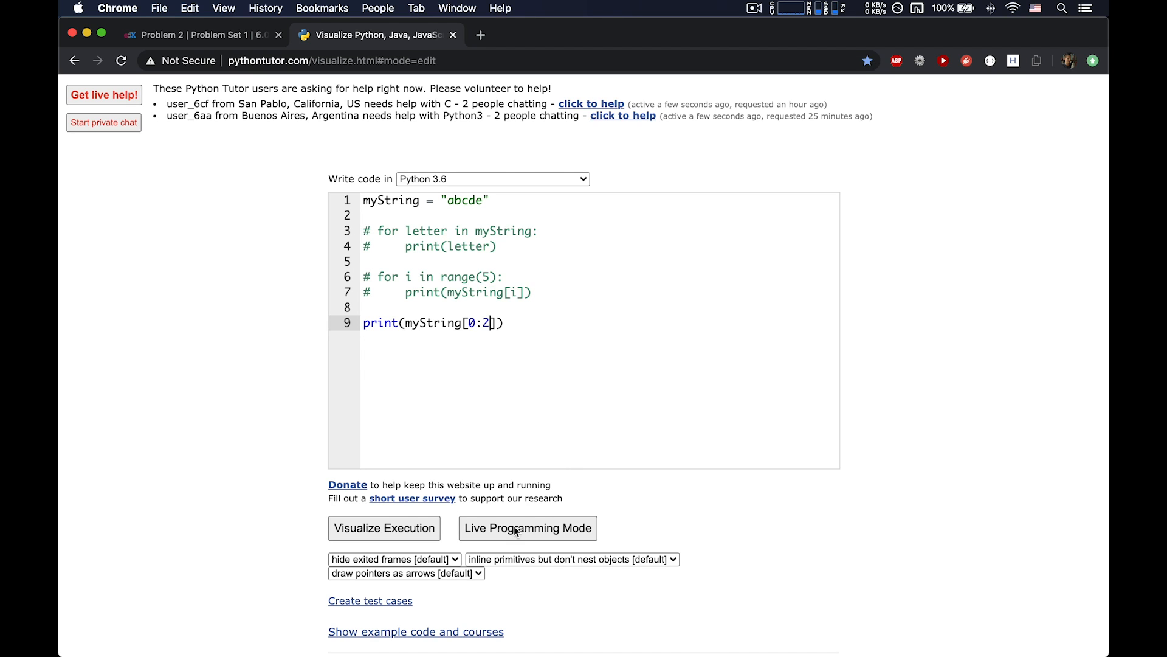
click(383, 527)
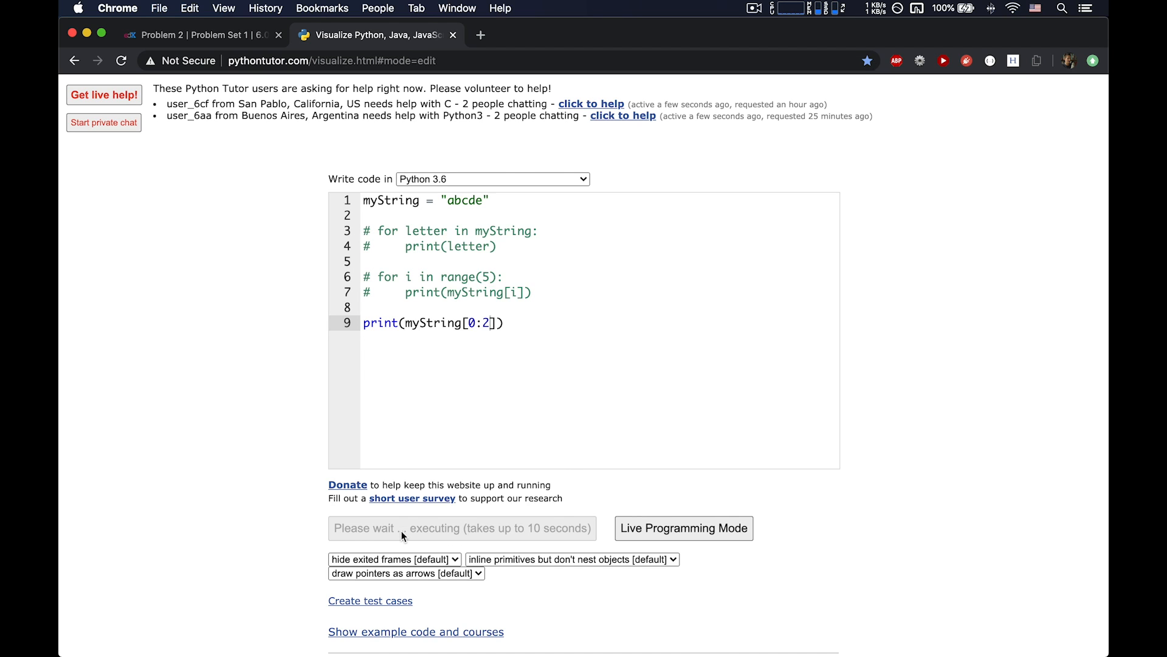
click(459, 527)
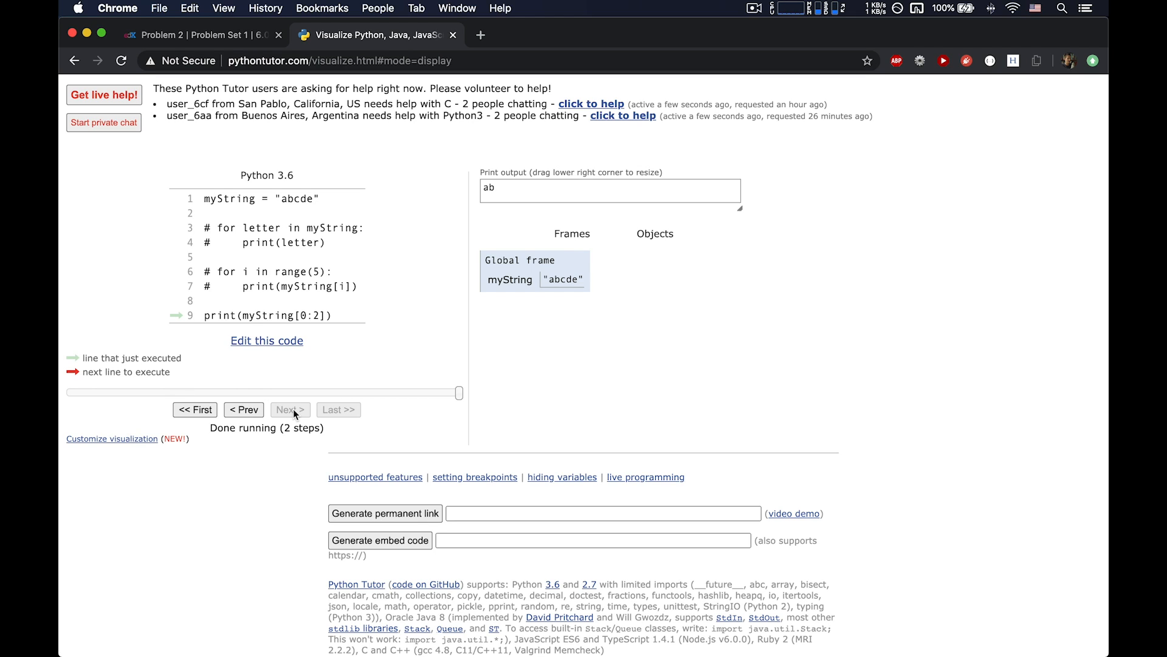
click(267, 340)
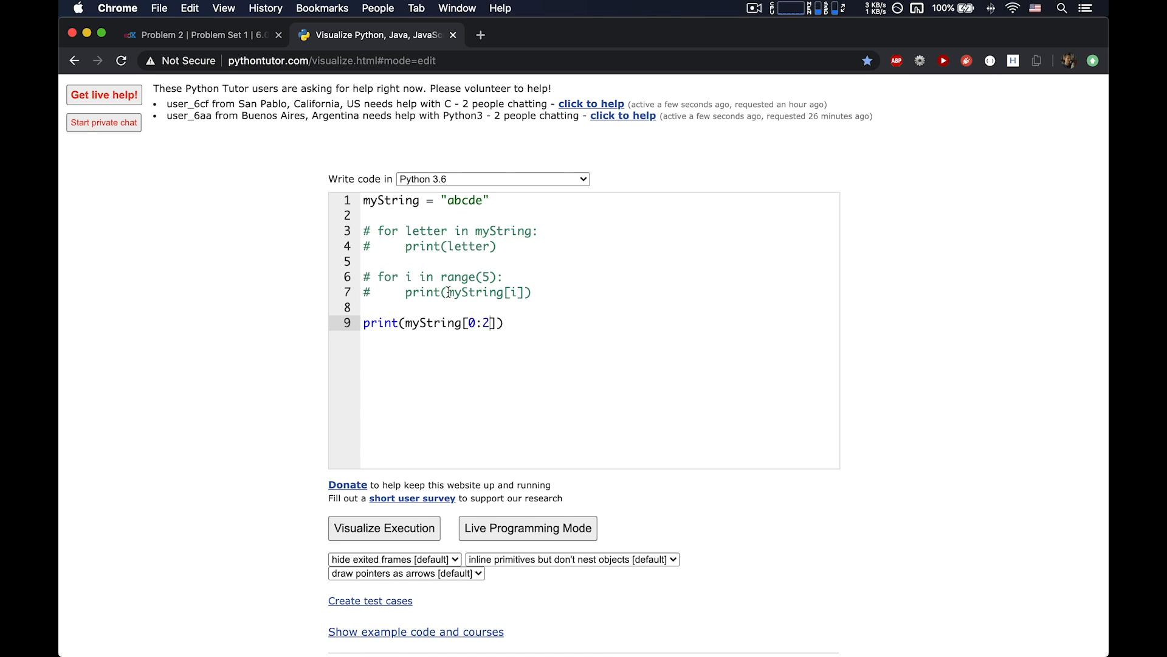
Step: Comment out the single slice line and make the range(5) loop print myString[0:3]
triple_click(432, 322)
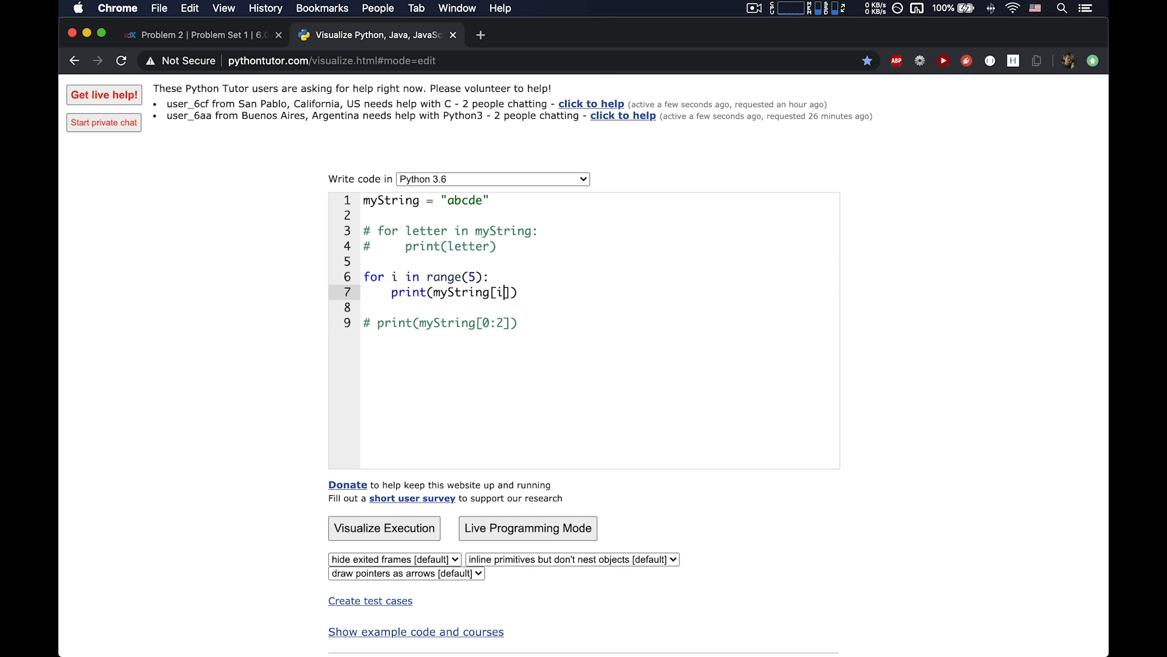
mouse_move(572, 316)
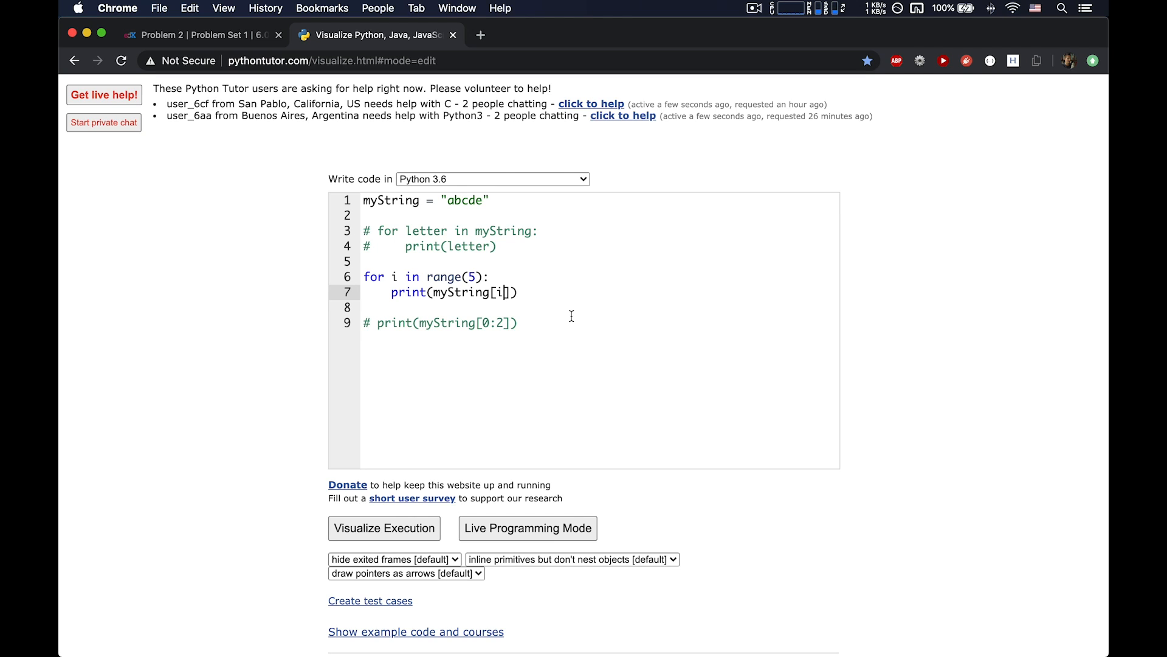
text(:)
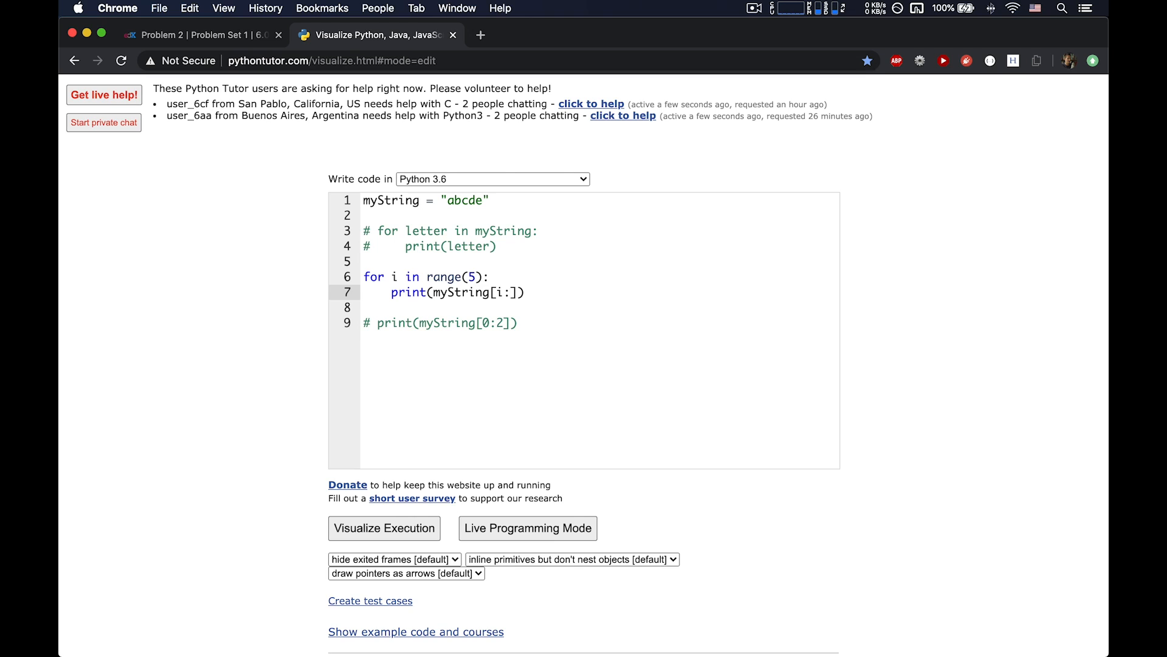
key(Backspace)
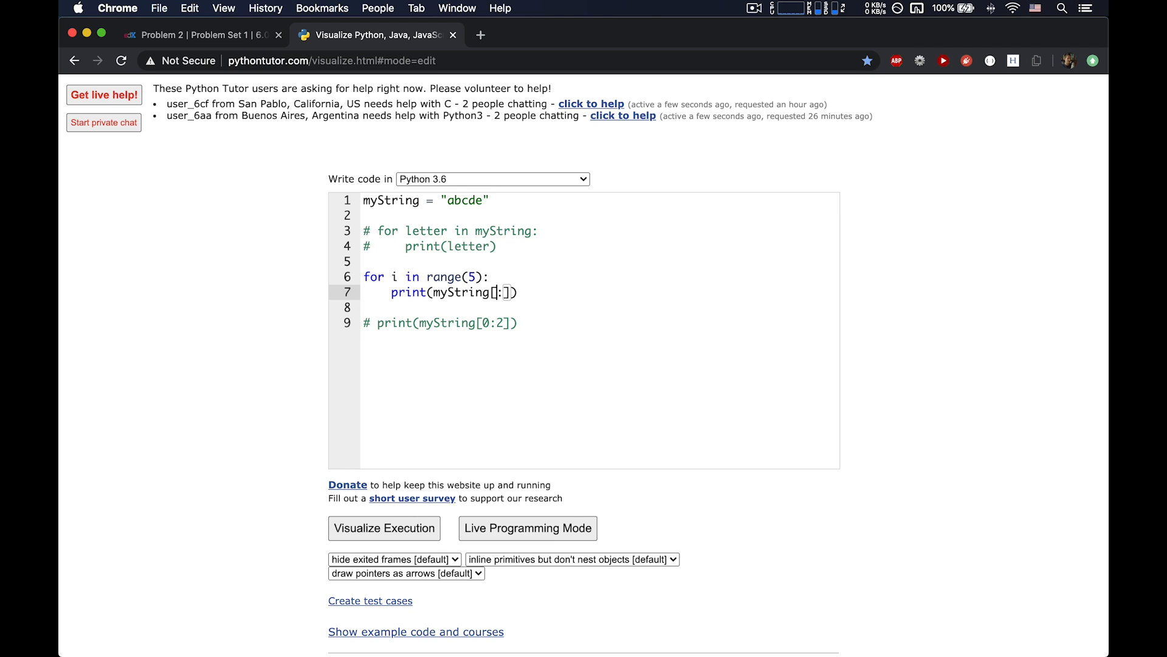
text(0)
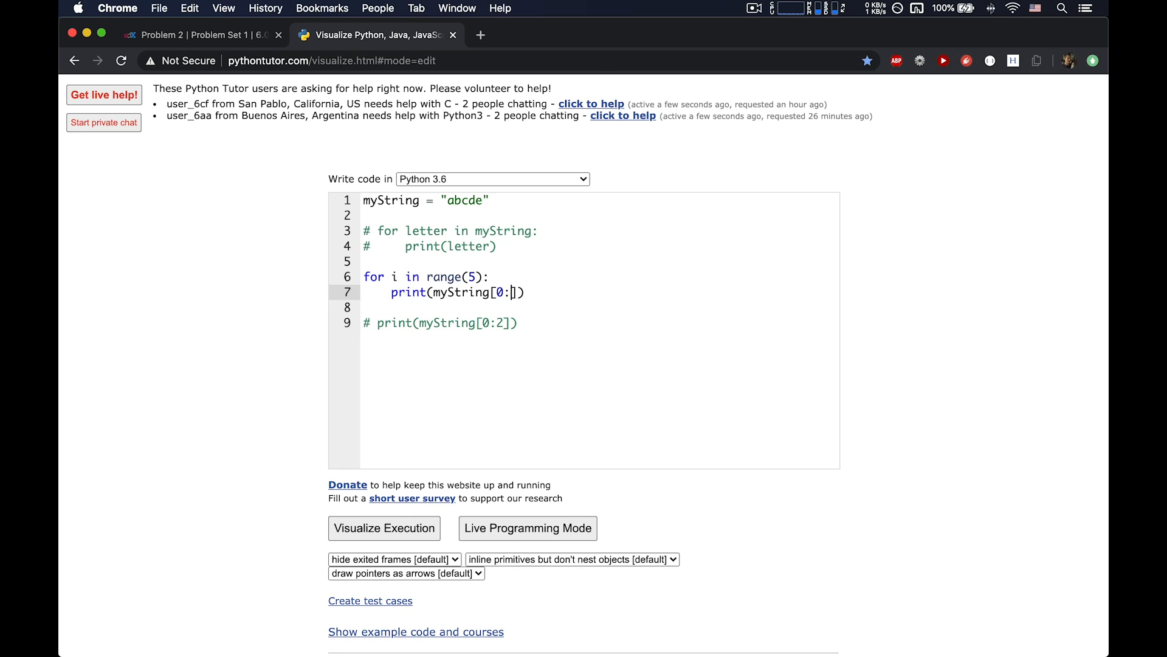
text(2)
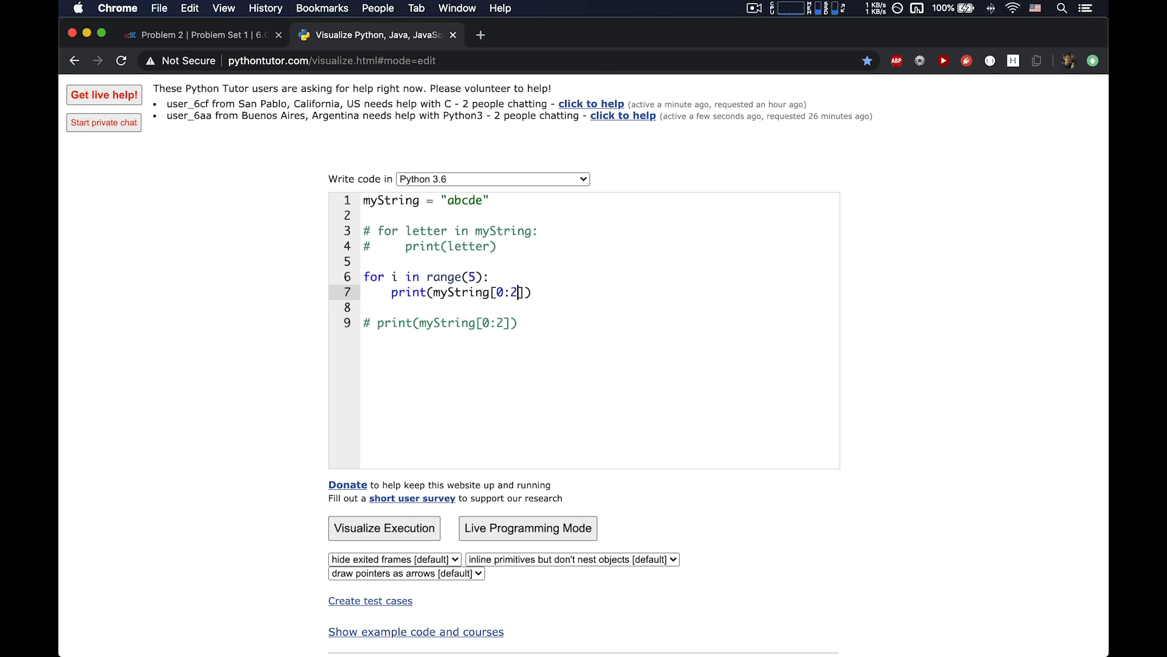
text(3)
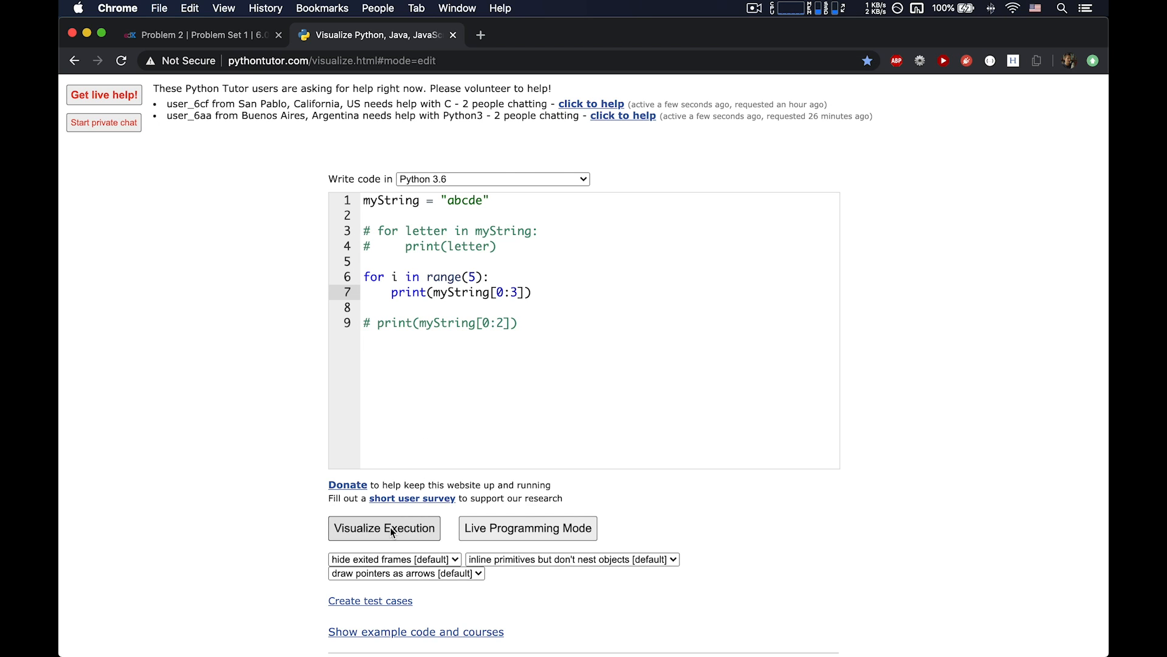
Step: Visualize the loop printing abc five times, then resume editing
click(385, 528)
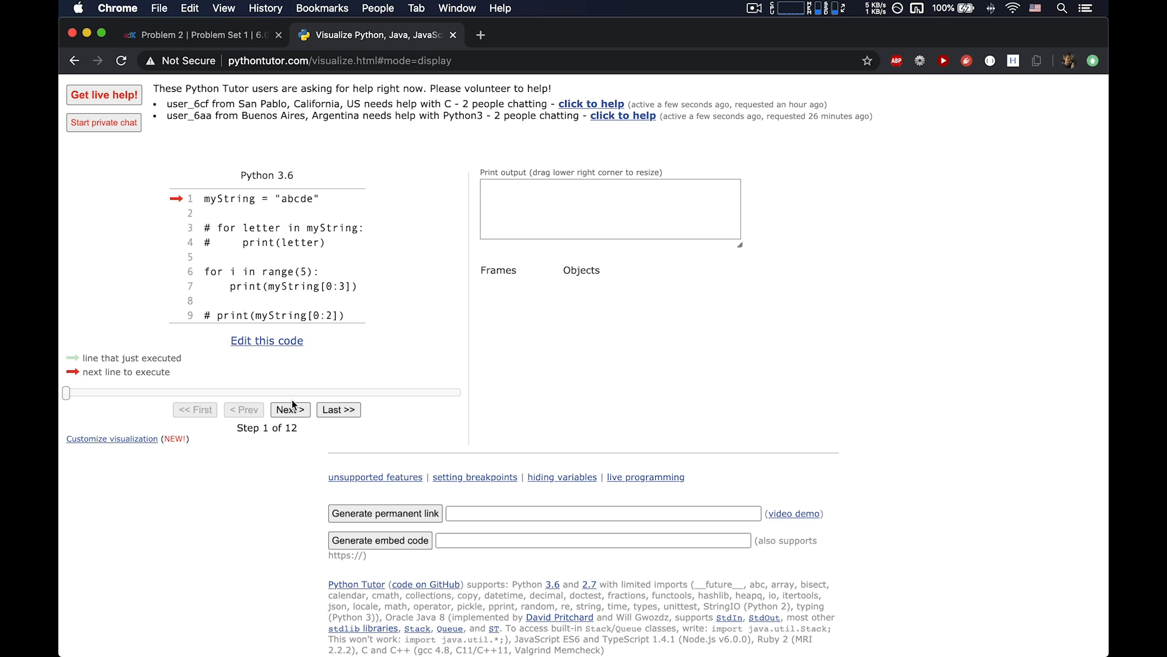
click(289, 410)
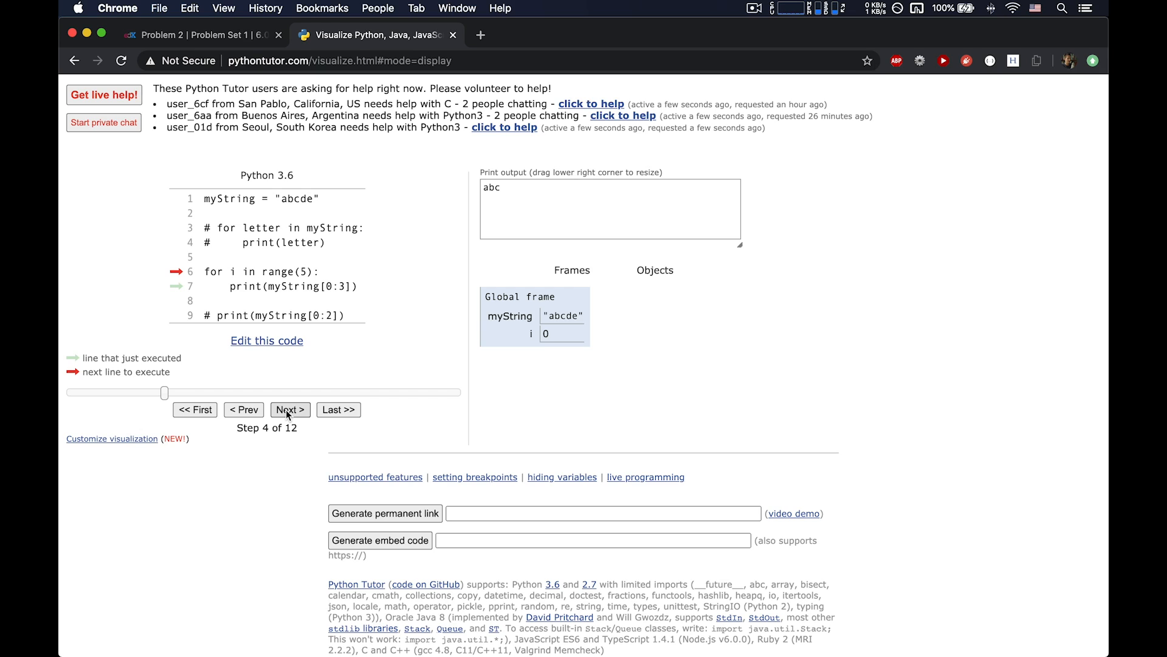
click(289, 409)
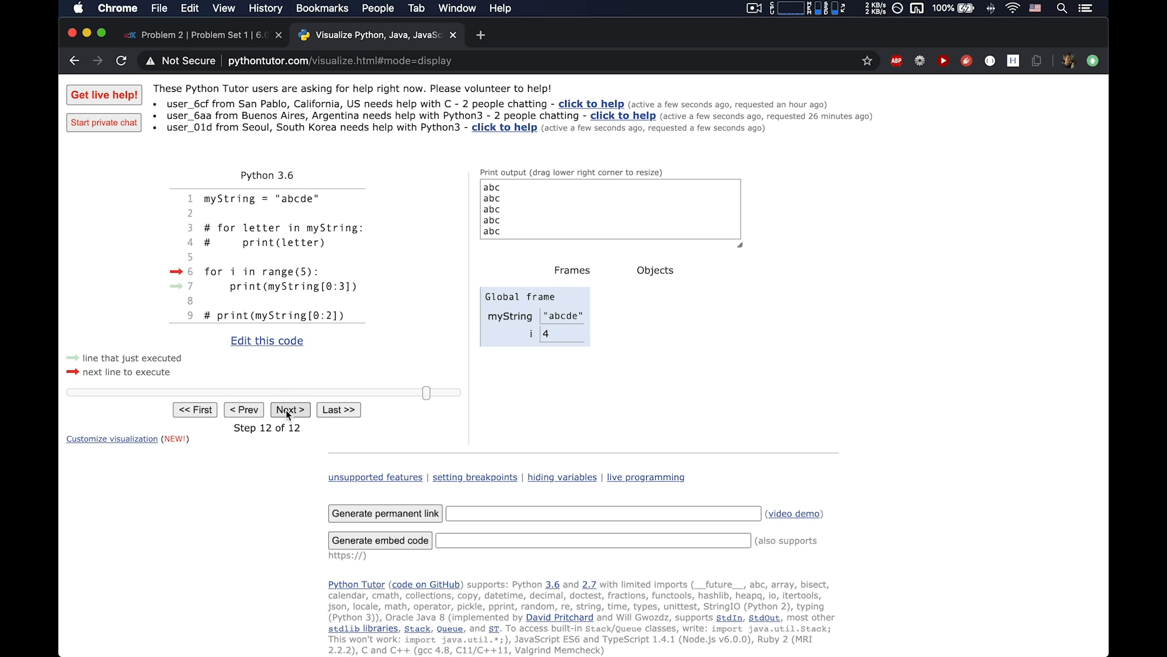
click(266, 341)
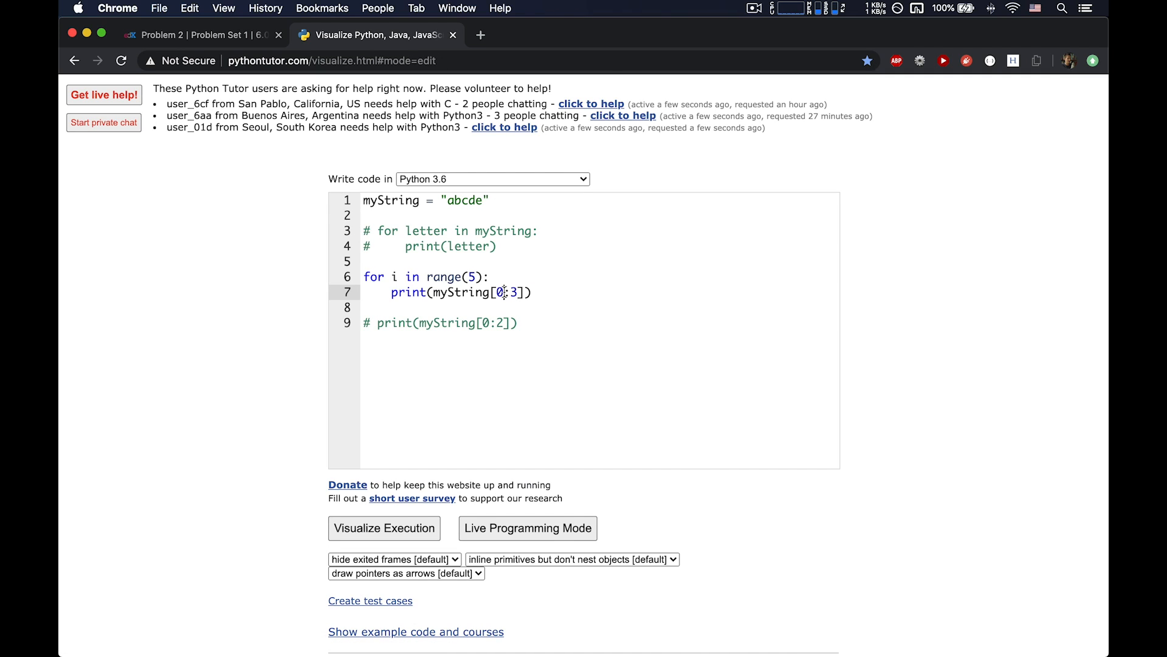
Step: Change the loop's slice to myString[i:i+3]
text(i)
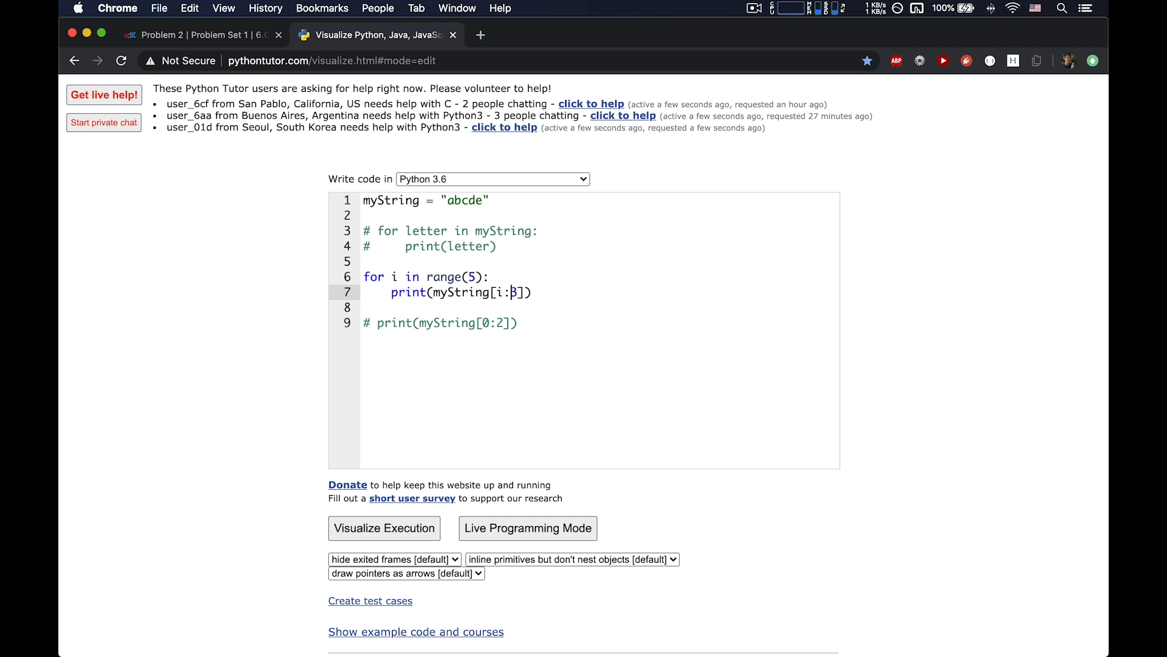
text(i+)
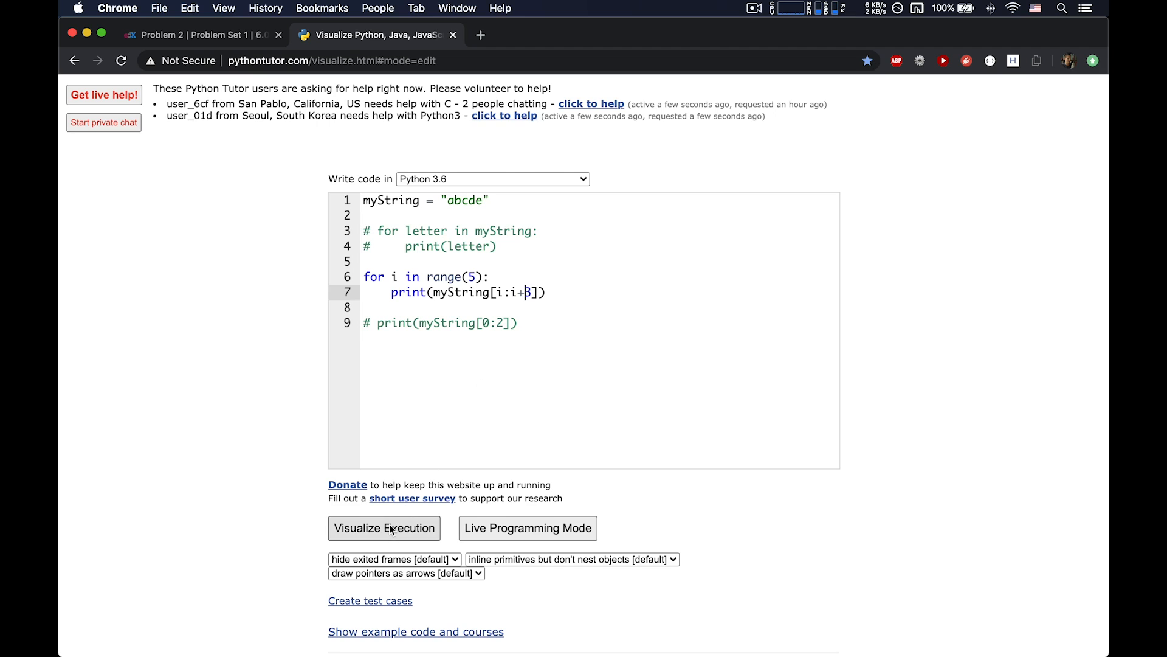
Step: Step through the run printing abc, bcd, cde, de, e, then resume editing
click(384, 528)
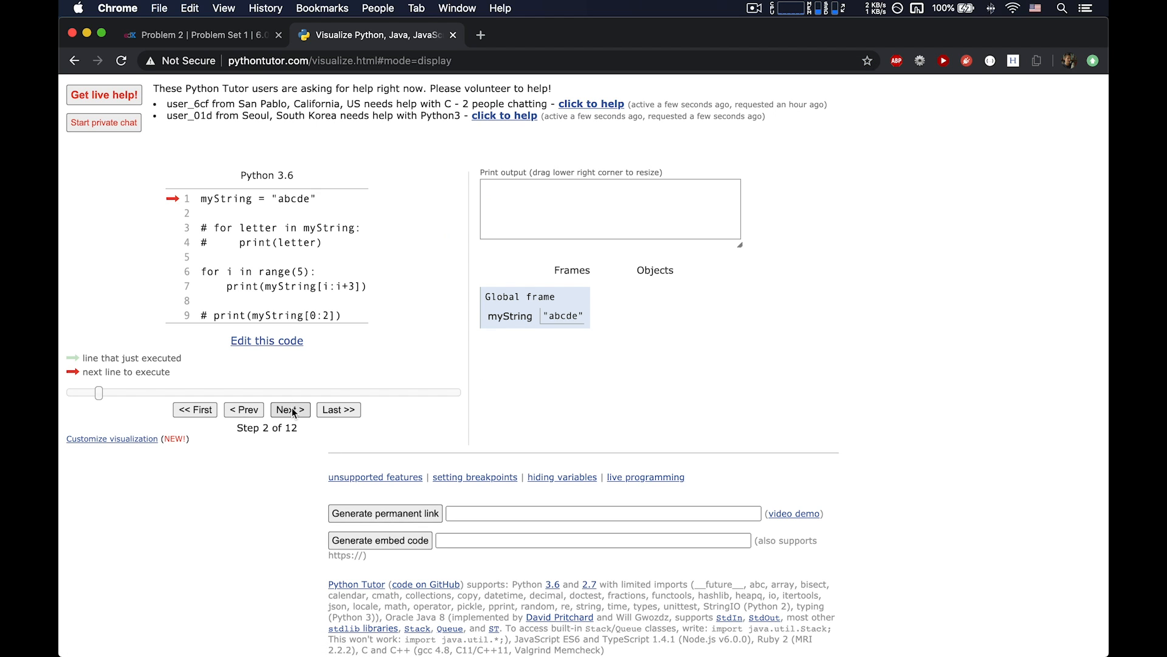
click(290, 410)
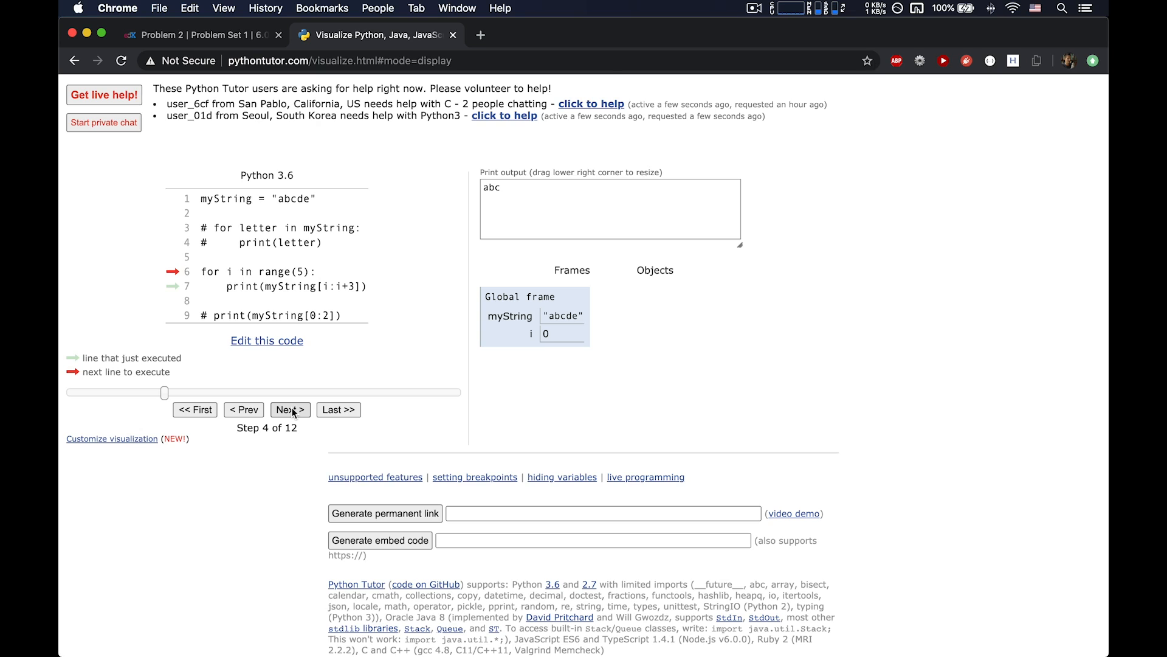
click(290, 409)
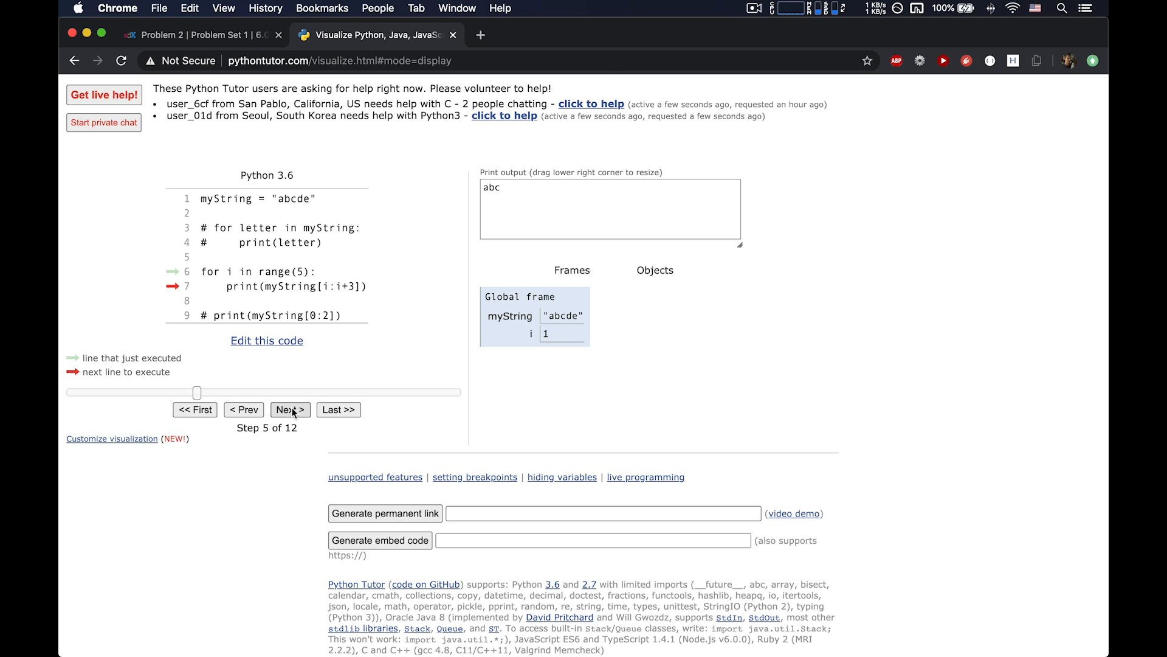
click(290, 410)
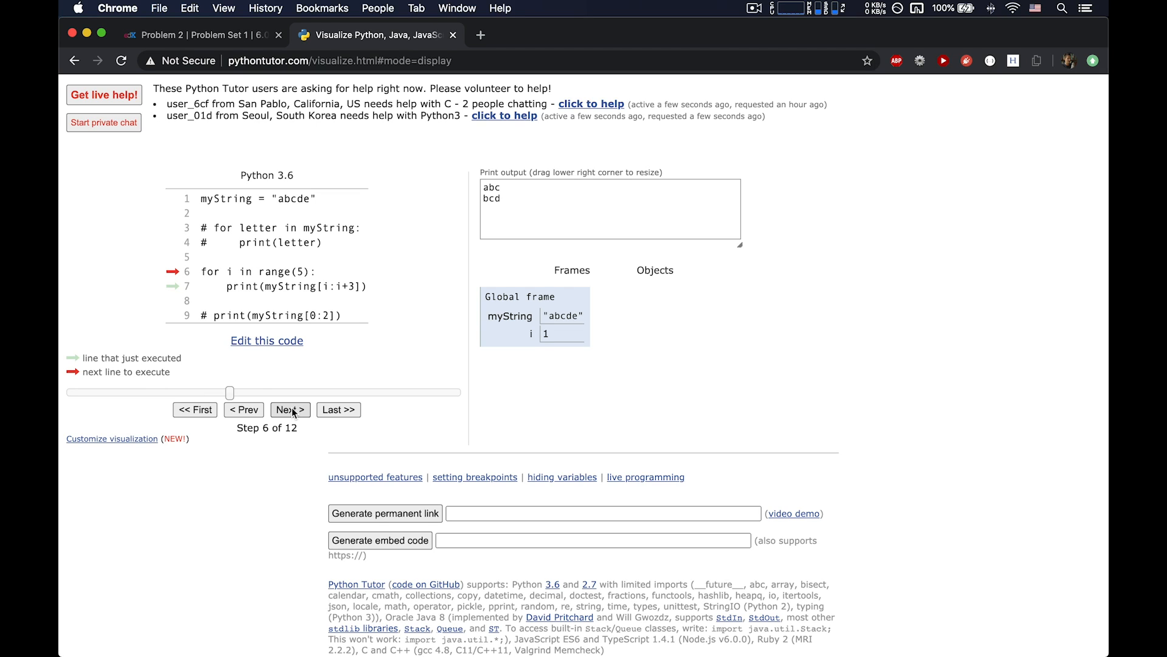
click(289, 410)
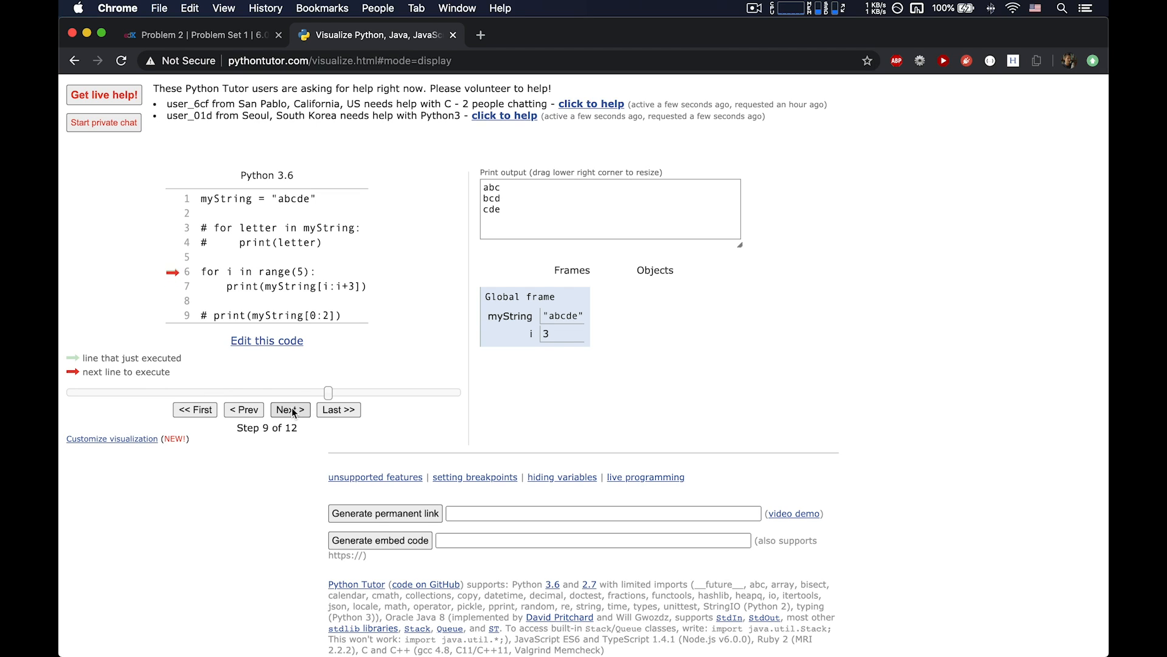
click(290, 410)
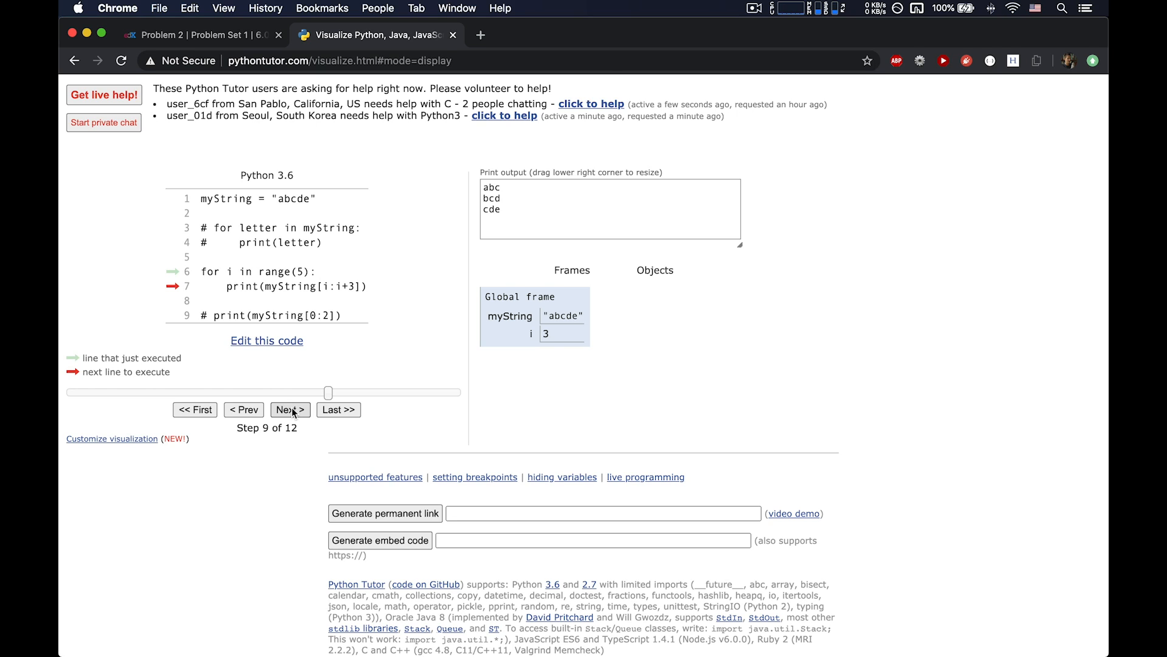
click(289, 410)
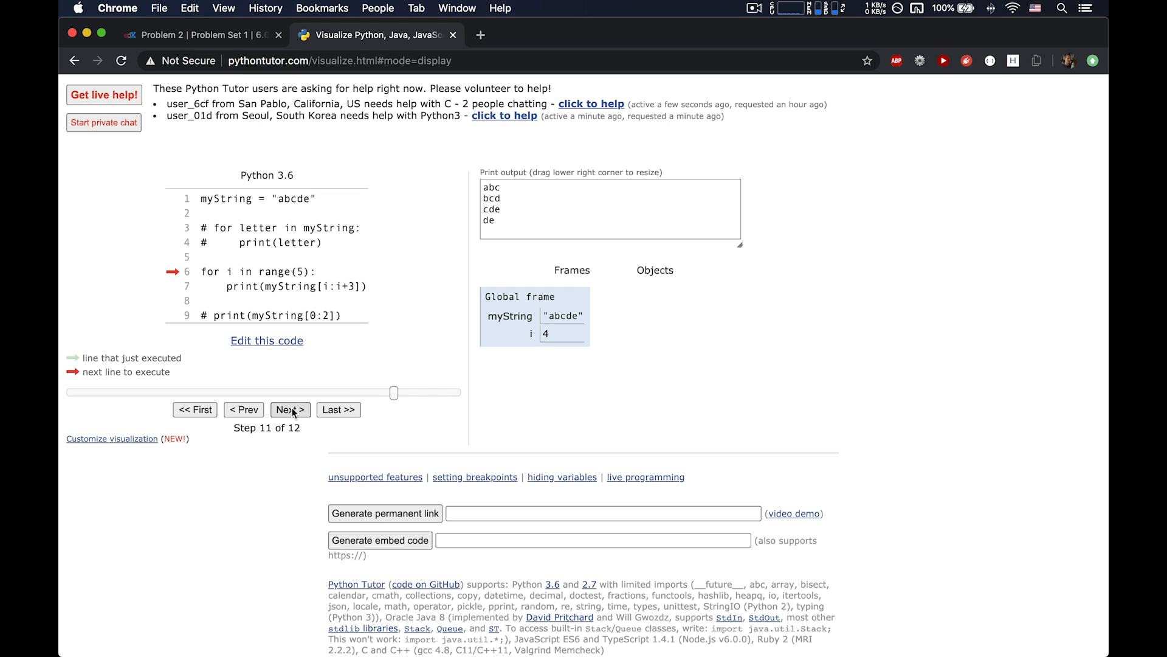
click(289, 410)
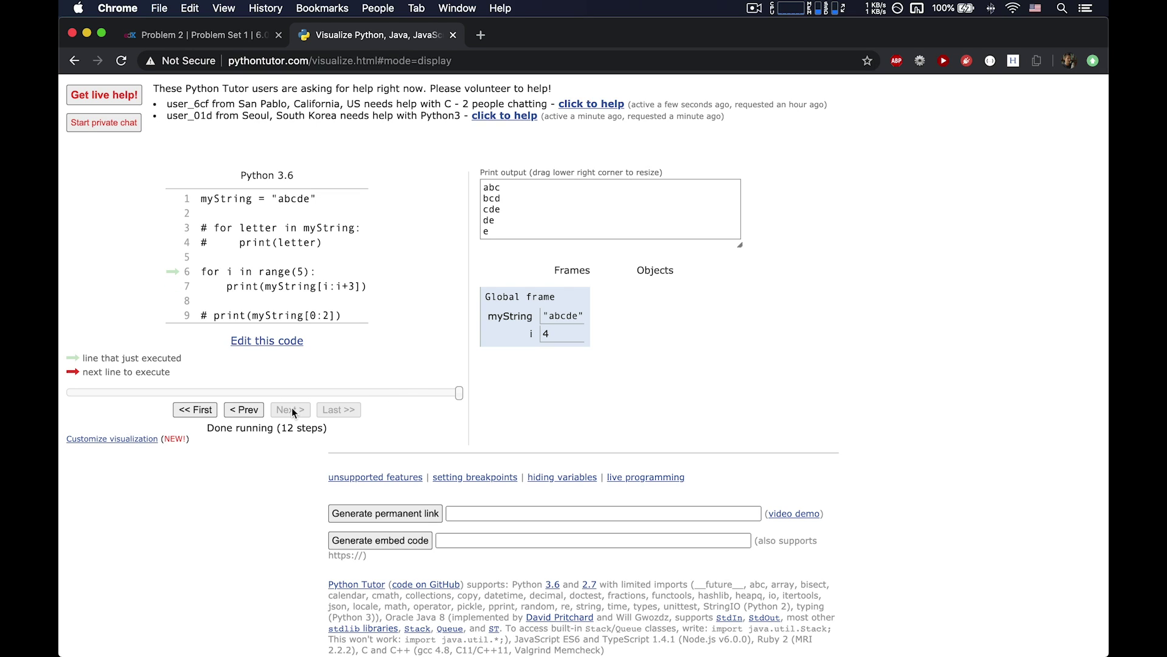
mouse_move(361, 290)
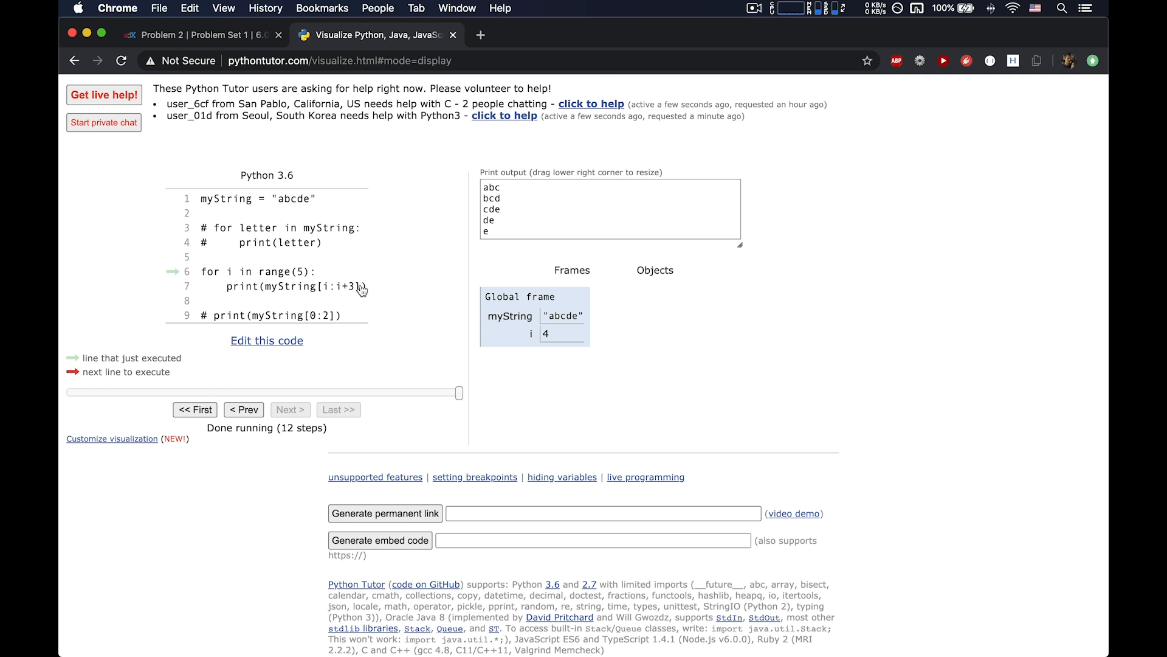
click(266, 340)
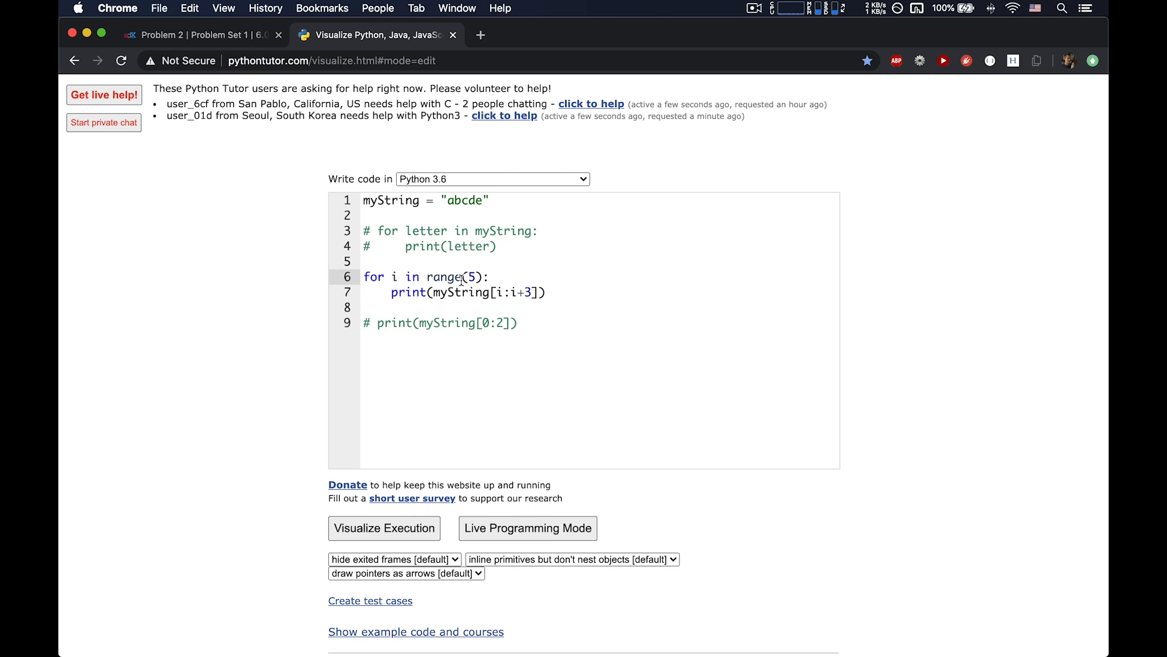
Step: Comment out the slicing loop on lines 6–7 and start a new line below the code
double_click(450, 276)
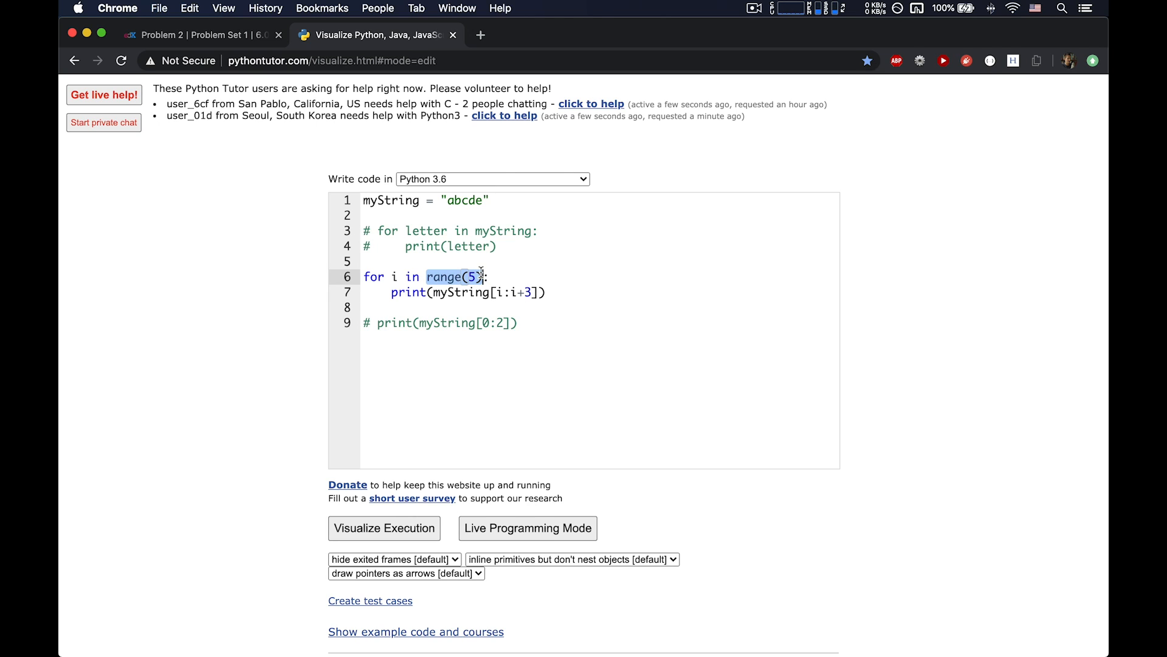
click(490, 276)
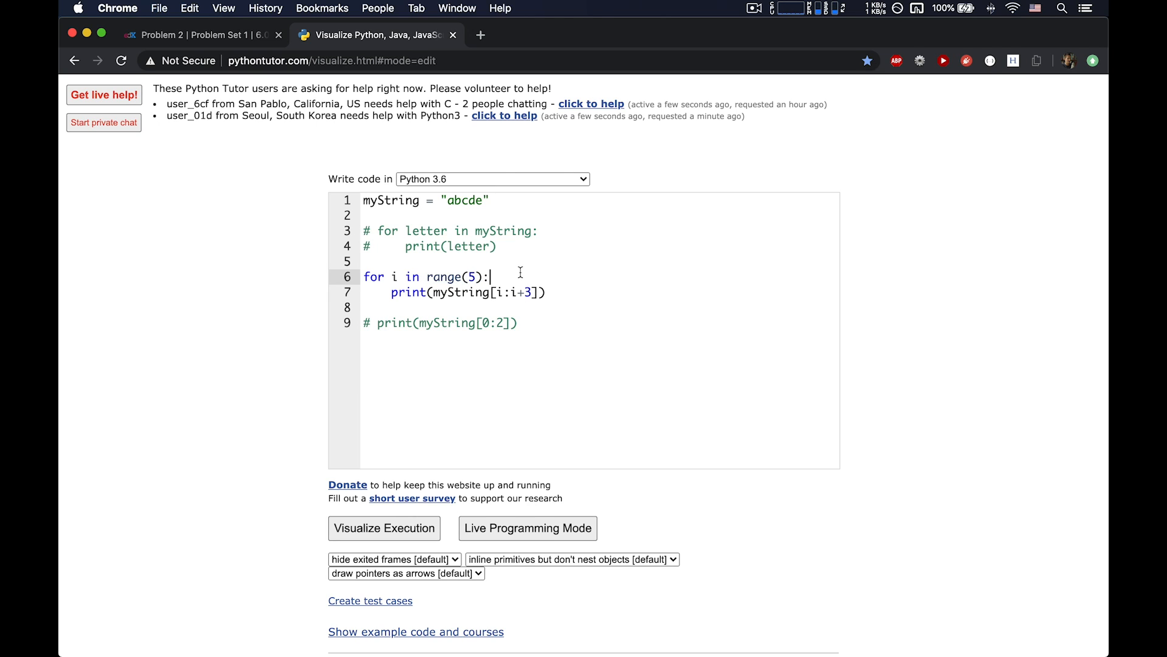
double_click(473, 277)
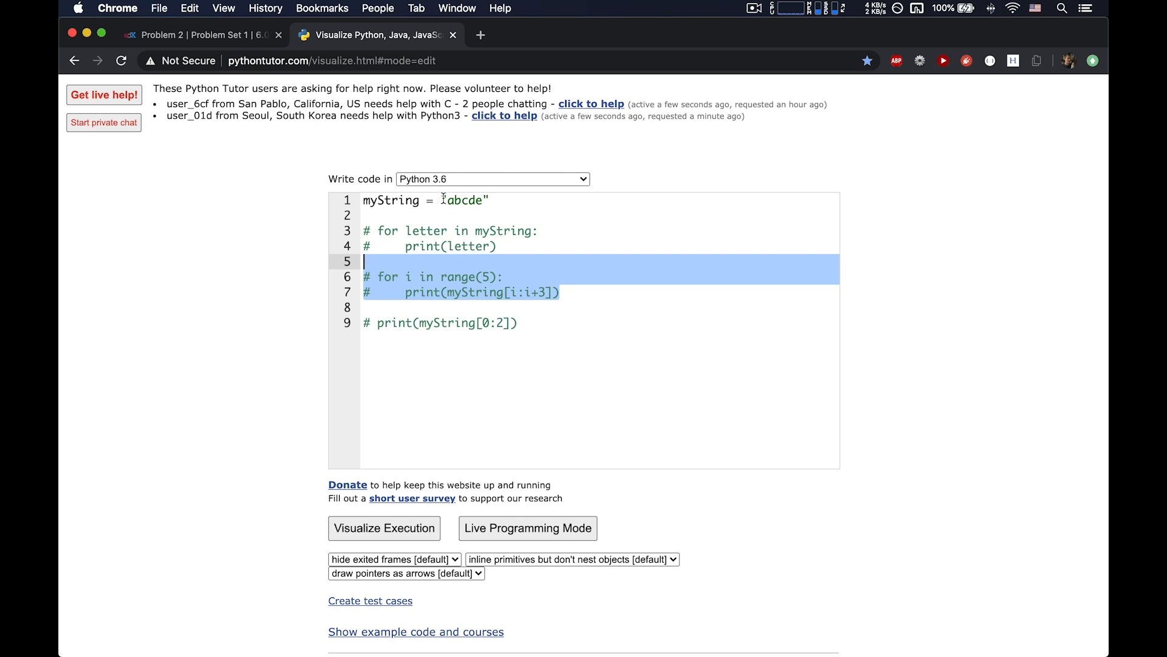
click(463, 201)
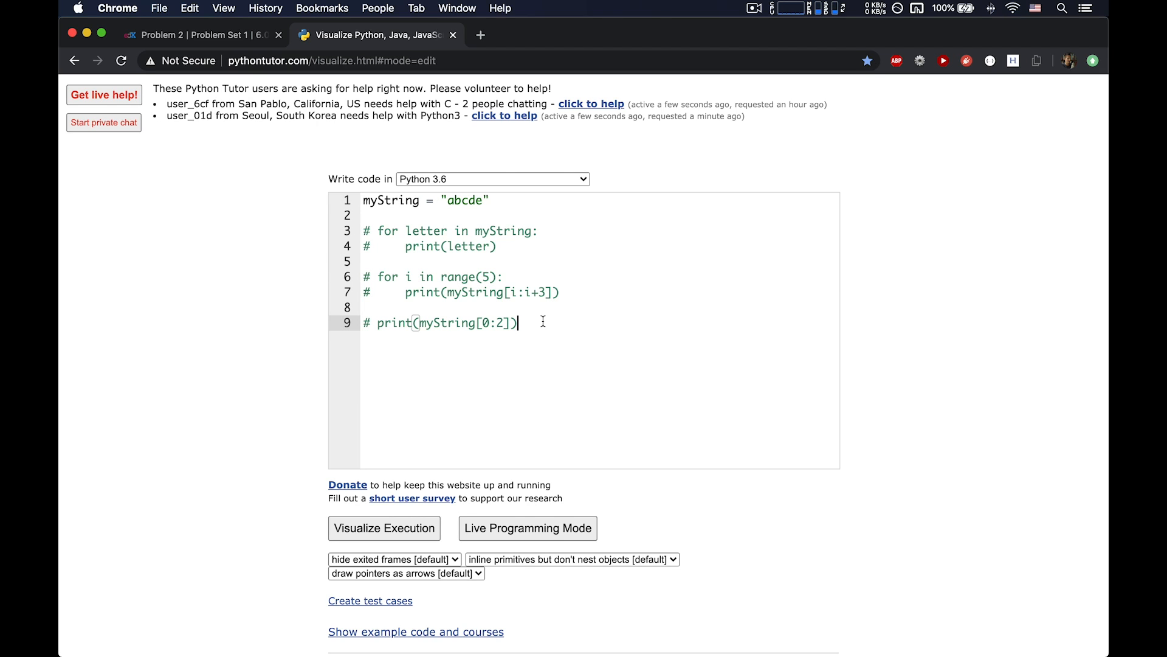
key(Return)
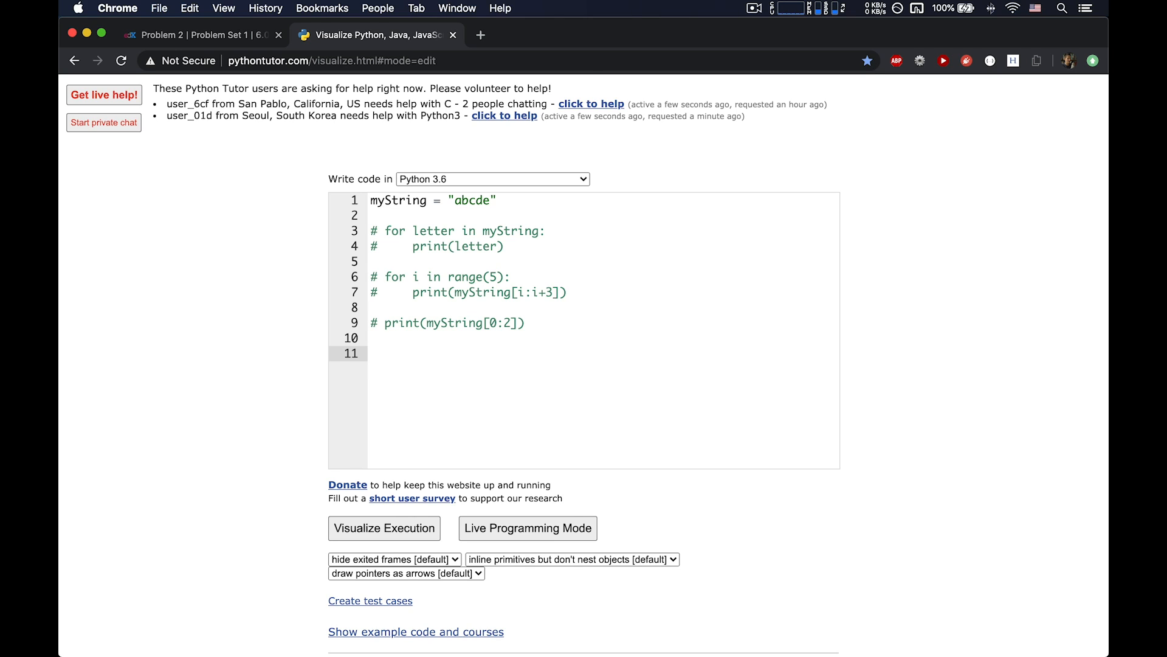
Step: Add print(len("tom")) and visualize it, printing 3, then return to the edX Problem 2 page
text(len)
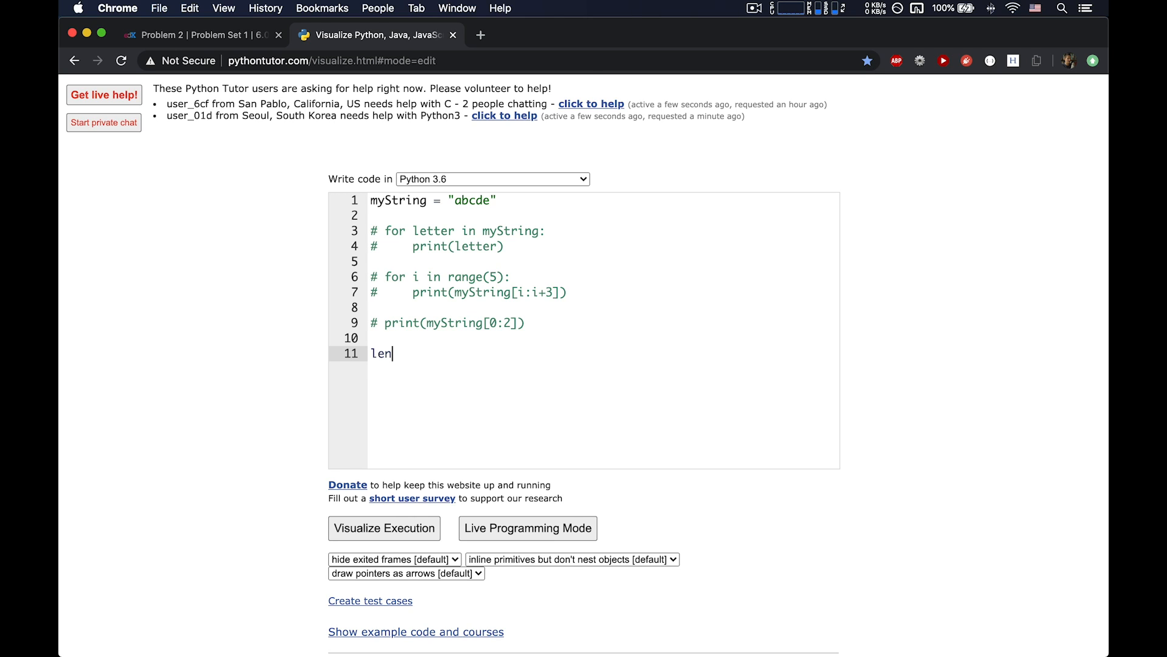
text(()
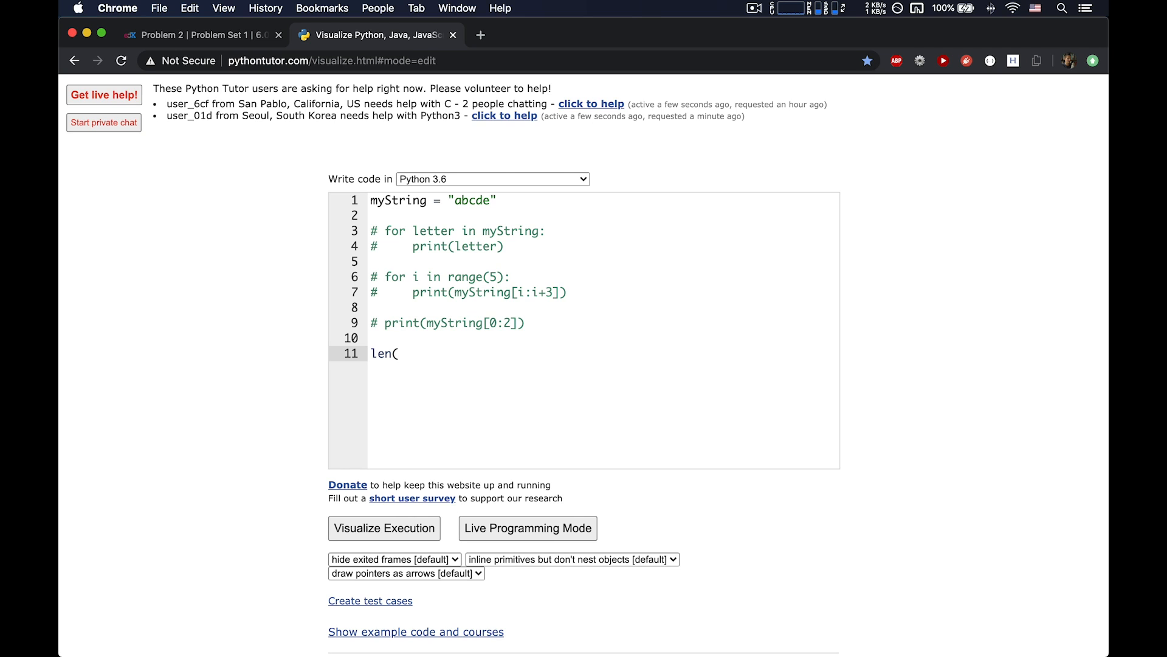
text(")
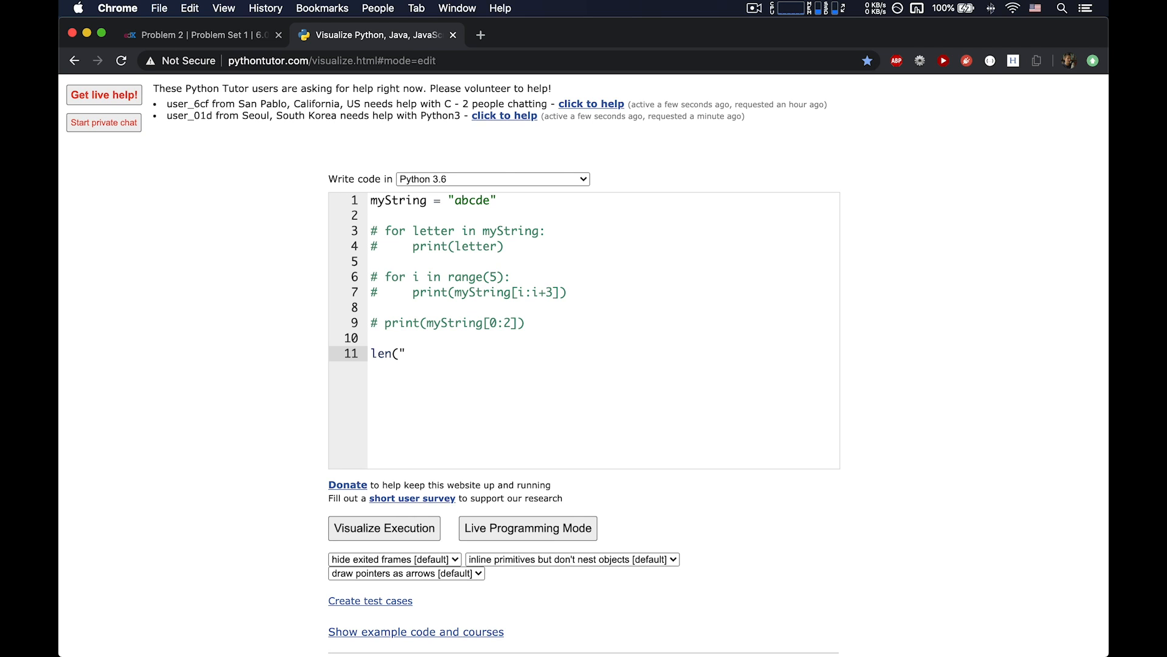
text(tom")
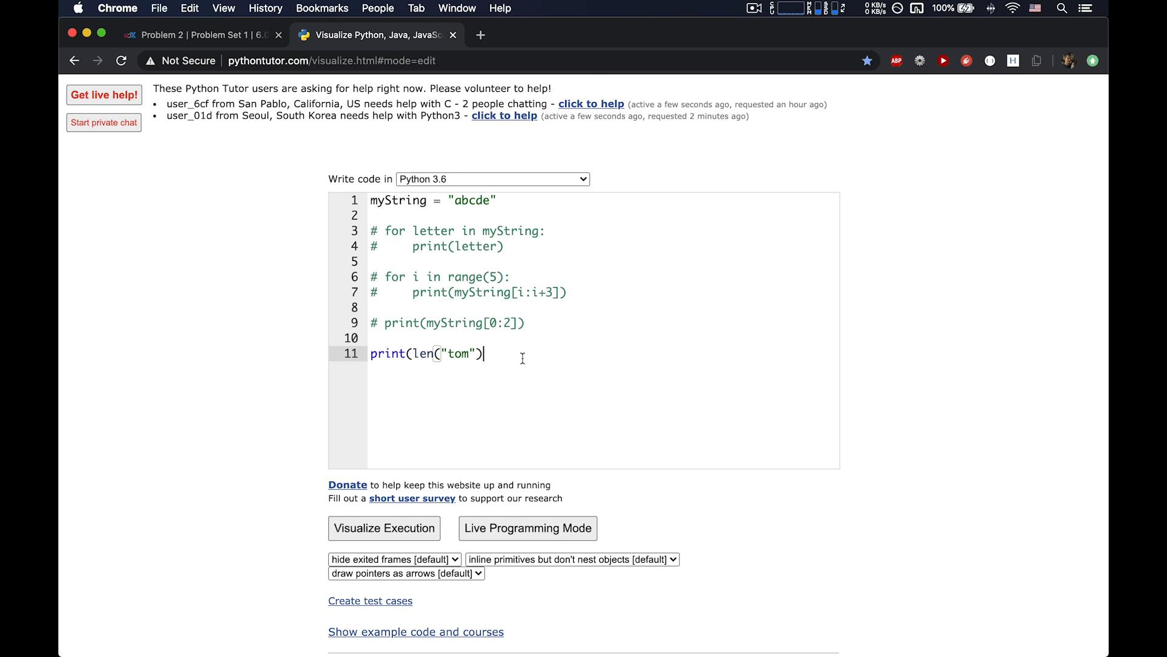
click(384, 528)
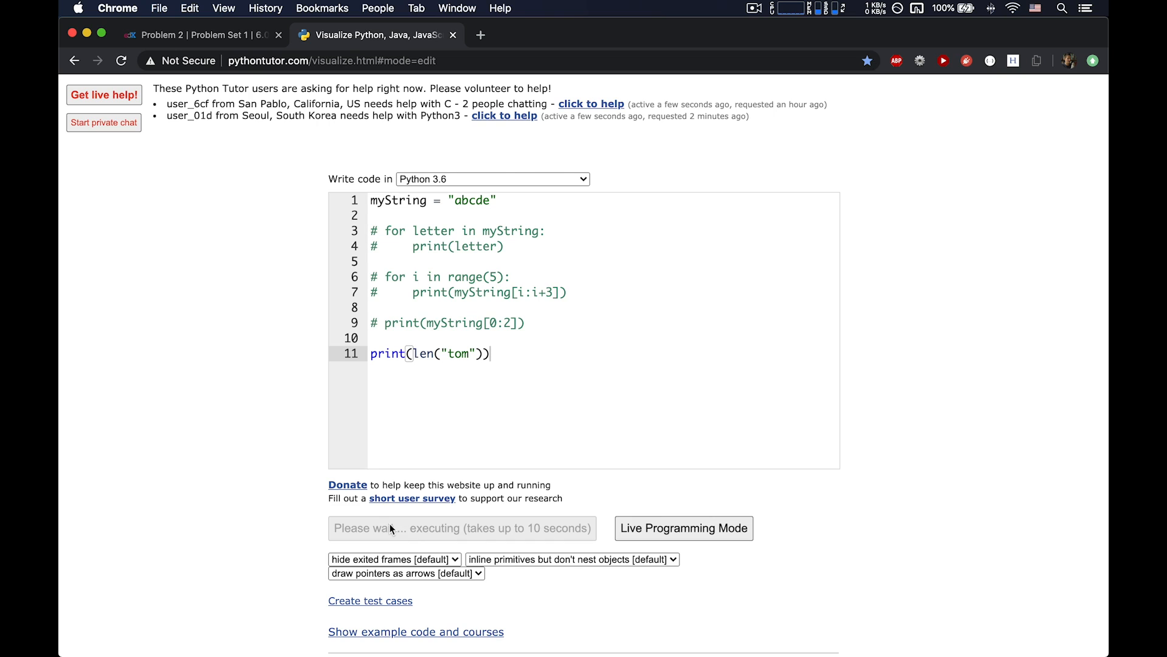
click(462, 528)
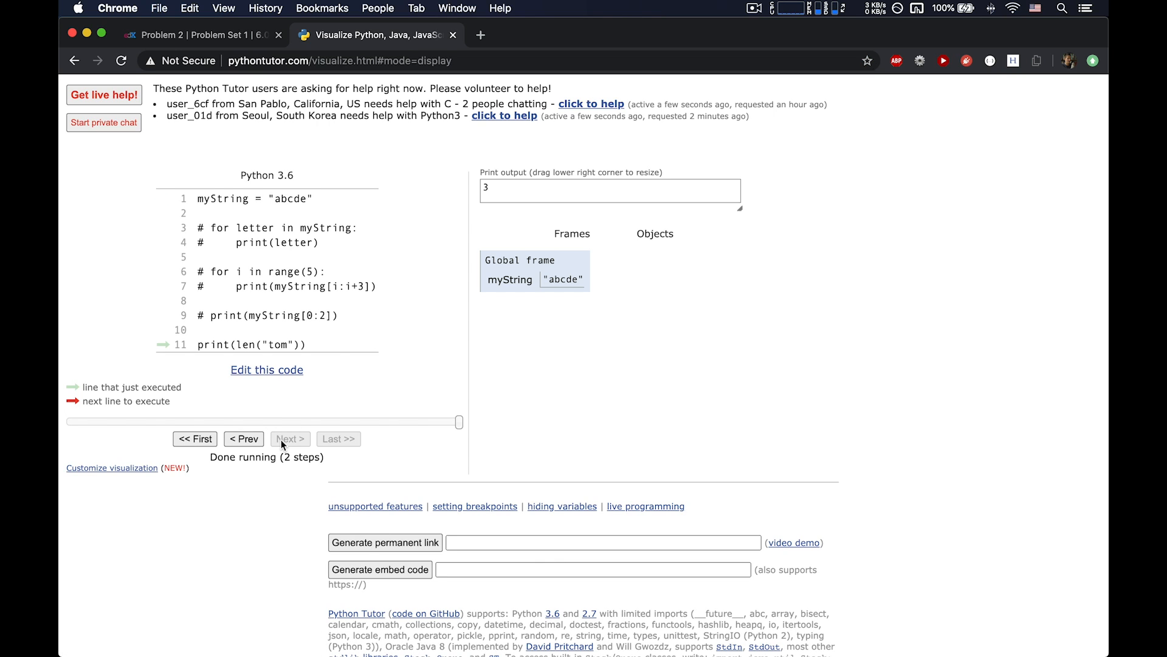
click(197, 35)
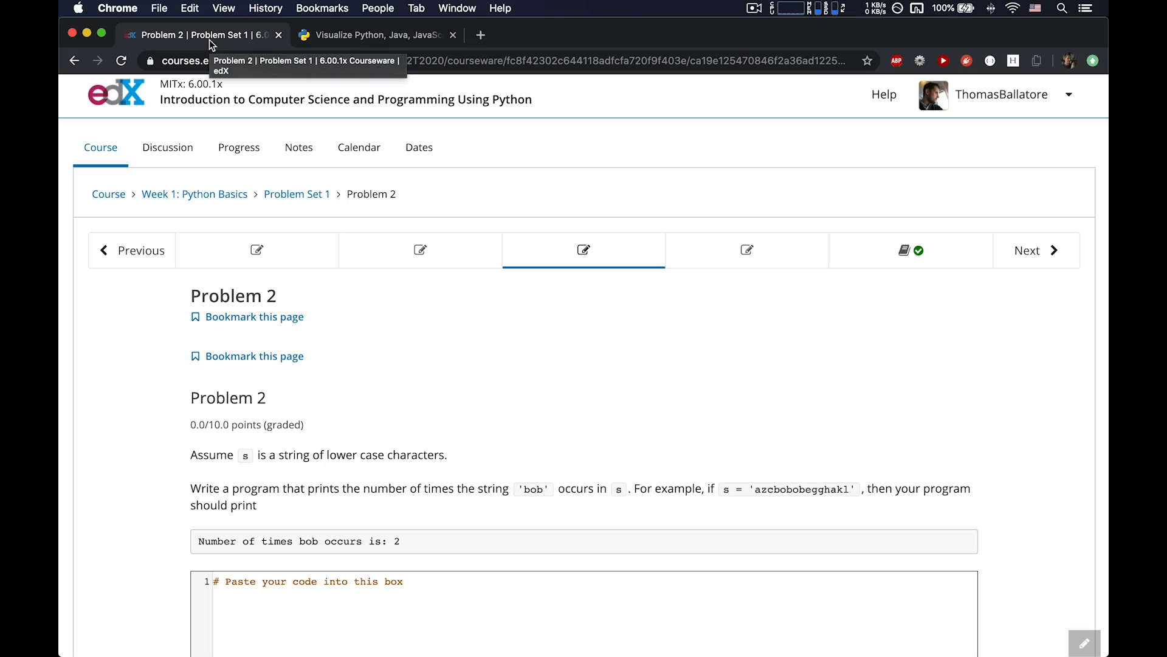